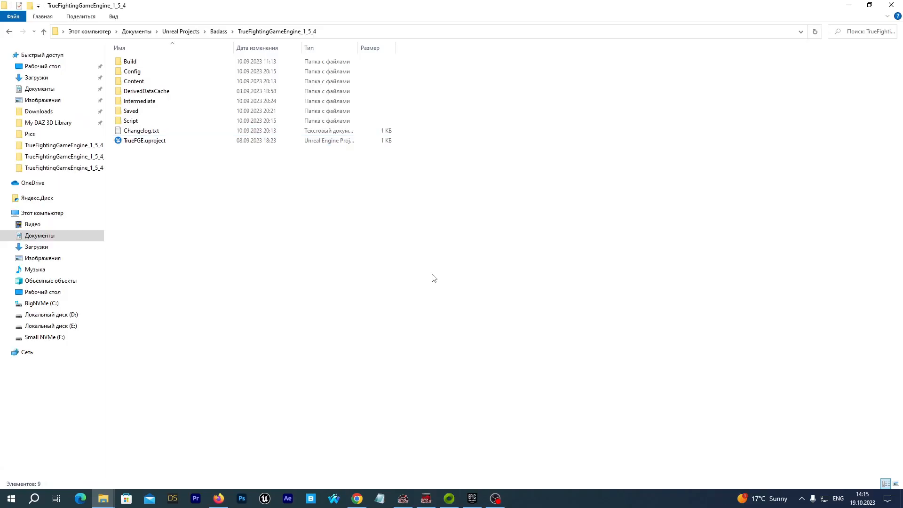
{"action": "mouse_move", "coordinate": [355, 286]}
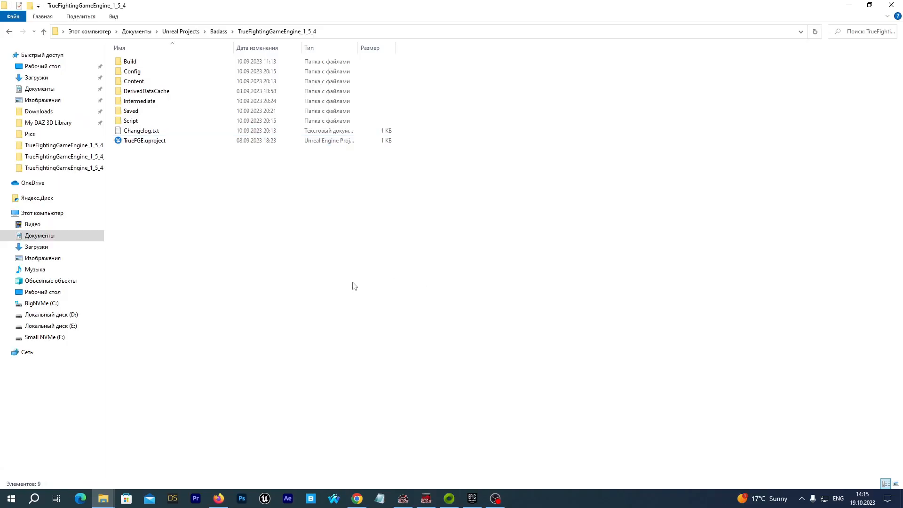
{"action": "mouse_move", "coordinate": [260, 271]}
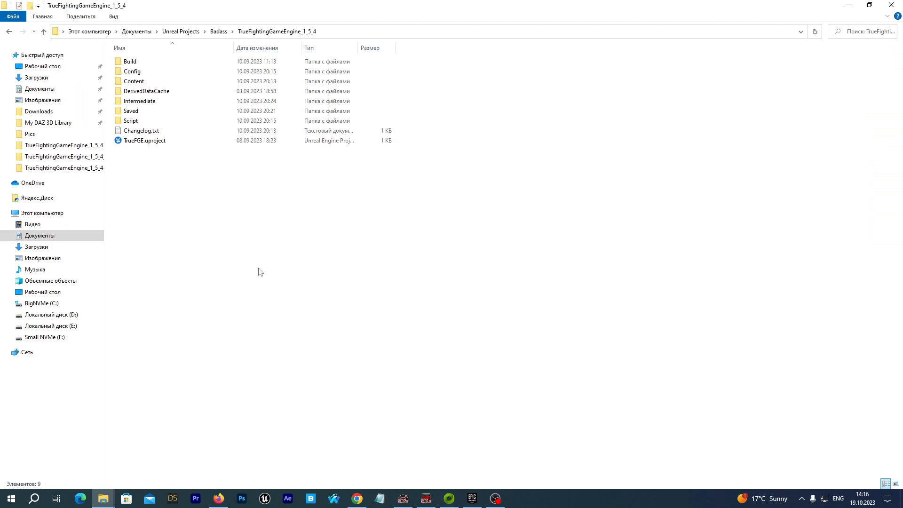
{"action": "mouse_move", "coordinate": [207, 317]}
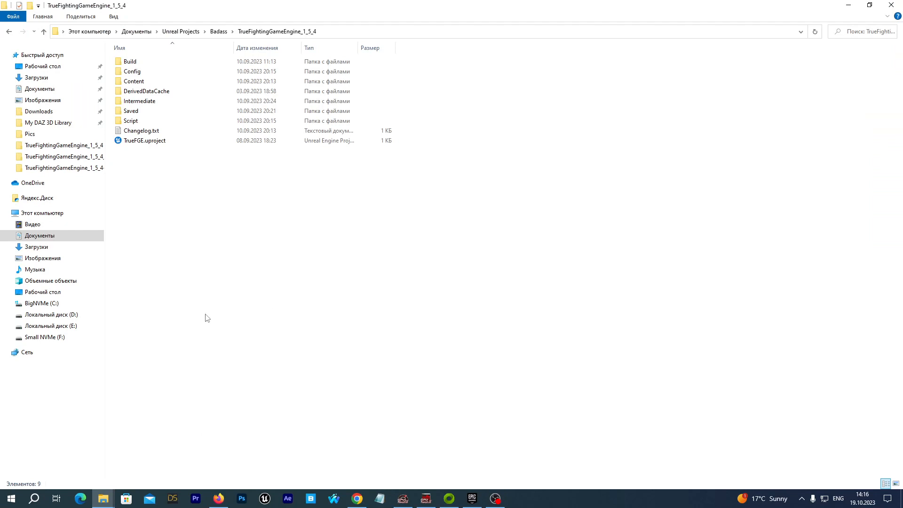
{"action": "mouse_move", "coordinate": [136, 155]}
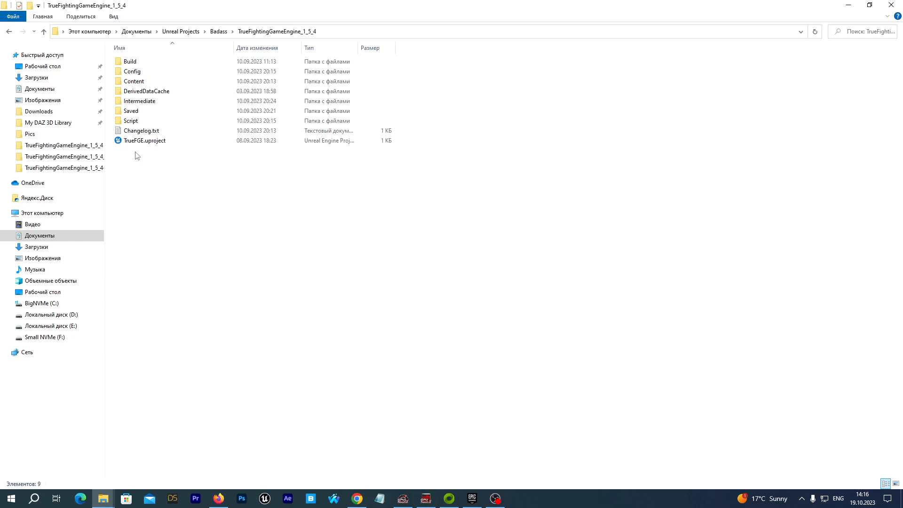
Step: Rename TrueFGE.uproject to TrueFGE_Steel.uproject and launch the project
{"action": "left_click", "coordinate": [145, 140]}
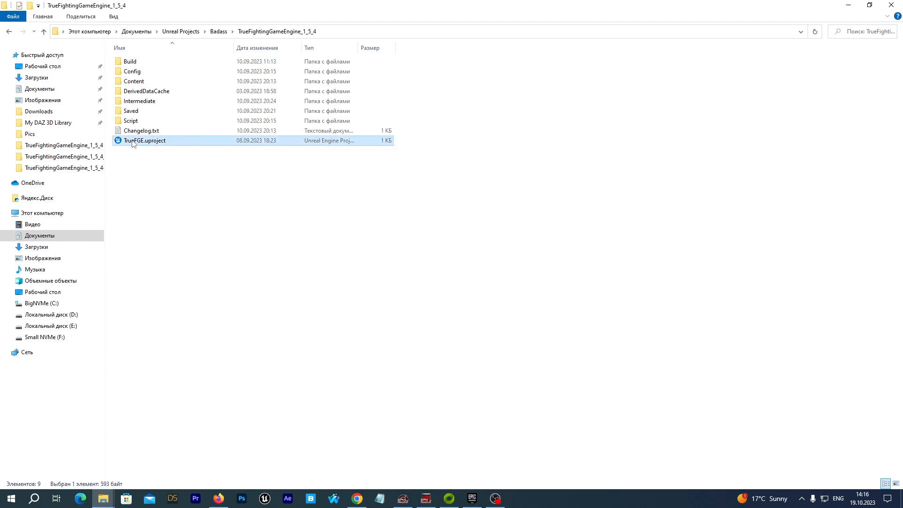
{"action": "left_click", "coordinate": [145, 140]}
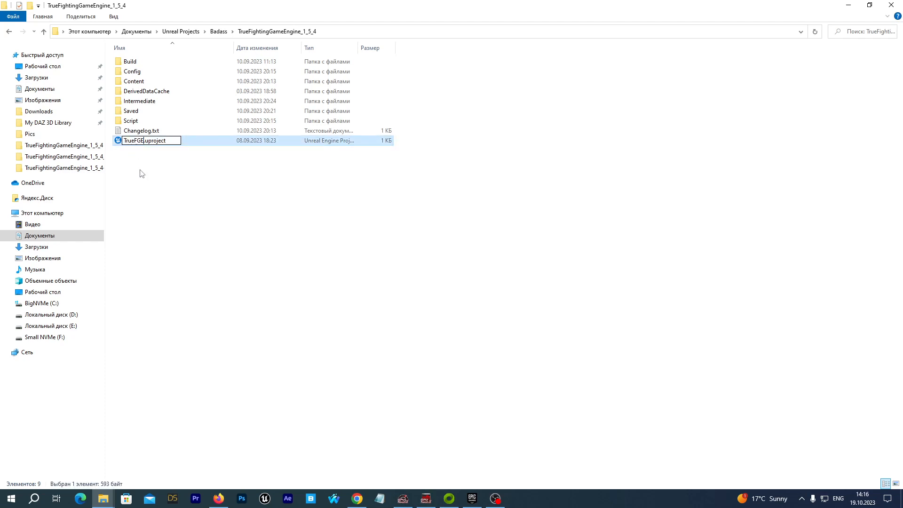
{"action": "type", "text": "_Steel"}
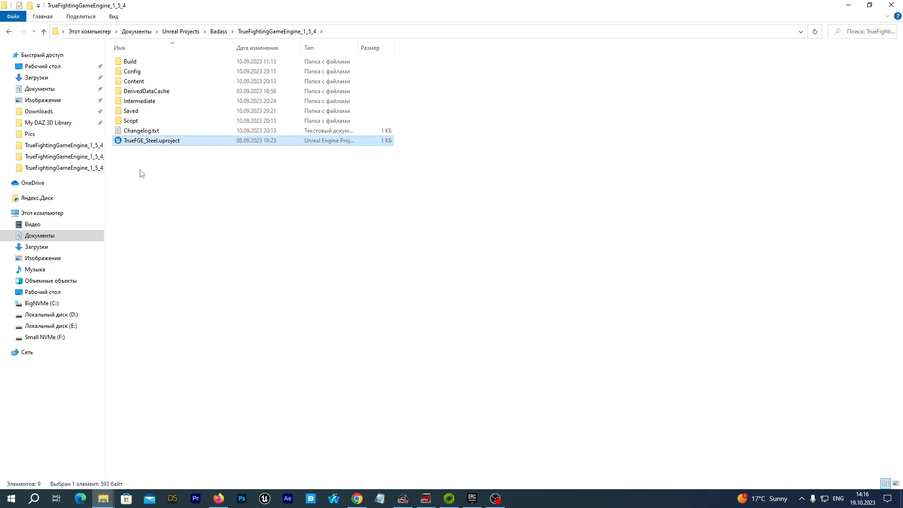
{"action": "double_click", "coordinate": [153, 140]}
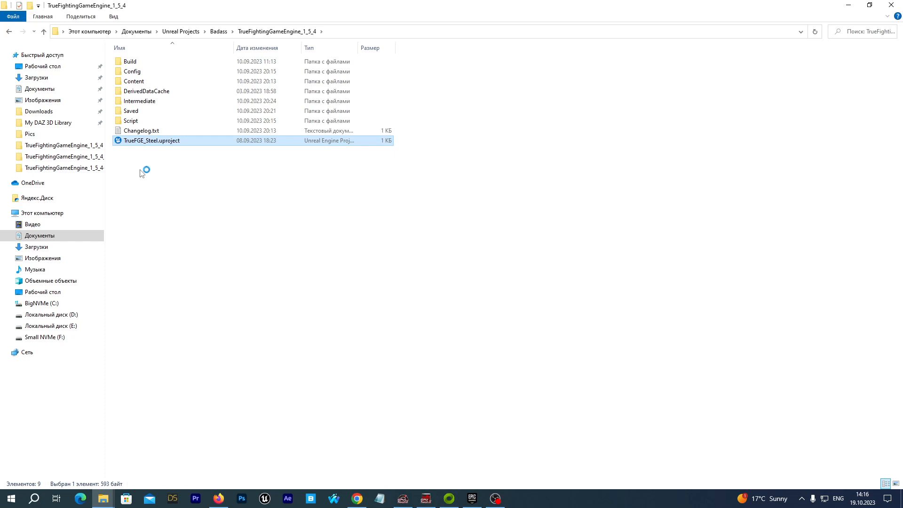
{"action": "double_click", "coordinate": [152, 140]}
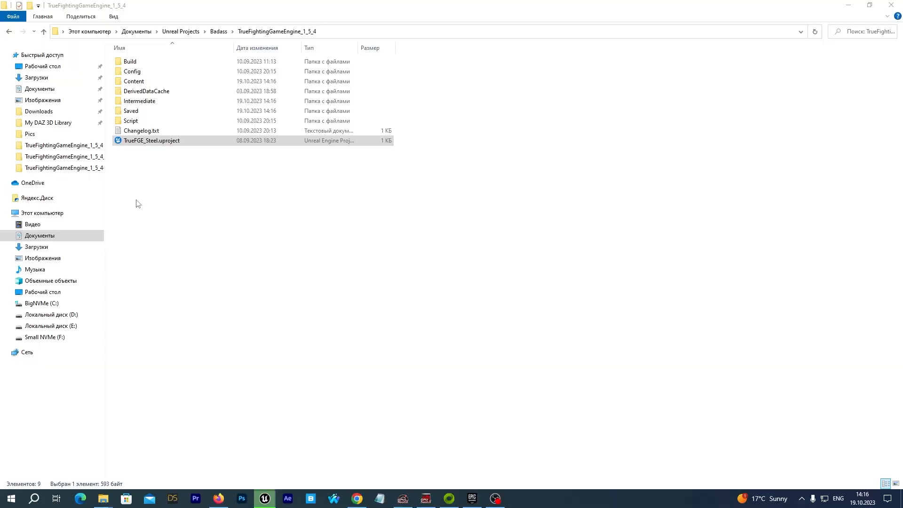
Step: Show the Content Drawer at Content > TrueFGE > Maps once HumanVsAiExampleMap loads
{"action": "double_click", "coordinate": [153, 140]}
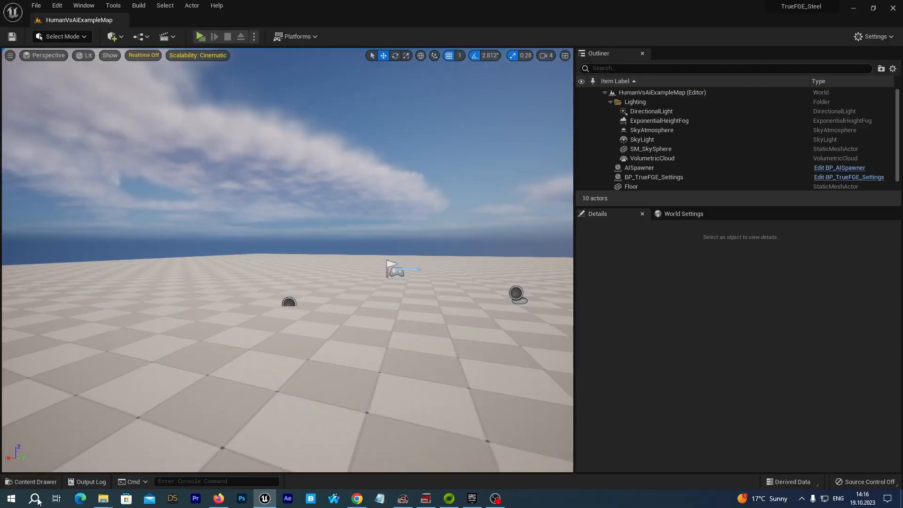
{"action": "left_click", "coordinate": [31, 481]}
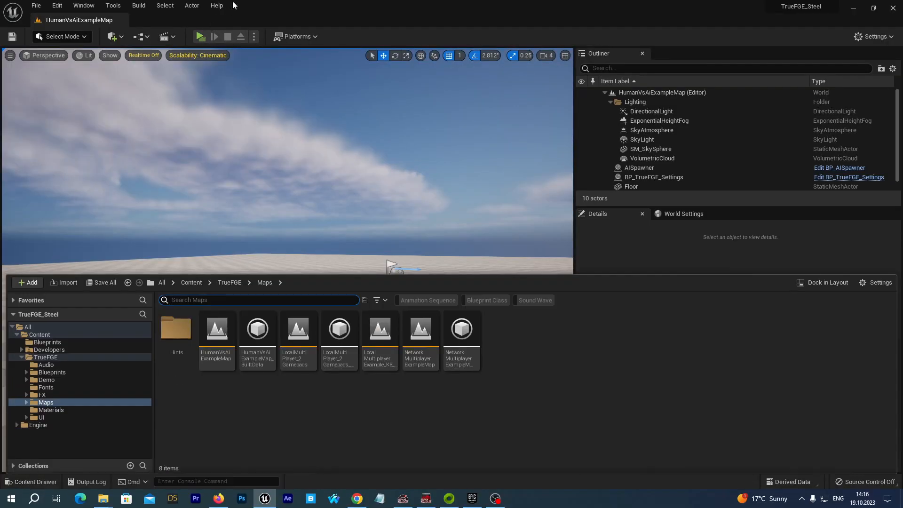
{"action": "left_click", "coordinate": [200, 37]}
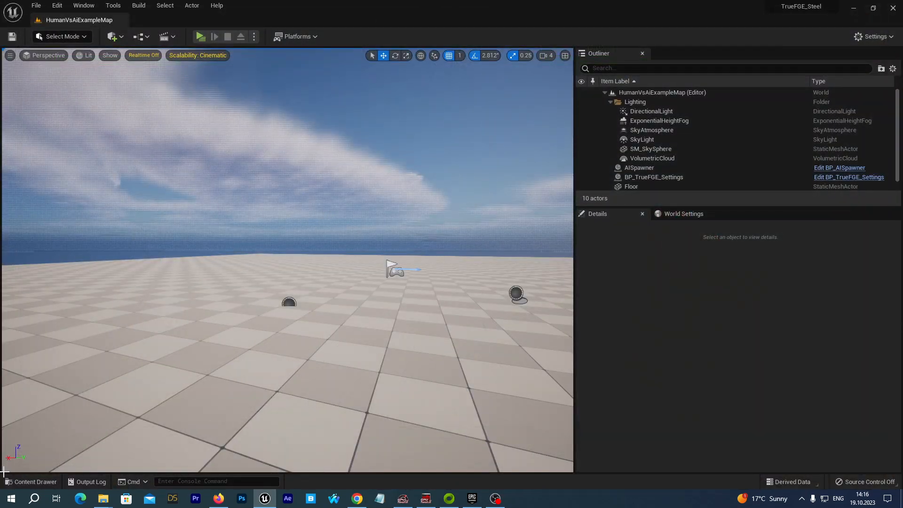
{"action": "left_click", "coordinate": [35, 482]}
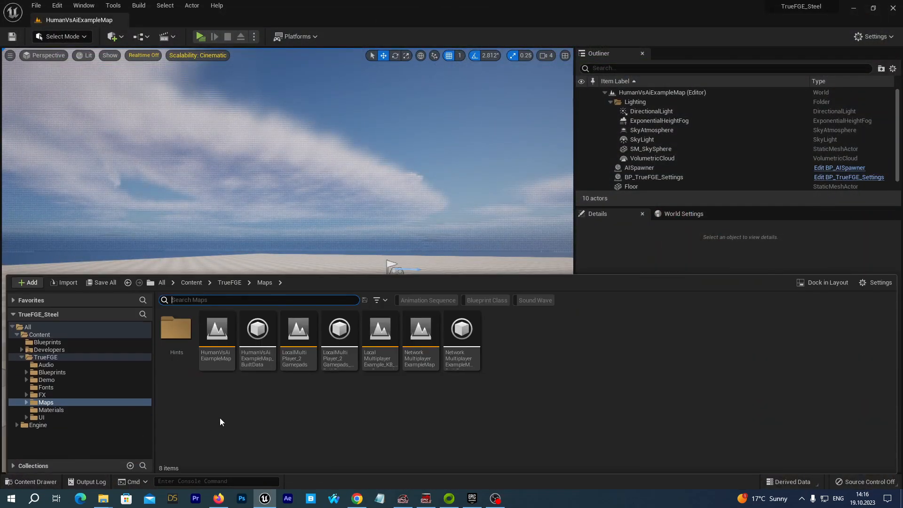
{"action": "mouse_move", "coordinate": [217, 426]}
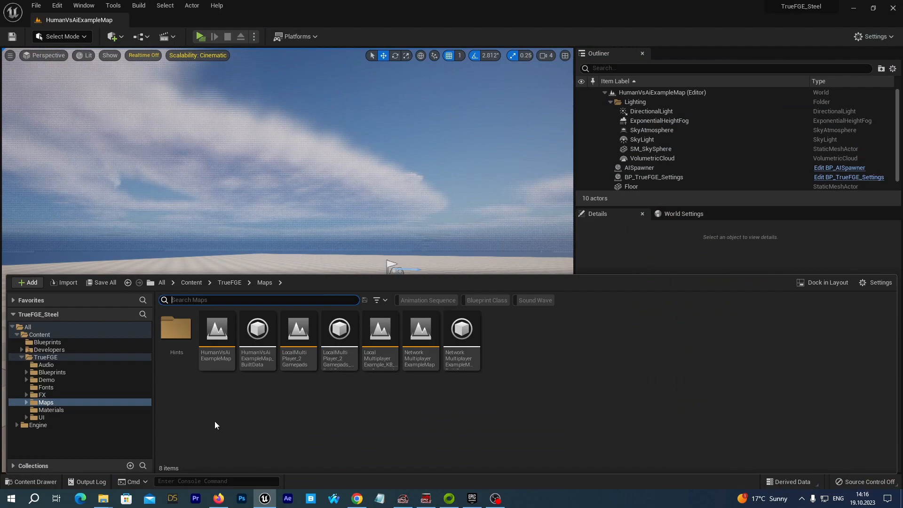
{"action": "mouse_move", "coordinate": [443, 443]}
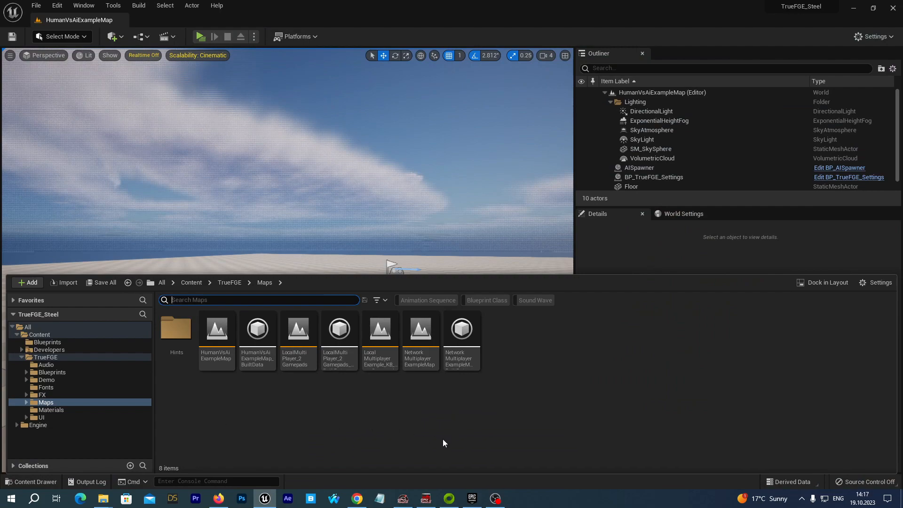
Step: In the launcher Library, search the Vault for 'steel' to find Paragon: Steel
{"action": "left_click", "coordinate": [471, 499]}
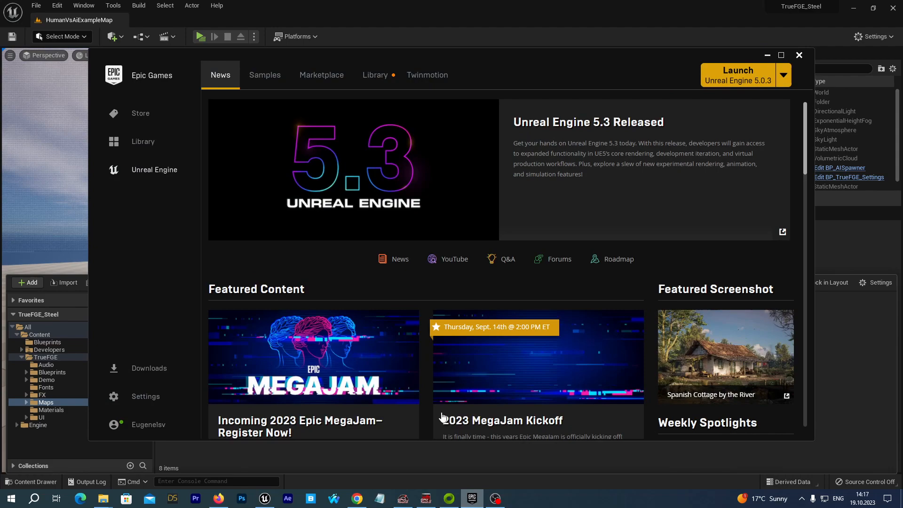
{"action": "left_click", "coordinate": [375, 75]}
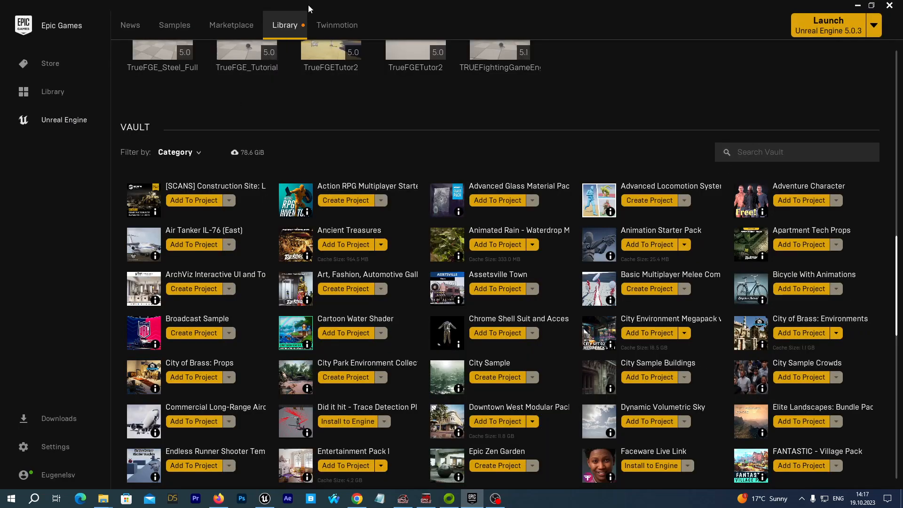
{"action": "scroll", "scroll_direction": "up", "scroll_amount": 3}
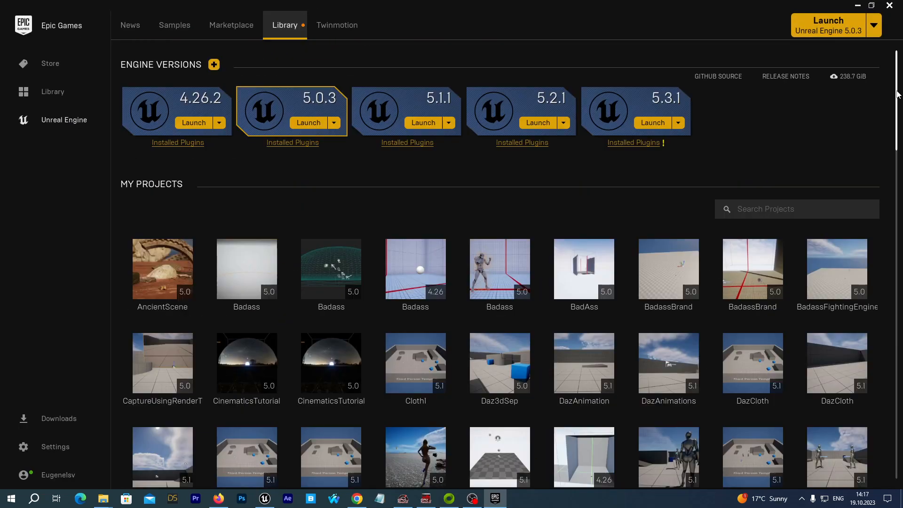
{"action": "scroll", "scroll_direction": "down", "scroll_amount": 3}
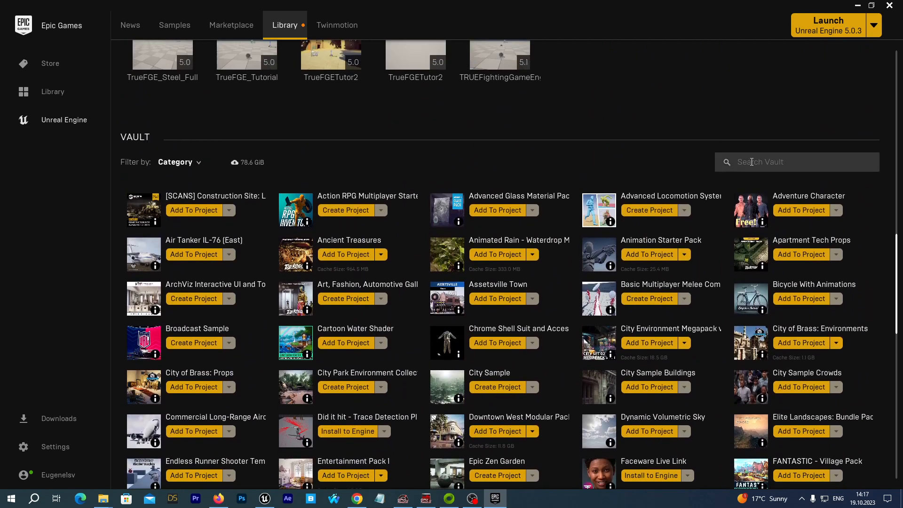
{"action": "type", "text": "st"}
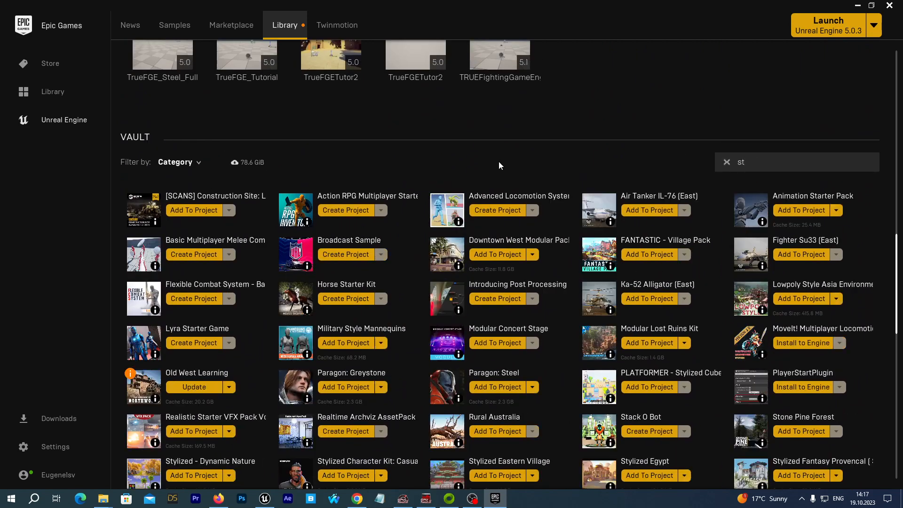
{"action": "type", "text": "eel"}
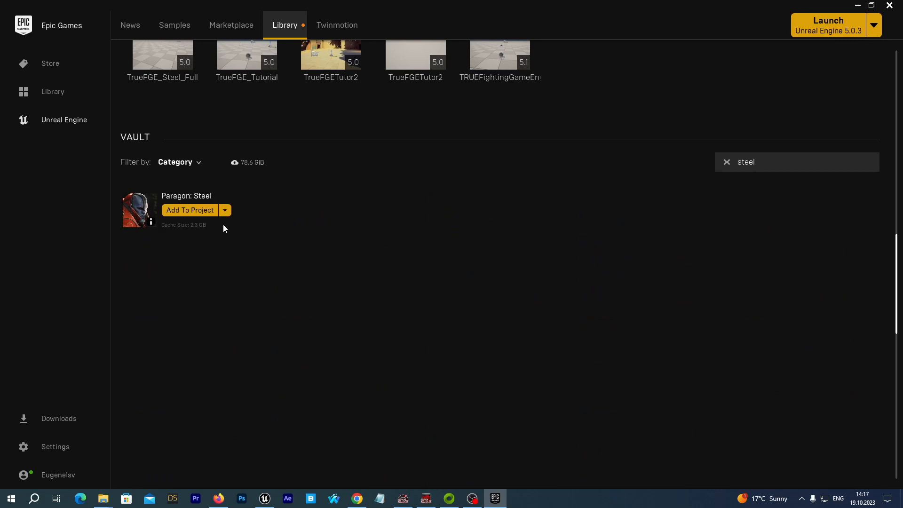
{"action": "mouse_move", "coordinate": [181, 213]}
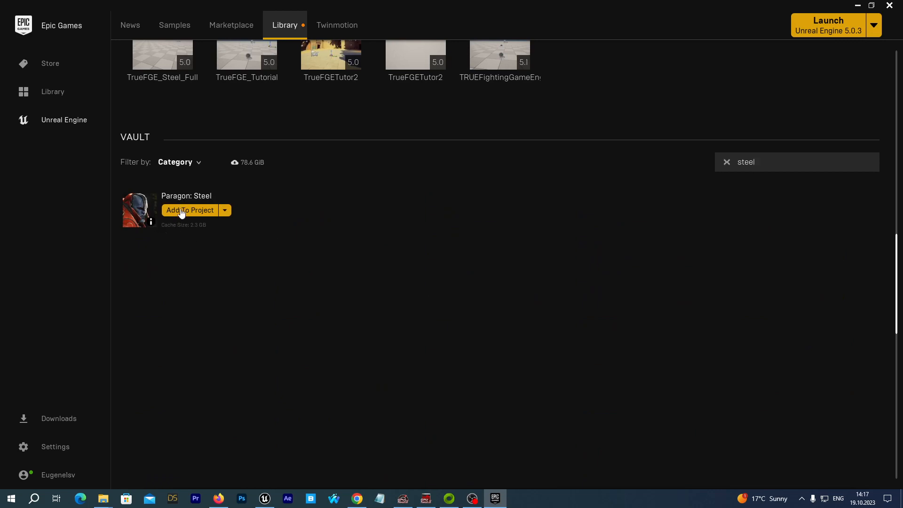
Step: Add Paragon: Steel to the TrueFGE_Steel project
{"action": "left_click", "coordinate": [189, 209]}
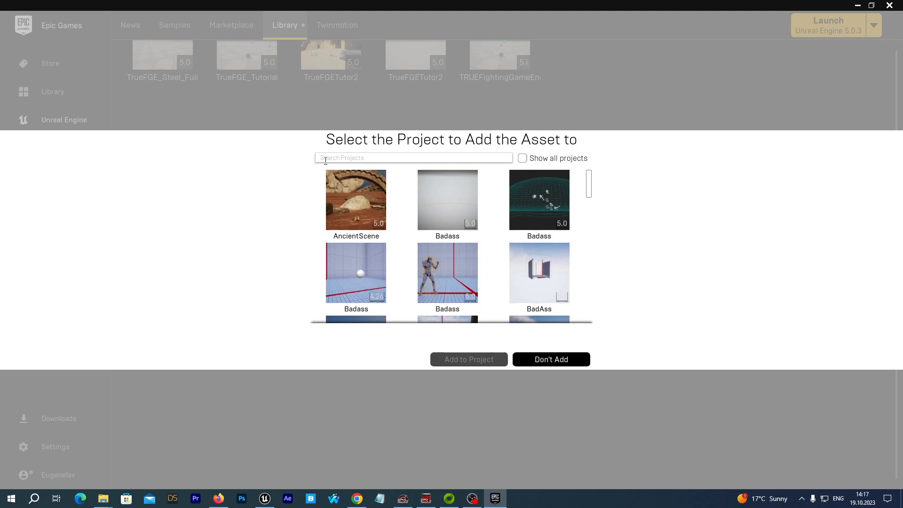
{"action": "mouse_move", "coordinate": [244, 192]}
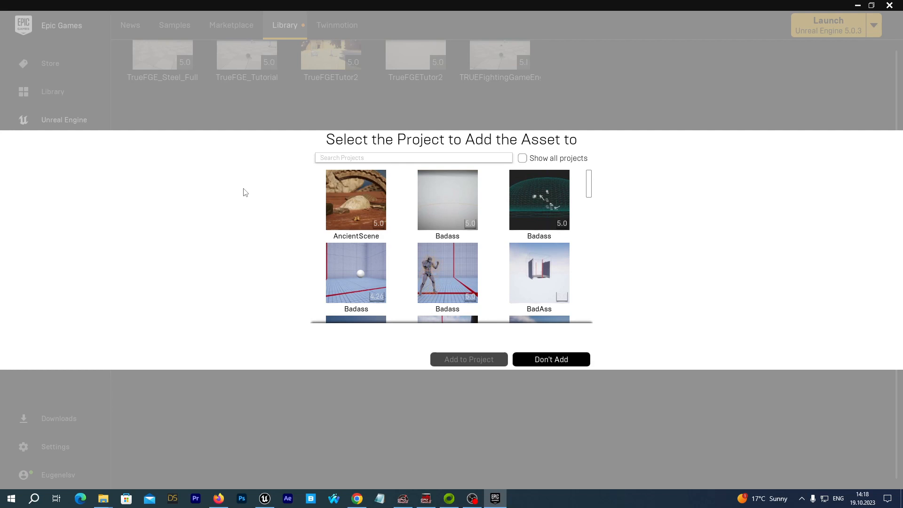
{"action": "type", "text": "steel"}
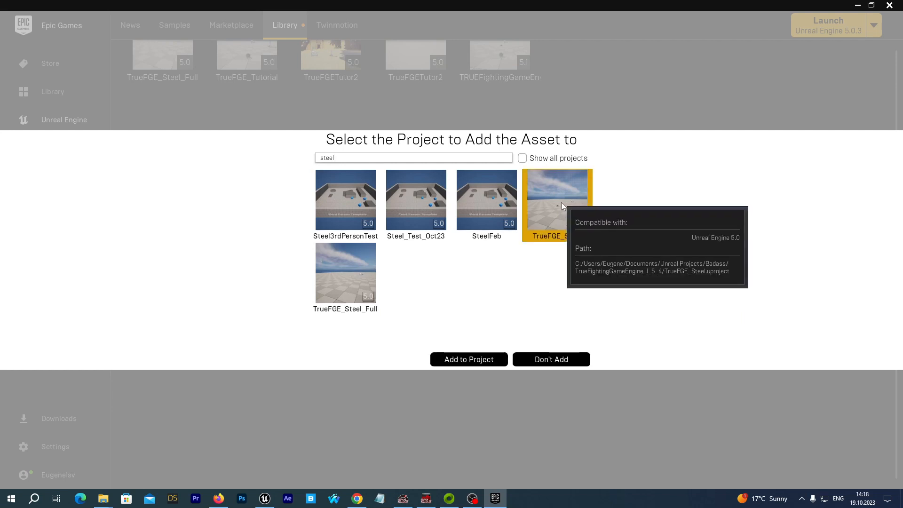
{"action": "mouse_move", "coordinate": [622, 235]}
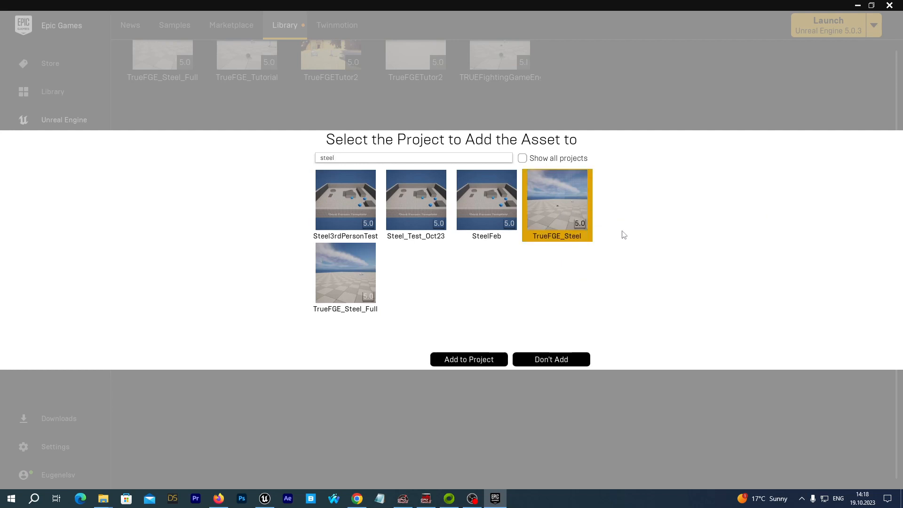
{"action": "mouse_move", "coordinate": [468, 359]}
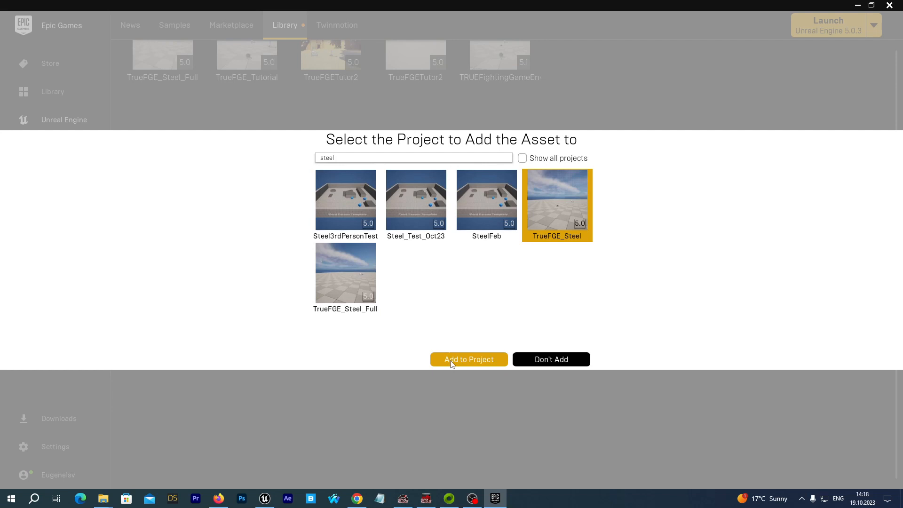
{"action": "left_click", "coordinate": [468, 358]}
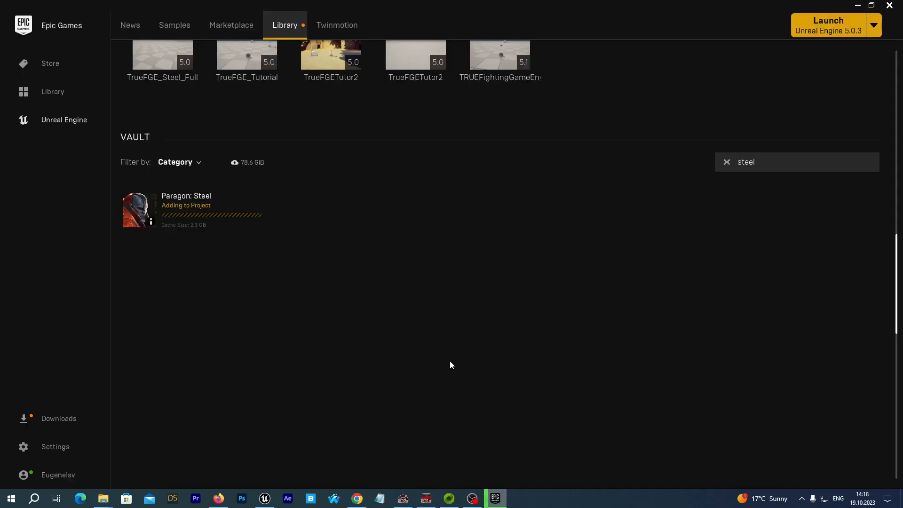
{"action": "mouse_move", "coordinate": [326, 319]}
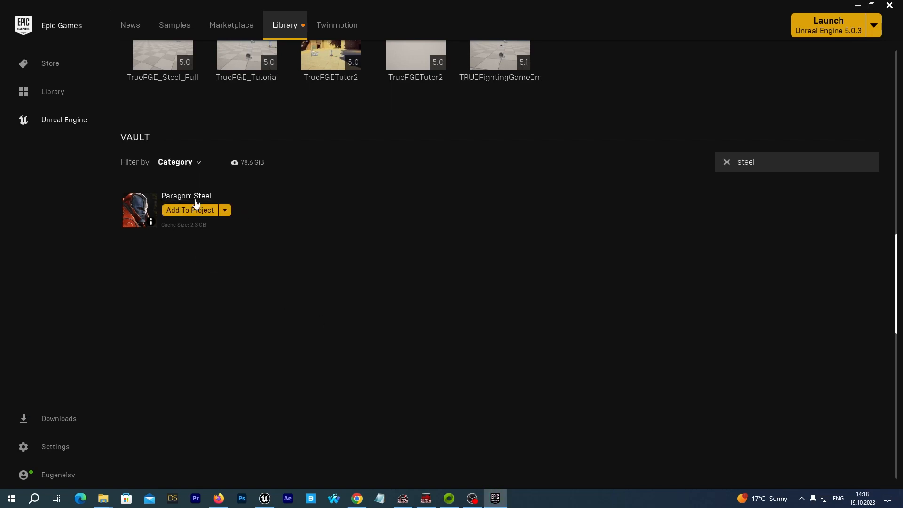
Step: Back in the editor, select ParagonSteel and expand it to list Audio, Characters and FX
{"action": "left_click", "coordinate": [102, 499]}
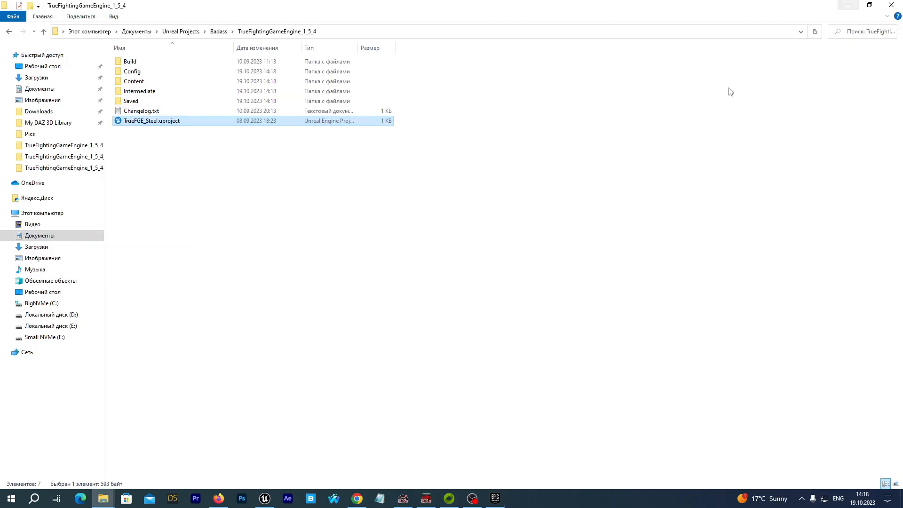
{"action": "double_click", "coordinate": [152, 120]}
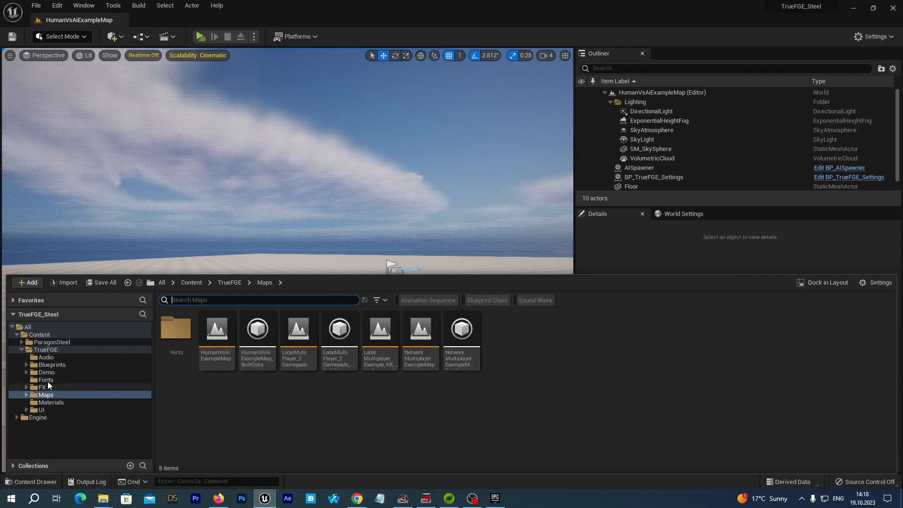
{"action": "left_click", "coordinate": [50, 341]}
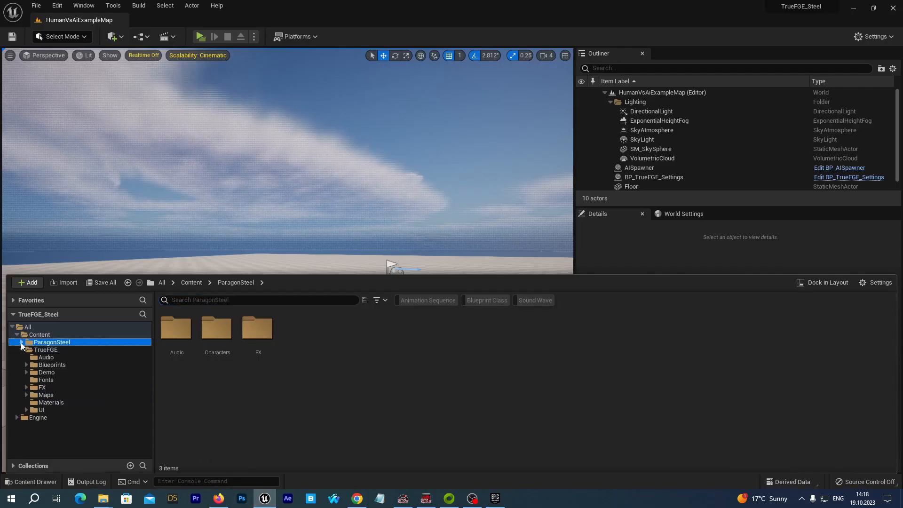
{"action": "mouse_move", "coordinate": [51, 342]}
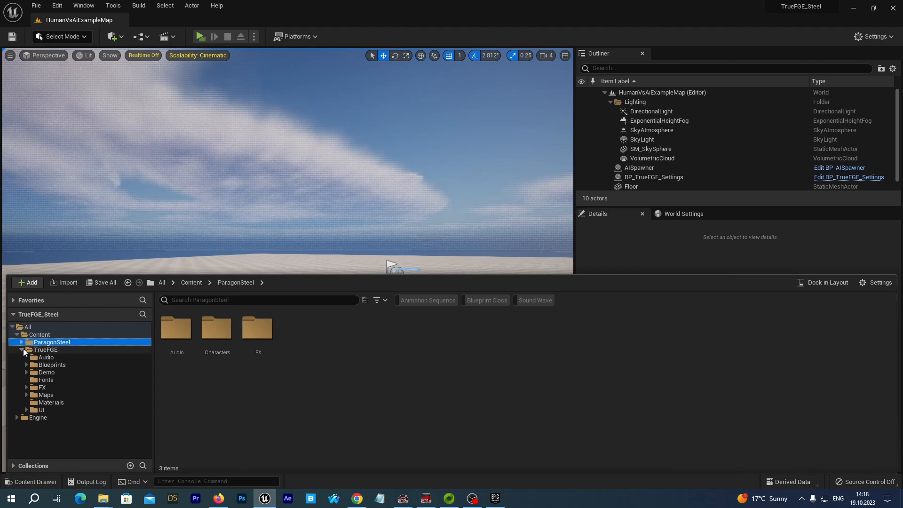
{"action": "left_click", "coordinate": [26, 350]}
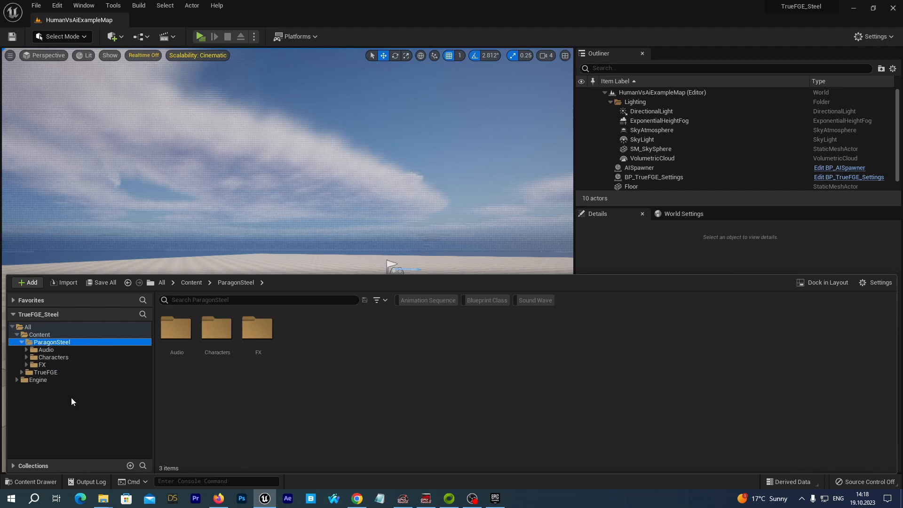
{"action": "mouse_move", "coordinate": [65, 342]}
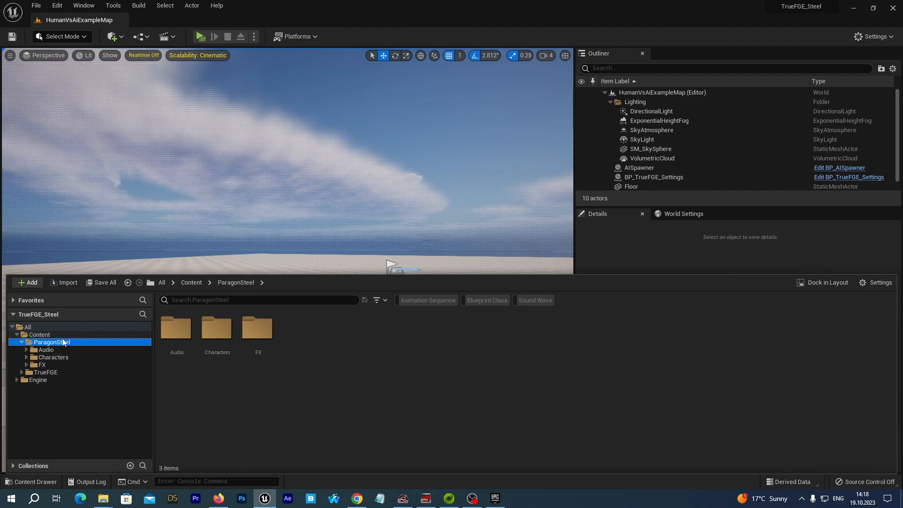
{"action": "mouse_move", "coordinate": [86, 426]}
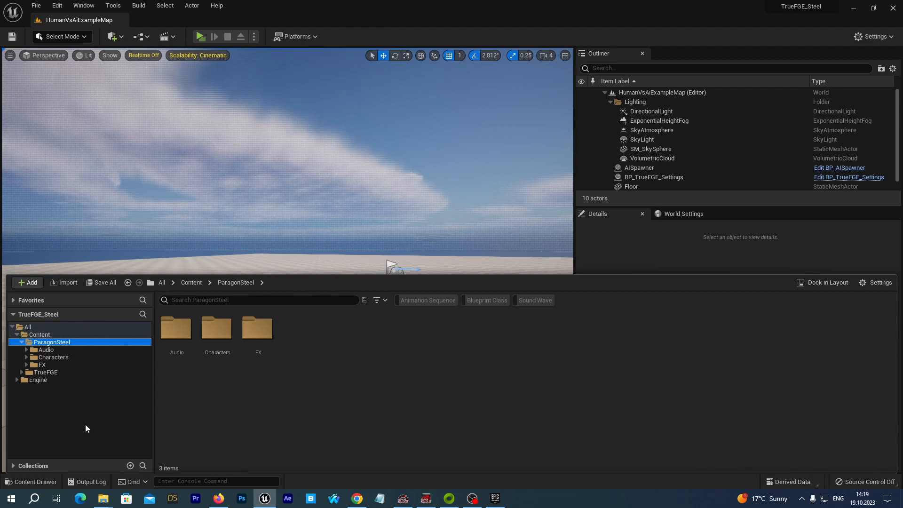
{"action": "mouse_move", "coordinate": [113, 425]}
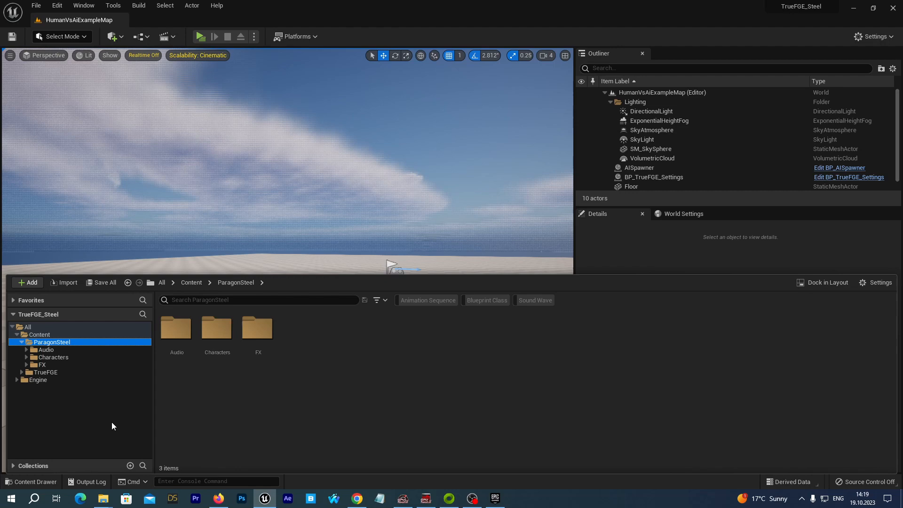
{"action": "mouse_move", "coordinate": [137, 423]}
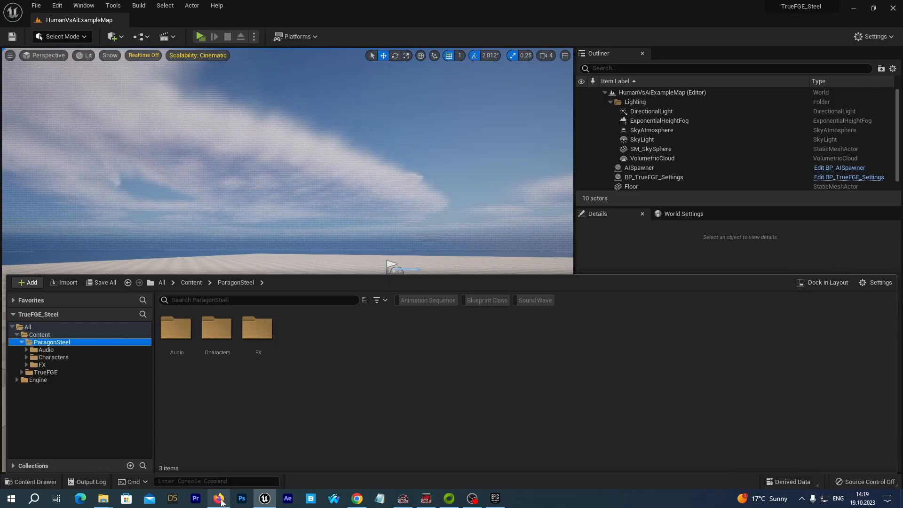
Step: Download SteelIK.zip from the Drive page to Downloads, overwriting the existing copy
{"action": "left_click", "coordinate": [217, 499]}
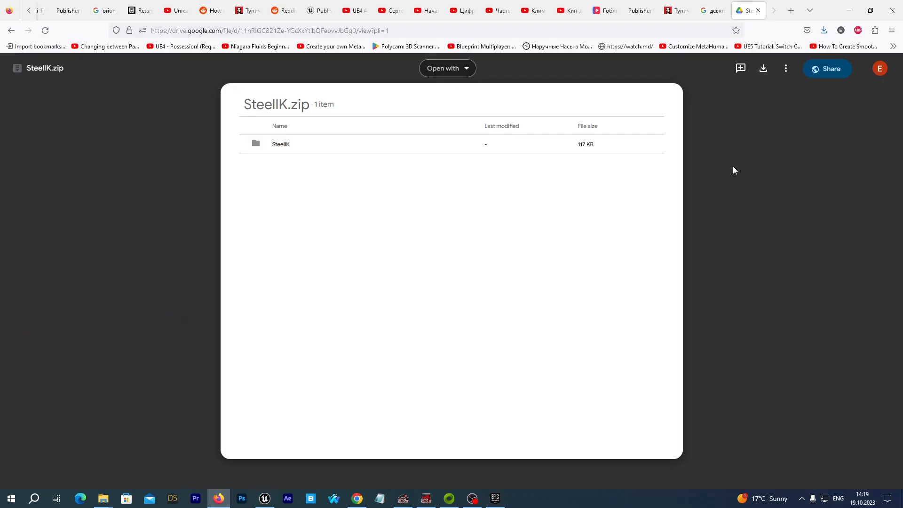
{"action": "mouse_move", "coordinate": [261, 161]}
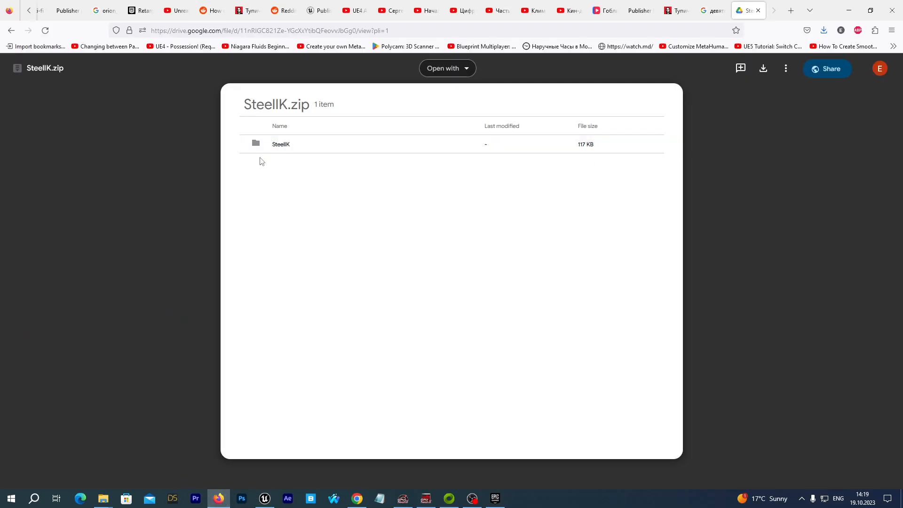
{"action": "mouse_move", "coordinate": [756, 185]}
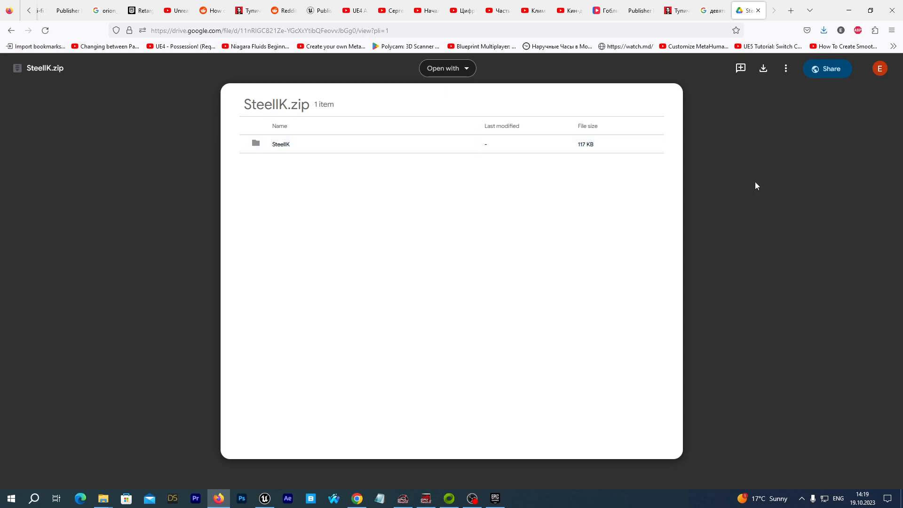
{"action": "left_click", "coordinate": [763, 68]}
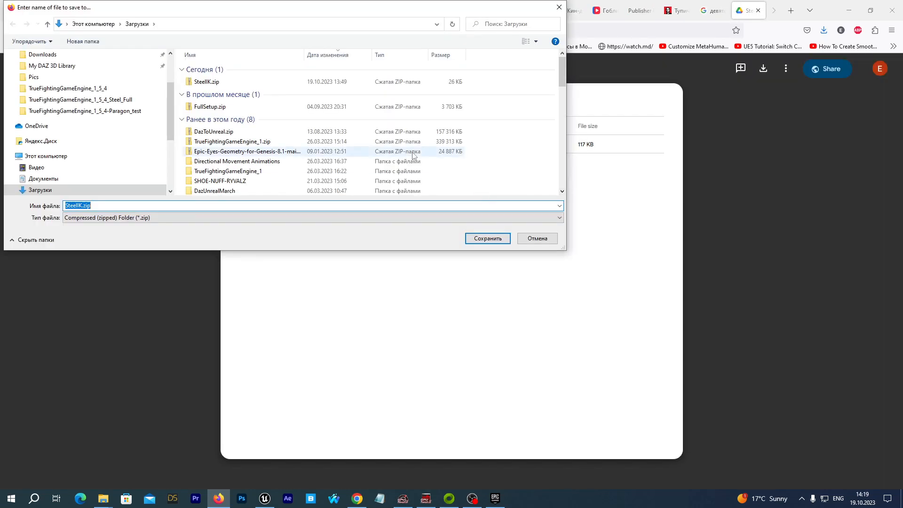
{"action": "left_click", "coordinate": [487, 238]}
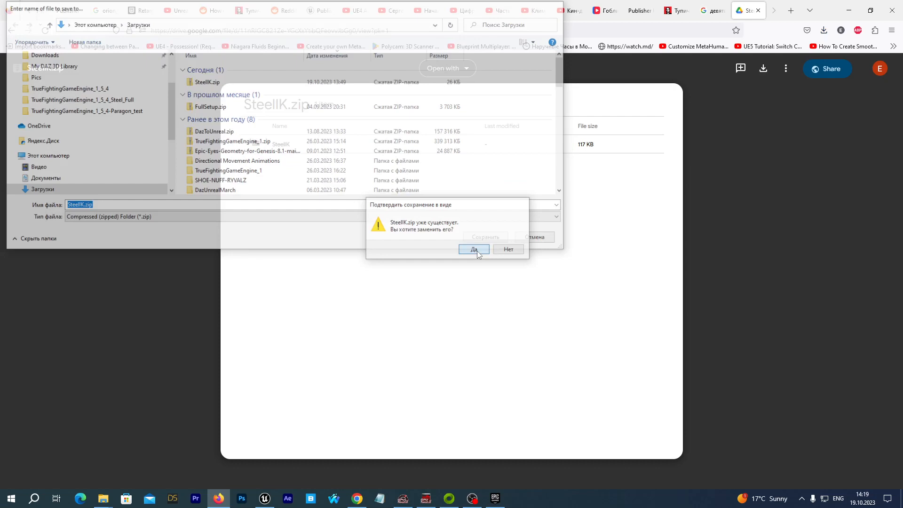
{"action": "left_click", "coordinate": [473, 249]}
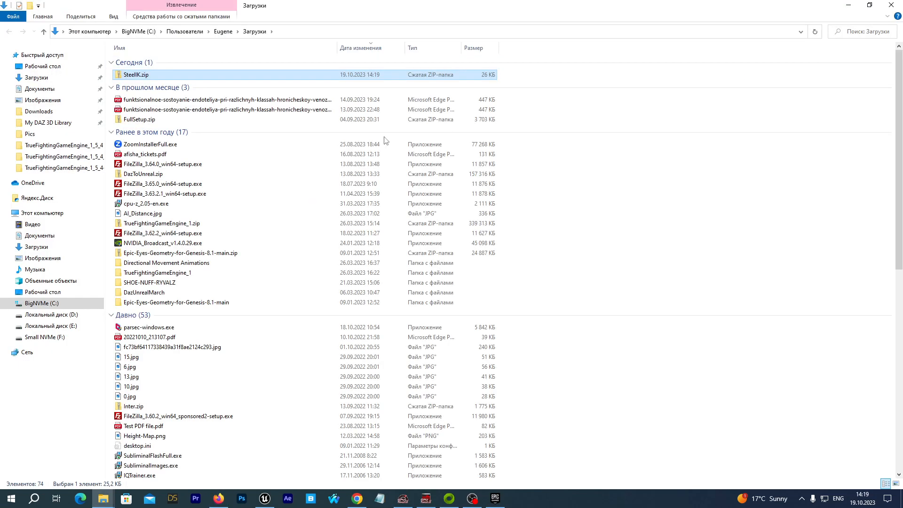
Step: Extract SteelIK.zip with 7-Zip and copy the resulting SteelIK folder
{"action": "right_click", "coordinate": [135, 74]}
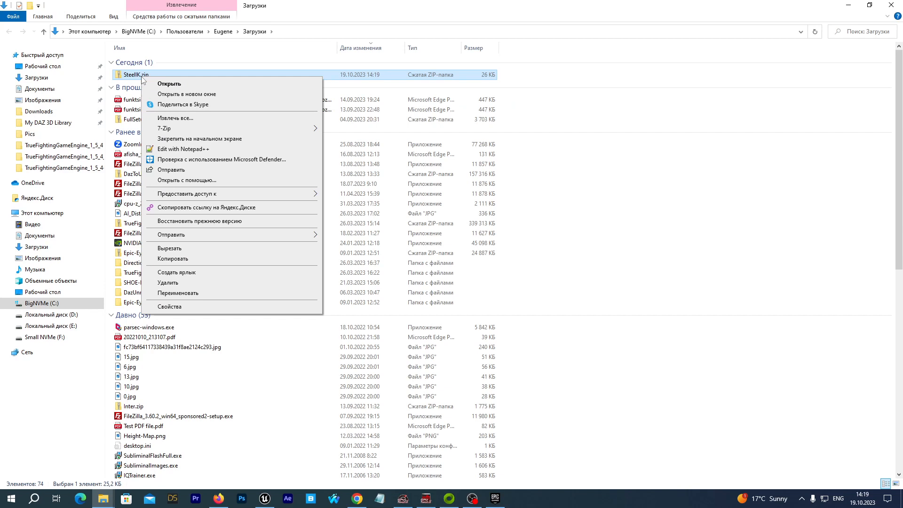
{"action": "mouse_move", "coordinate": [164, 128]}
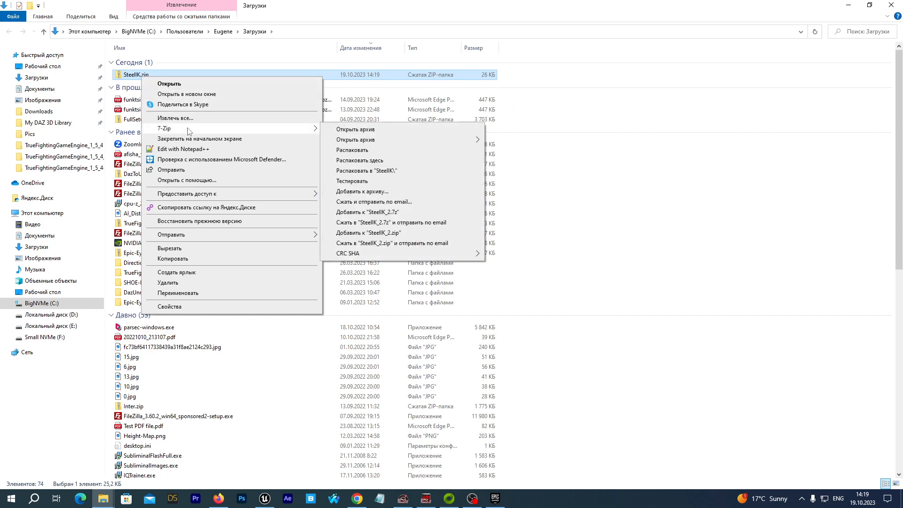
{"action": "mouse_move", "coordinate": [373, 171]}
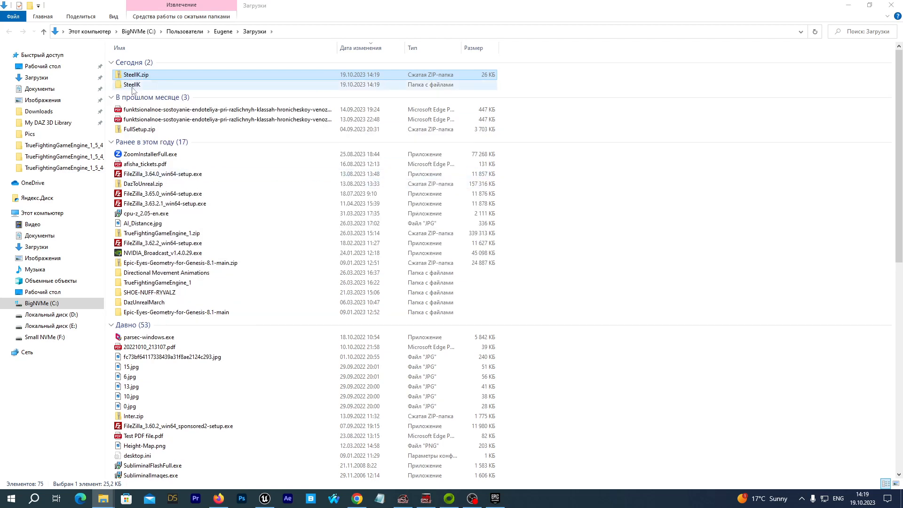
{"action": "double_click", "coordinate": [132, 85]}
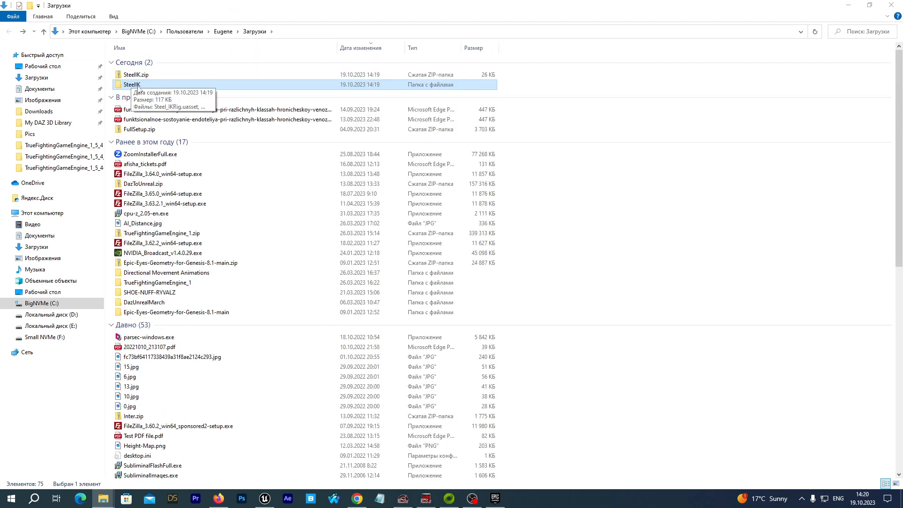
{"action": "mouse_move", "coordinate": [138, 92]}
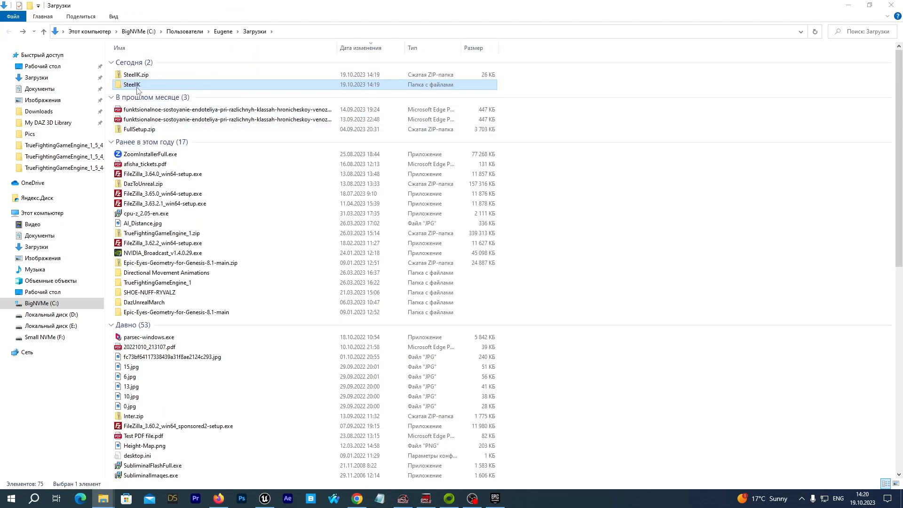
{"action": "right_click", "coordinate": [132, 85]}
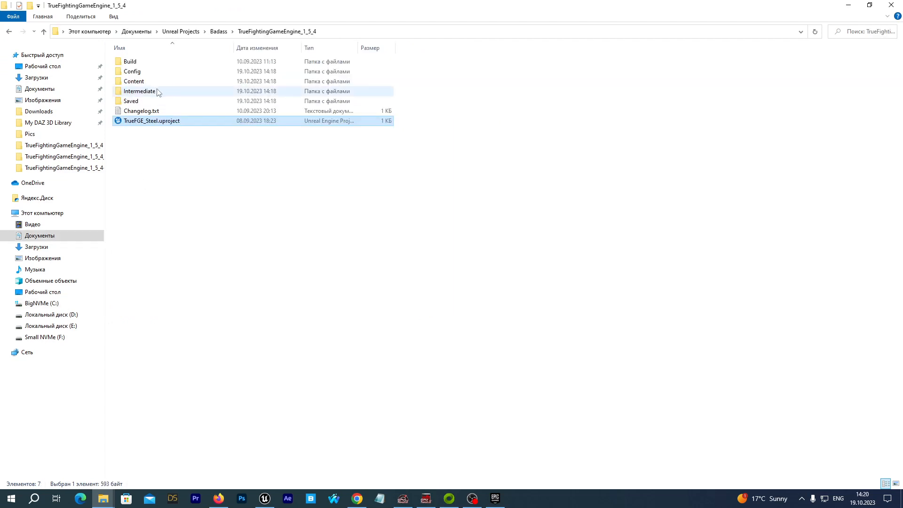
{"action": "mouse_move", "coordinate": [143, 80]}
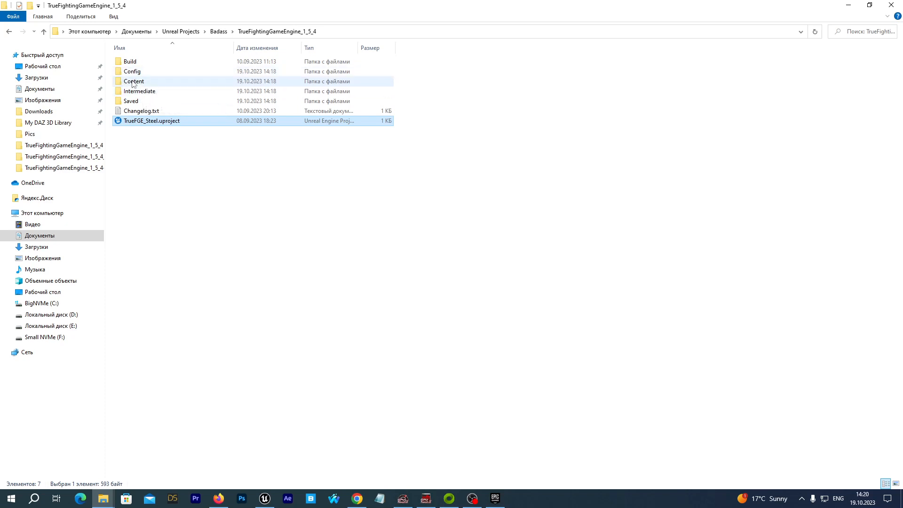
Step: Paste SteelIK into the project's Content\ParagonSteel folder beside Audio, Characters and FX
{"action": "double_click", "coordinate": [134, 81]}
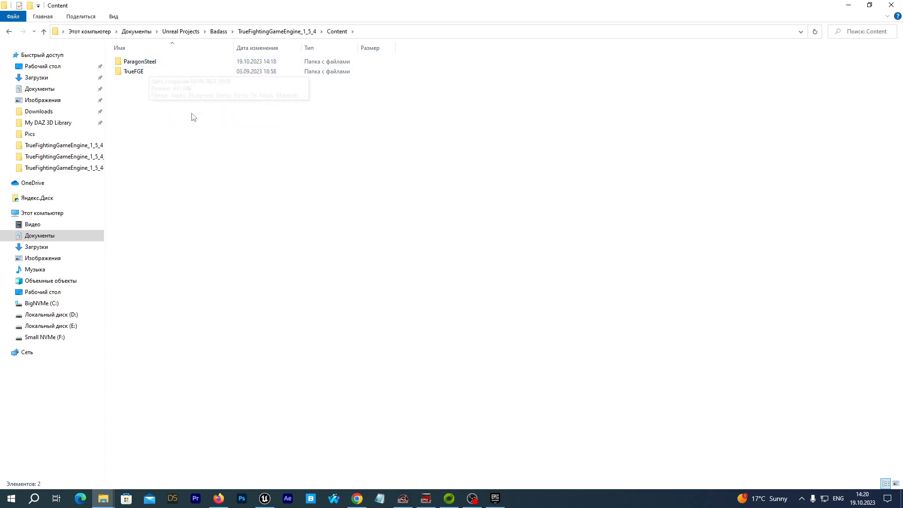
{"action": "left_click", "coordinate": [139, 63]}
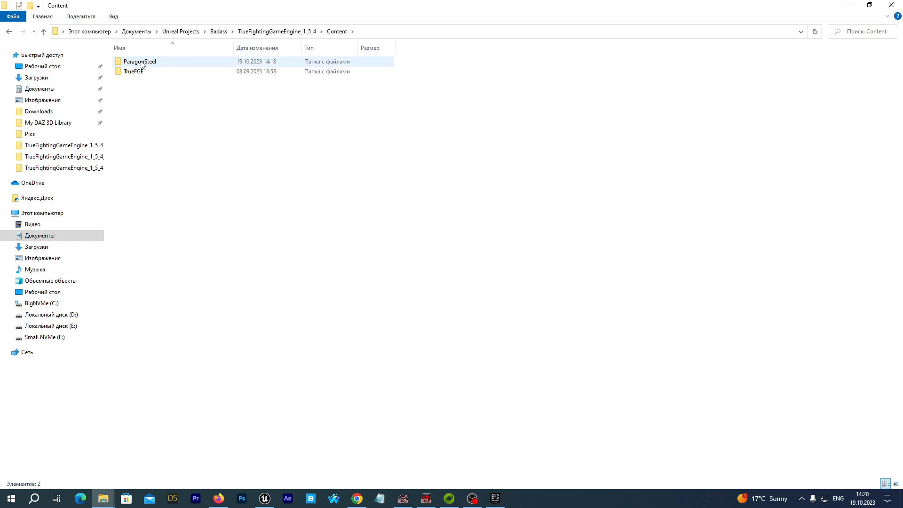
{"action": "mouse_move", "coordinate": [139, 62]}
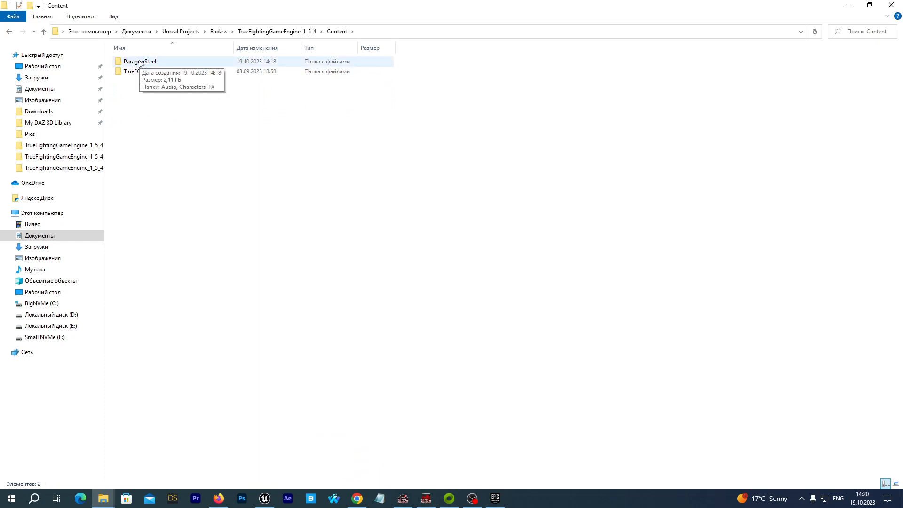
{"action": "double_click", "coordinate": [139, 62]}
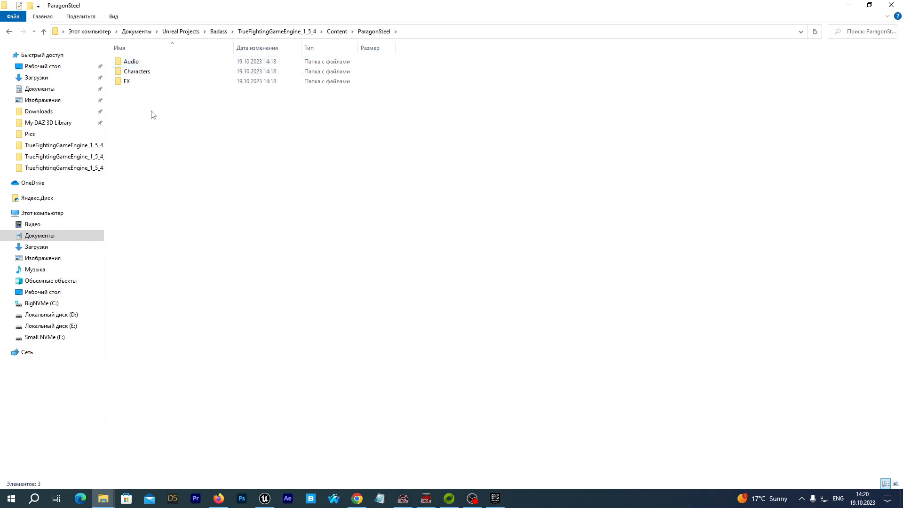
{"action": "right_click", "coordinate": [152, 112]}
{"action": "type", "text": "SteelIK"}
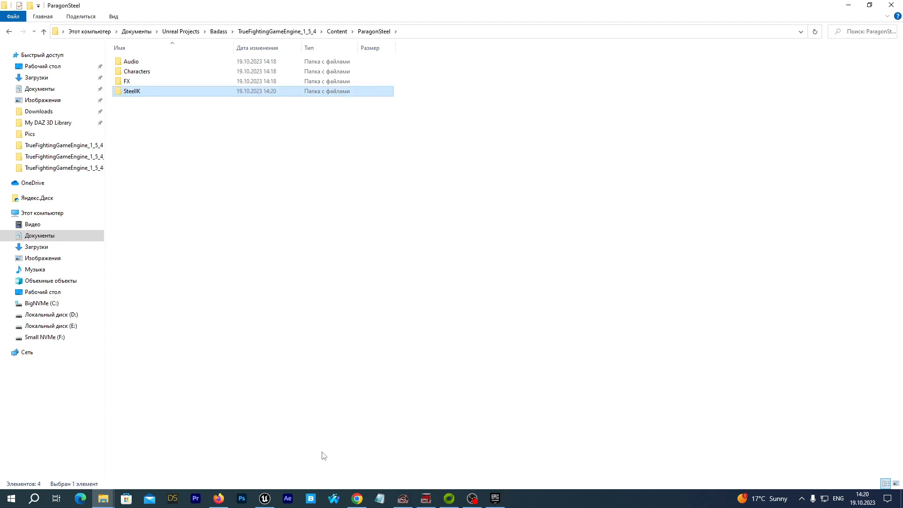
{"action": "left_click", "coordinate": [265, 499]}
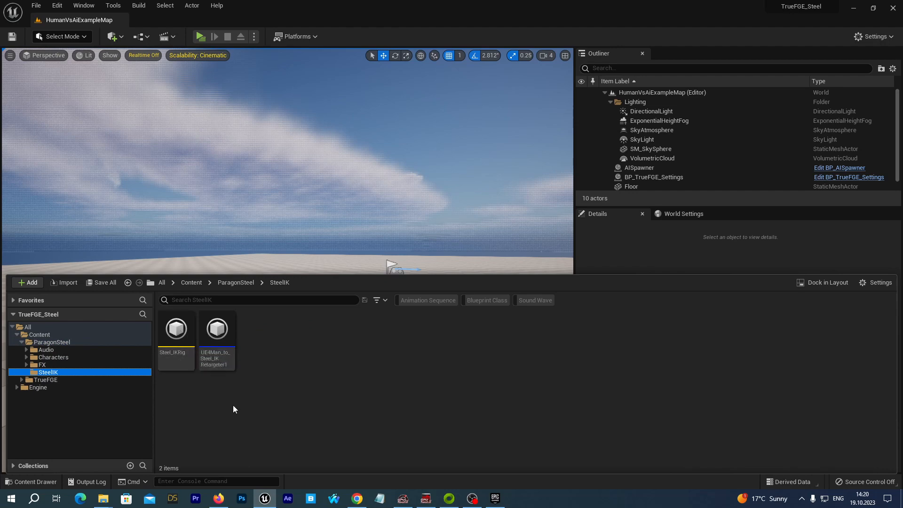
{"action": "mouse_move", "coordinate": [284, 344]}
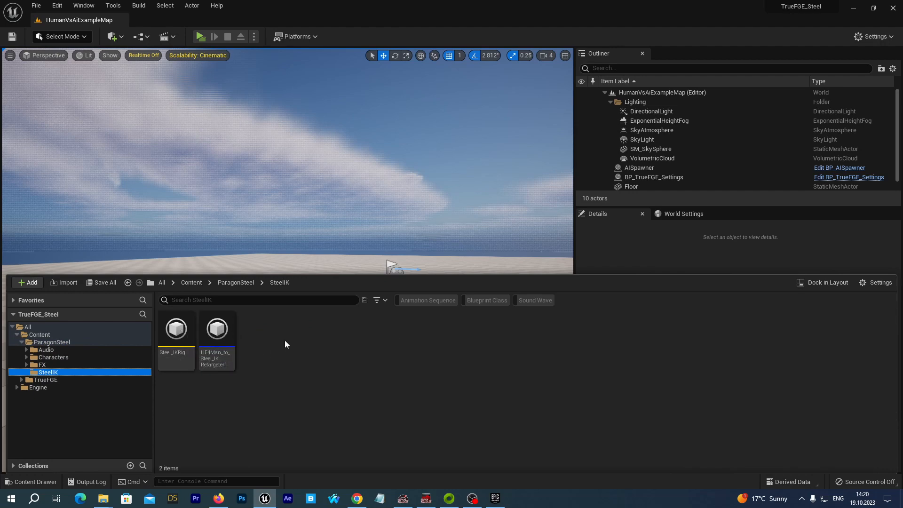
{"action": "mouse_move", "coordinate": [241, 339]}
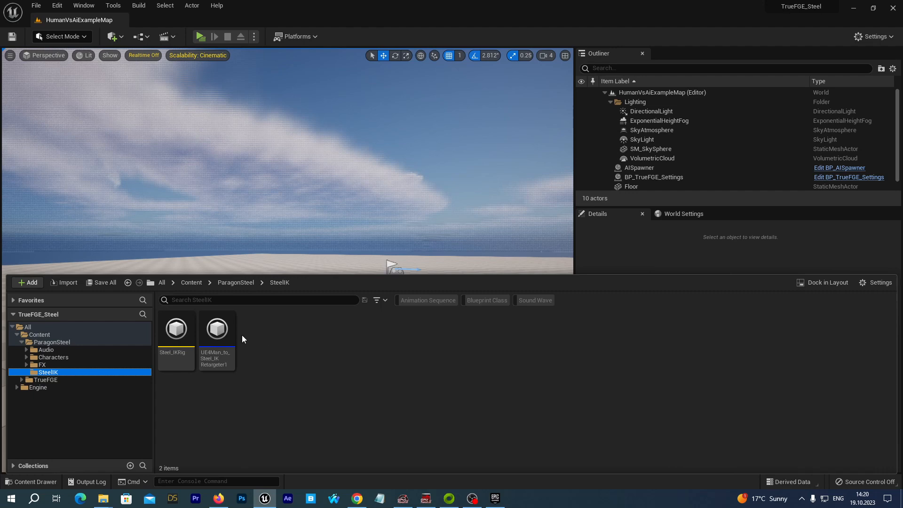
Step: Browse ParagonSteel > Characters > Heroes > Steel > Meshes to list Steel and Steel_Skeleton
{"action": "left_click", "coordinate": [216, 330]}
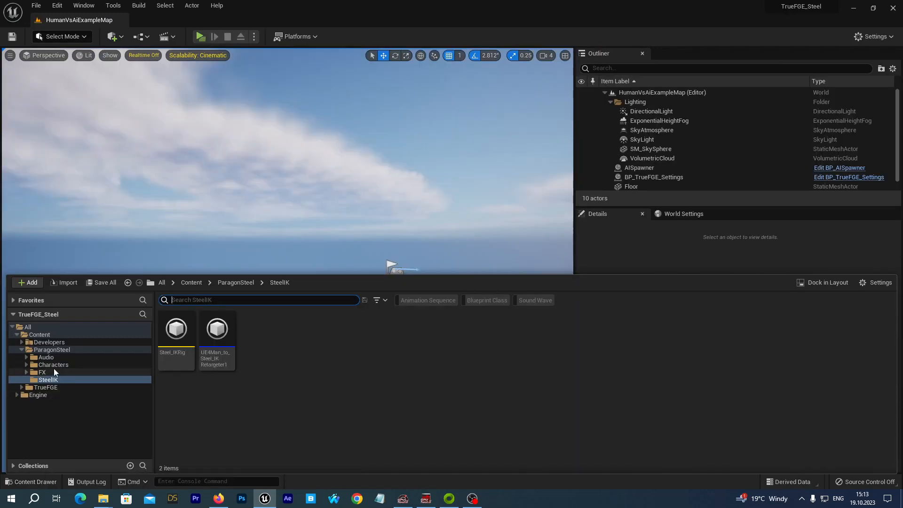
{"action": "left_click", "coordinate": [53, 365]}
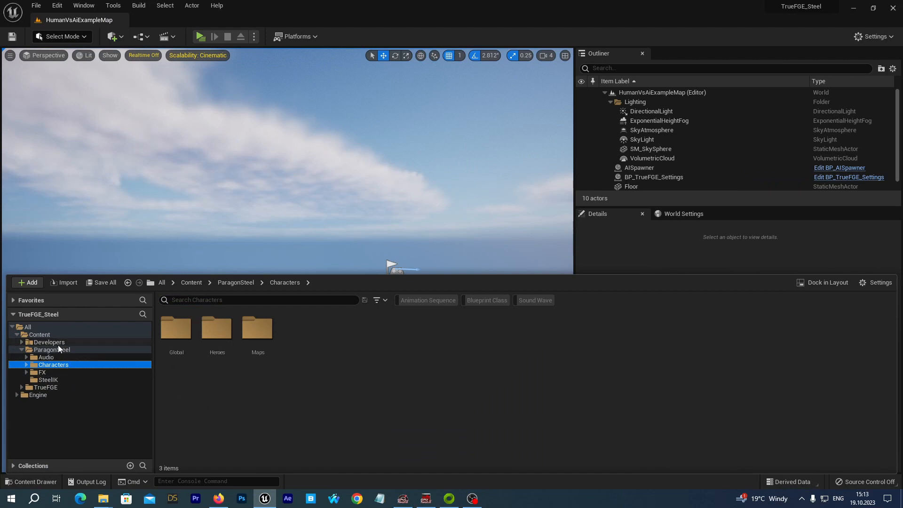
{"action": "left_click", "coordinate": [27, 365]}
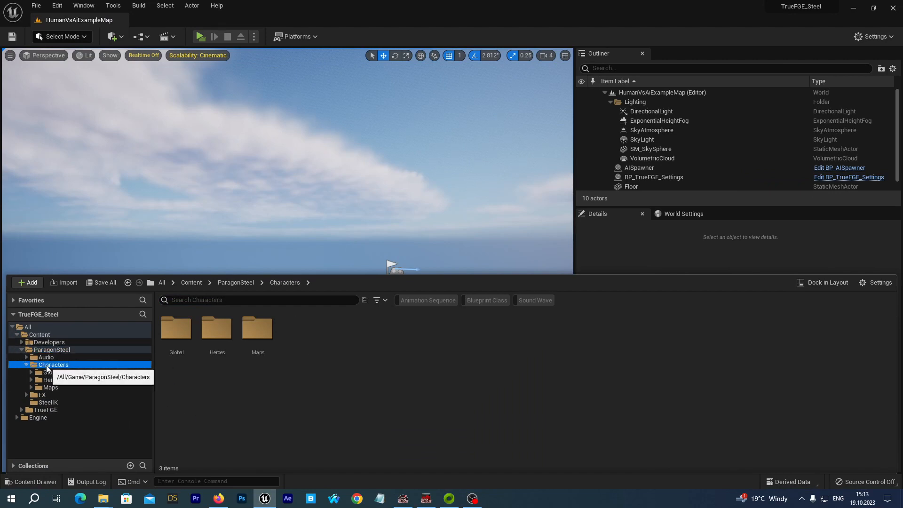
{"action": "double_click", "coordinate": [217, 327]}
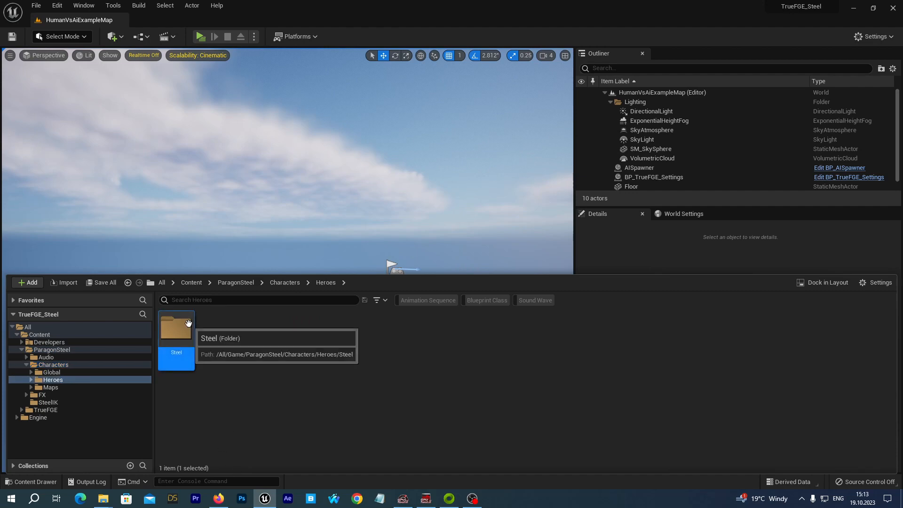
{"action": "double_click", "coordinate": [176, 329]}
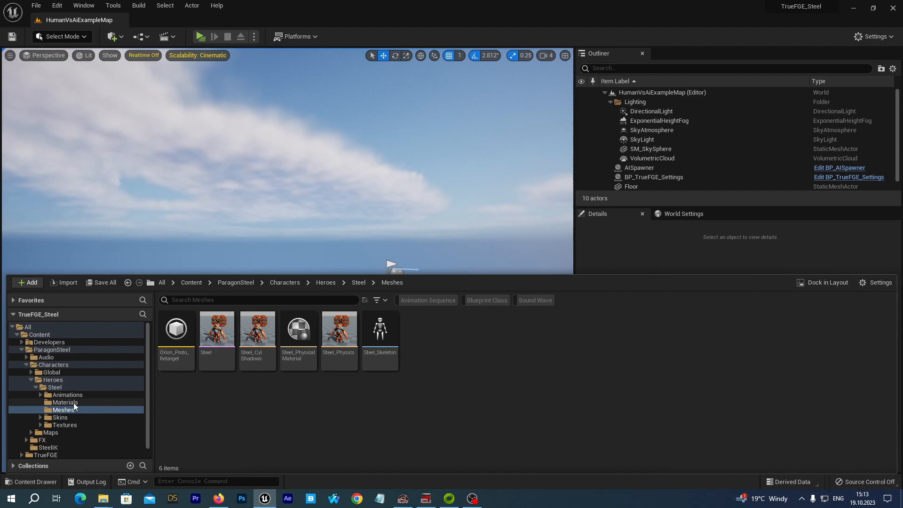
{"action": "mouse_move", "coordinate": [21, 355]}
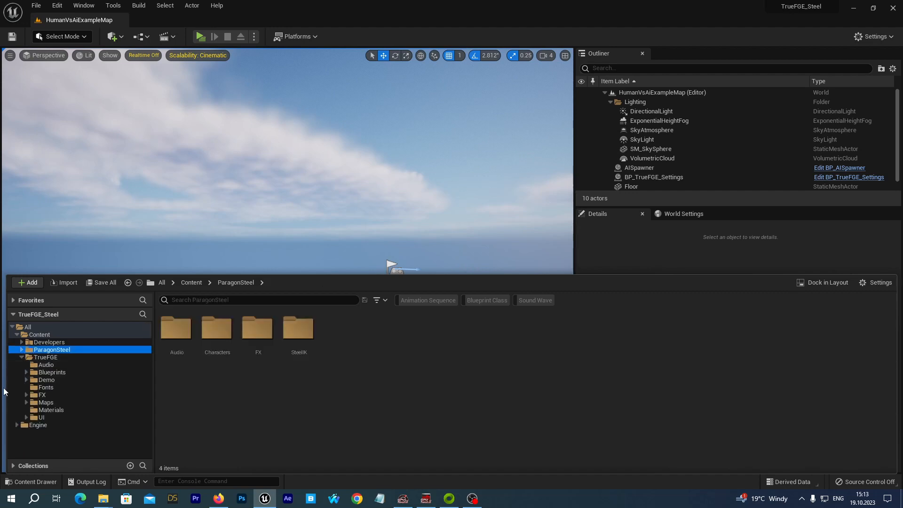
Step: Create a new folder named Steel under TrueFGE/Demo/Characters
{"action": "left_click", "coordinate": [26, 379]}
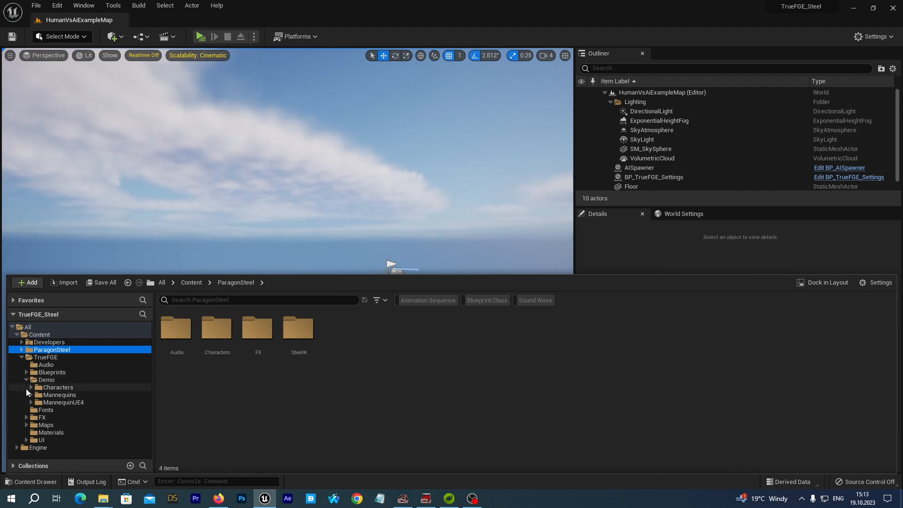
{"action": "left_click", "coordinate": [35, 386]}
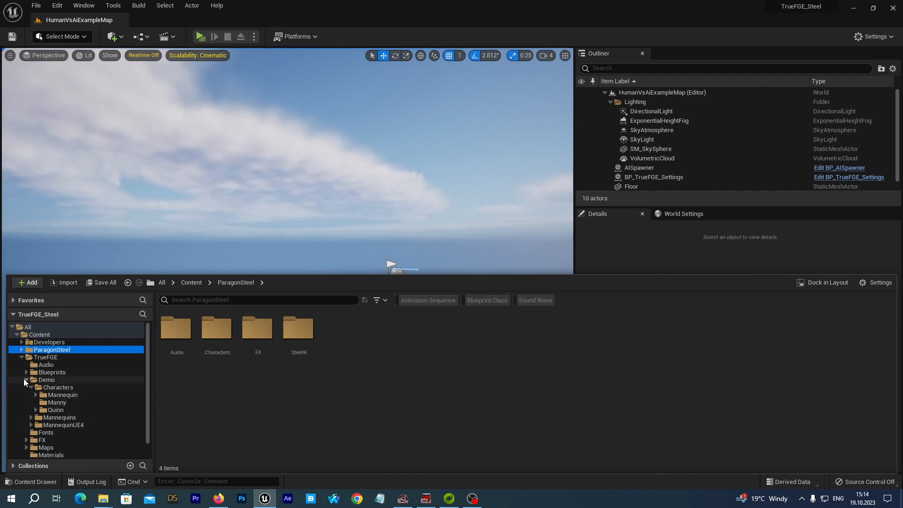
{"action": "left_click", "coordinate": [46, 357]}
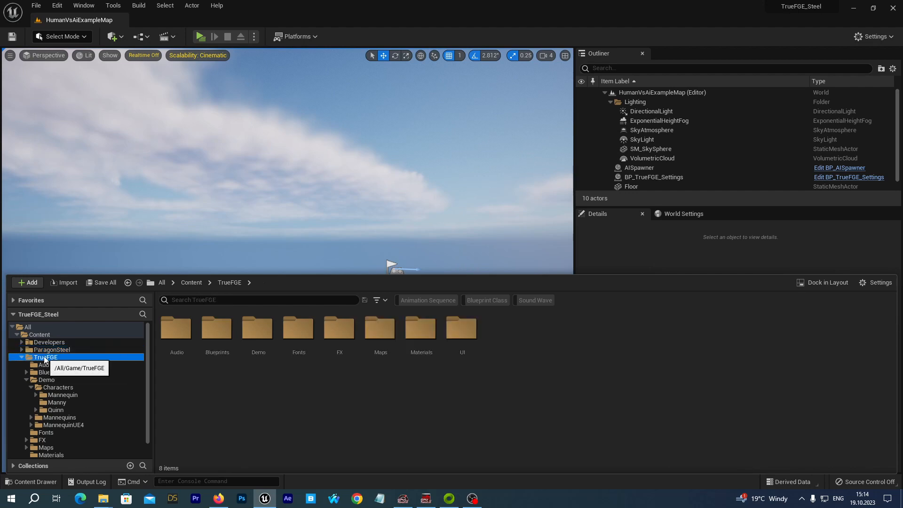
{"action": "left_click", "coordinate": [46, 379]}
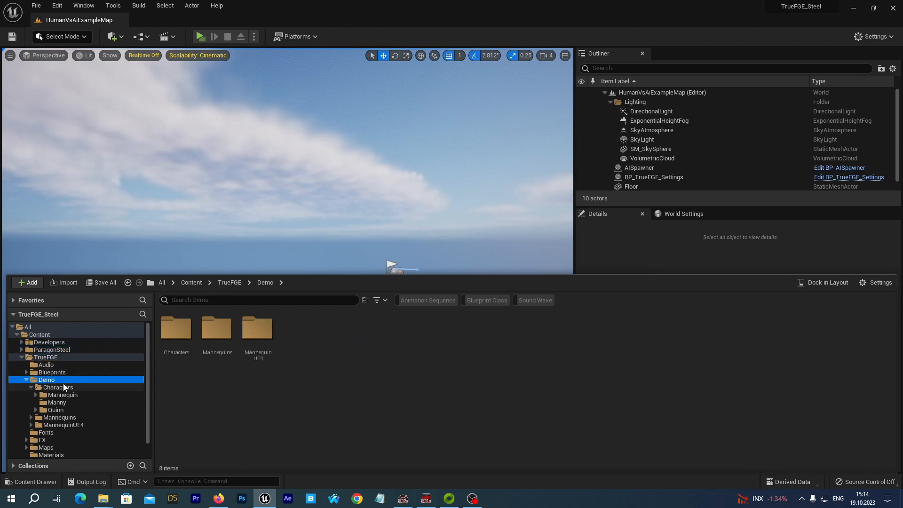
{"action": "right_click", "coordinate": [60, 387]}
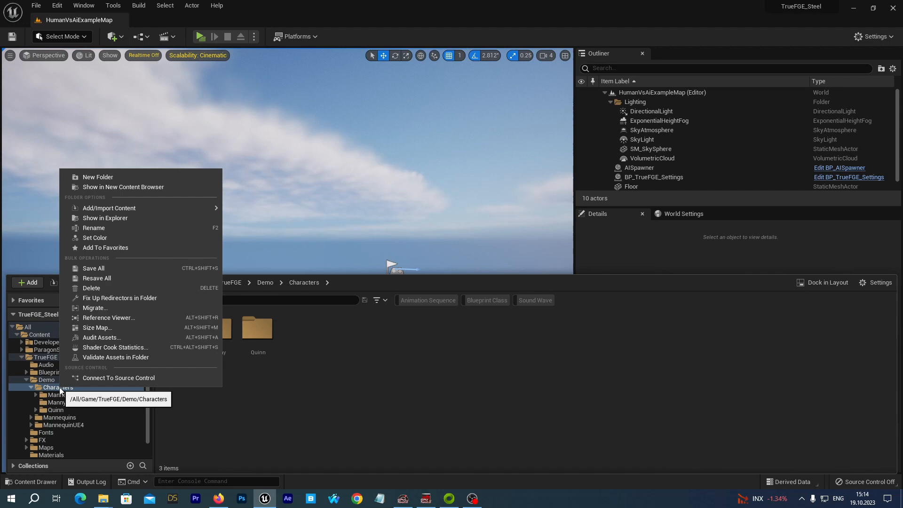
{"action": "left_click", "coordinate": [97, 177]}
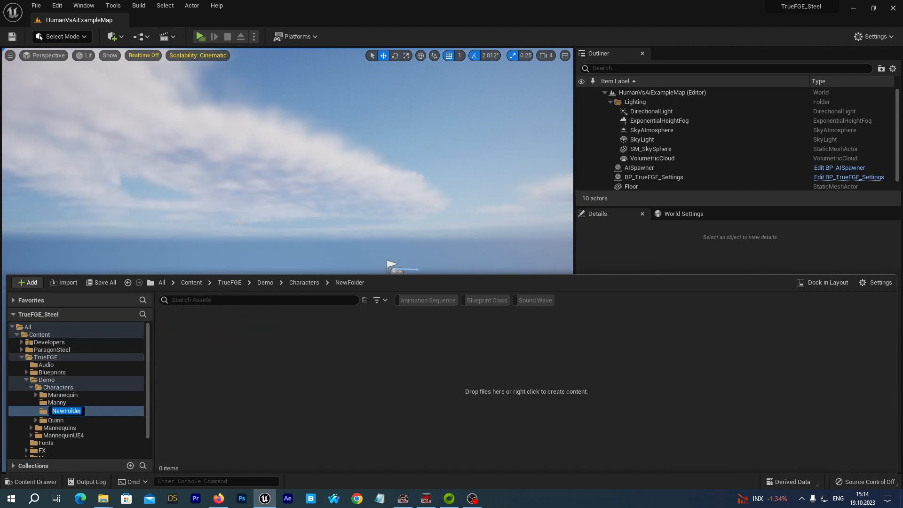
{"action": "type", "text": "Stee"}
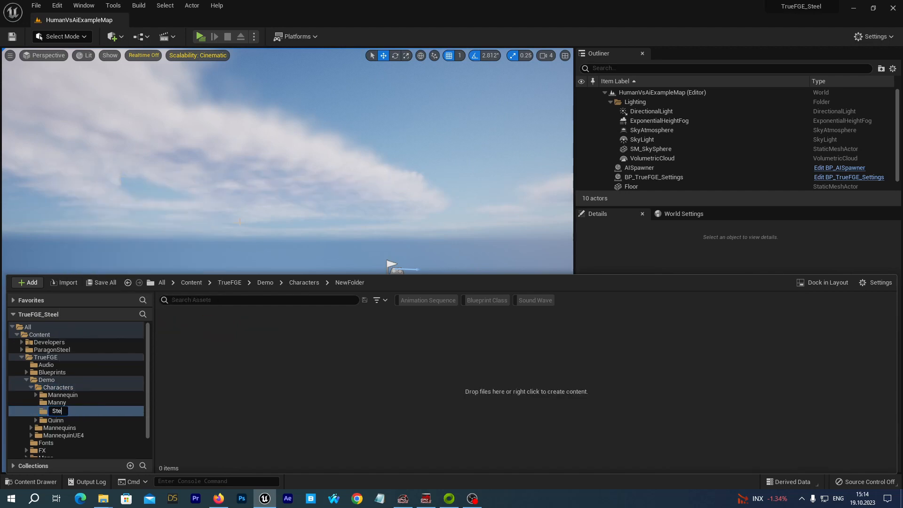
Step: Select BP_TrueFGE_MannequinUE4 in the Mannequin folder
{"action": "left_click", "coordinate": [62, 395]}
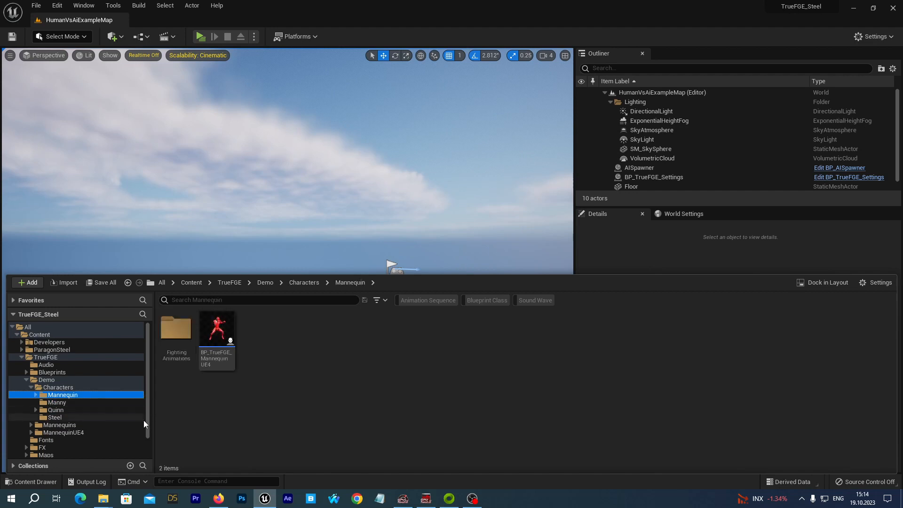
{"action": "mouse_move", "coordinate": [224, 423]}
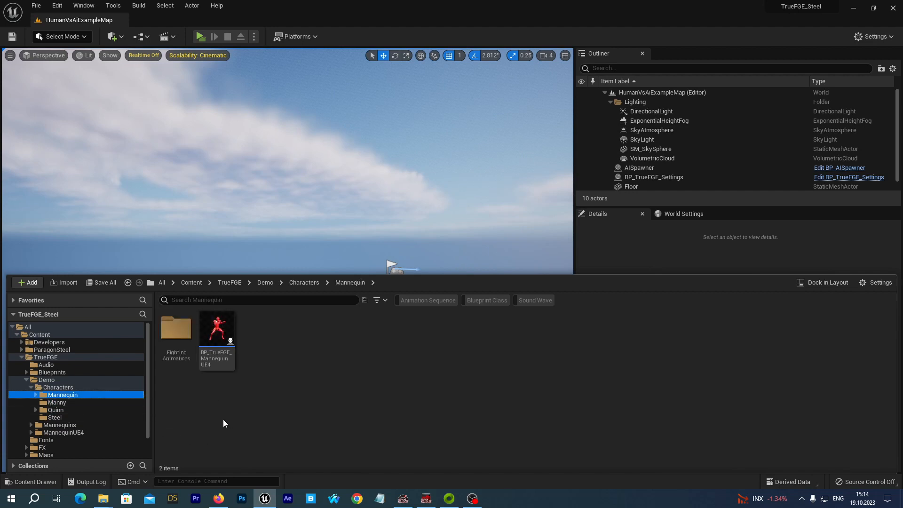
{"action": "mouse_move", "coordinate": [212, 422]}
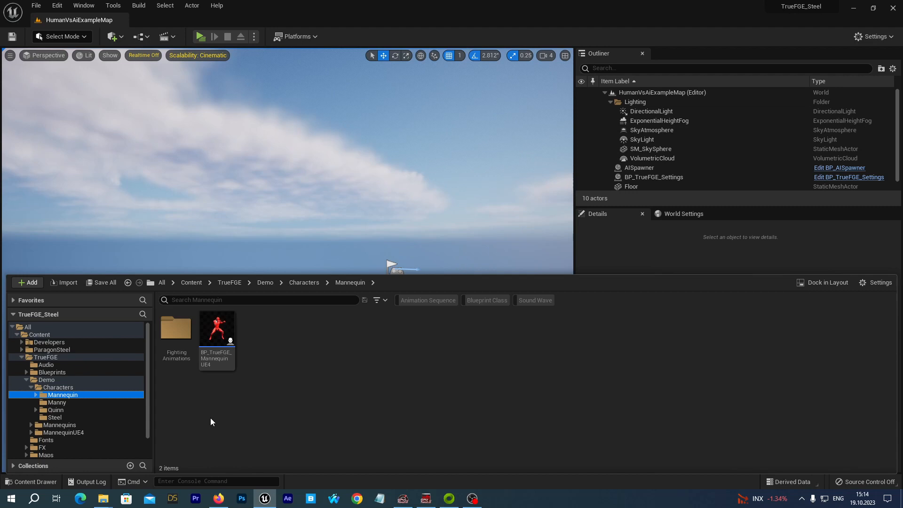
{"action": "mouse_move", "coordinate": [217, 345]}
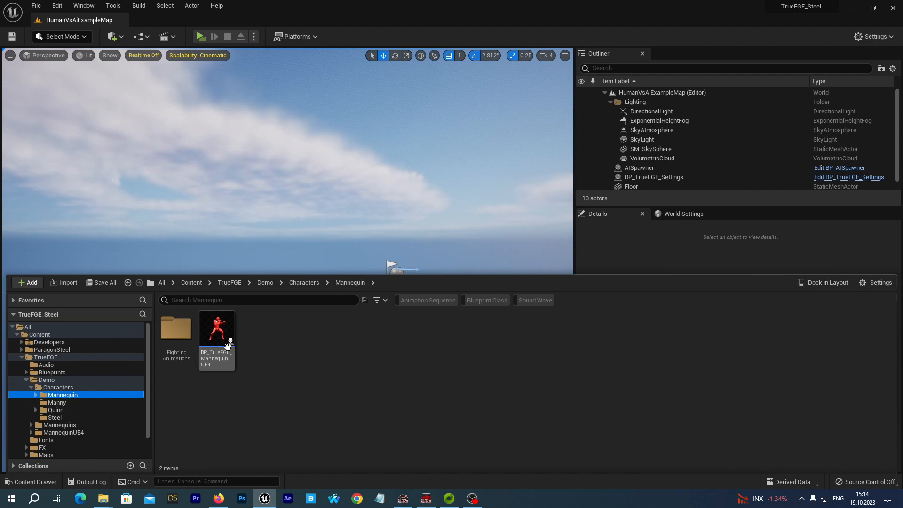
{"action": "left_click", "coordinate": [217, 328]}
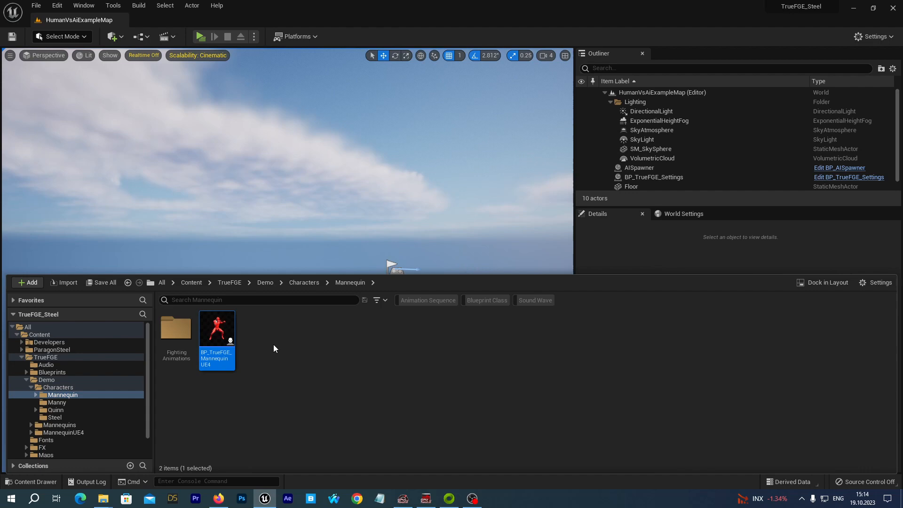
{"action": "mouse_move", "coordinate": [256, 346]}
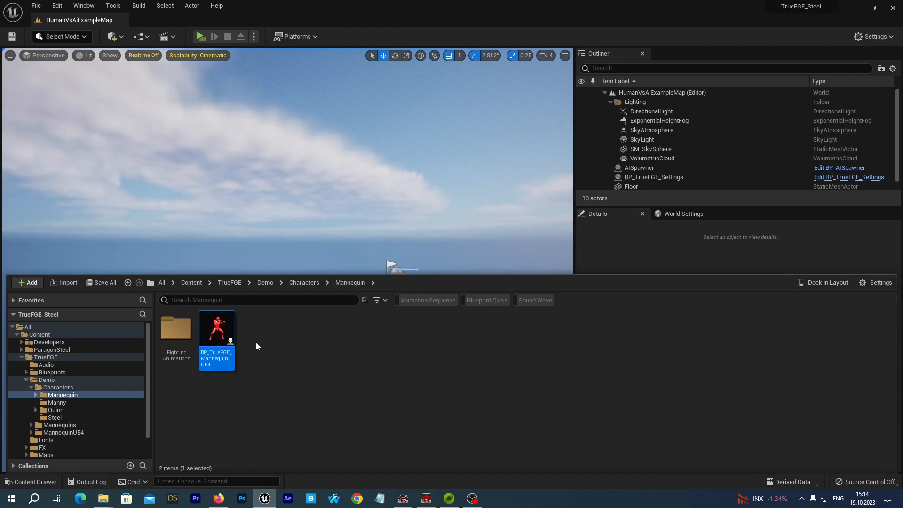
Step: Duplicate the mannequin blueprint as BP_TrueFGE_Steel and move it into the Steel folder
{"action": "right_click", "coordinate": [217, 328]}
{"action": "type", "text": "BP_TrueFGE_Steel"}
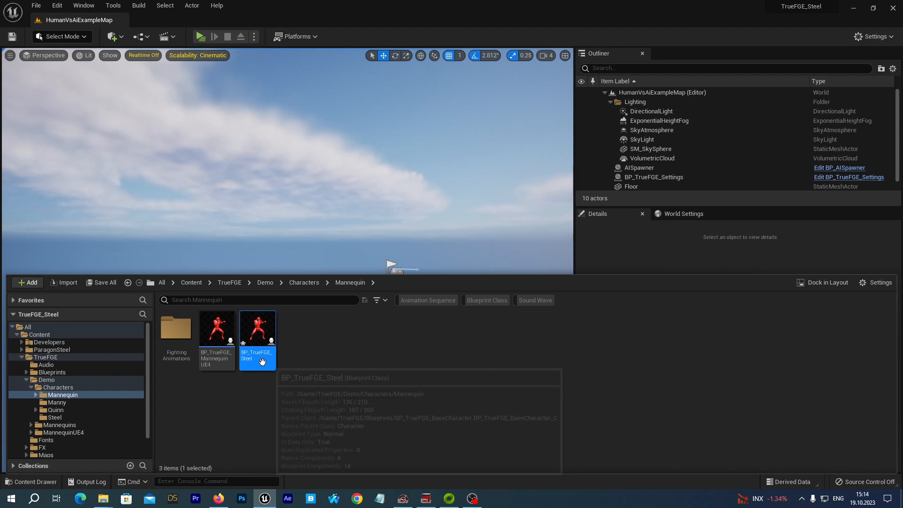
{"action": "mouse_move", "coordinate": [256, 335]}
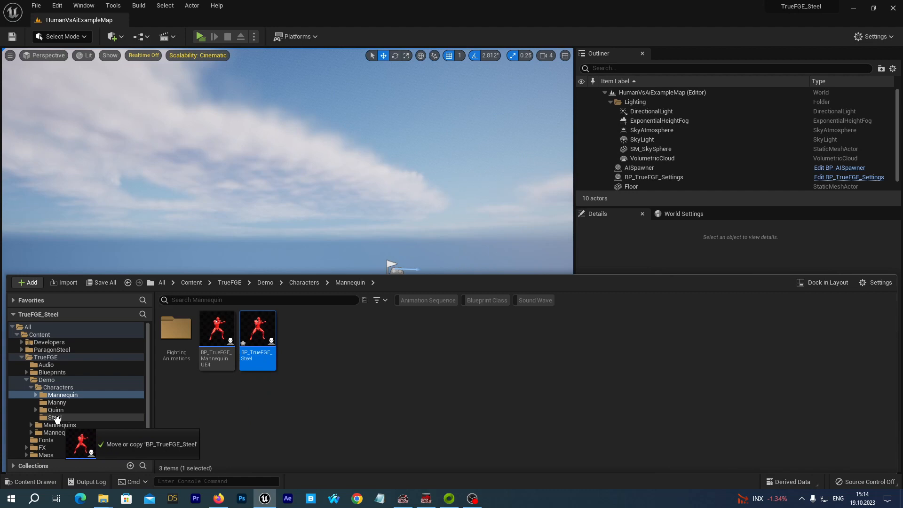
{"action": "left_click", "coordinate": [54, 417]}
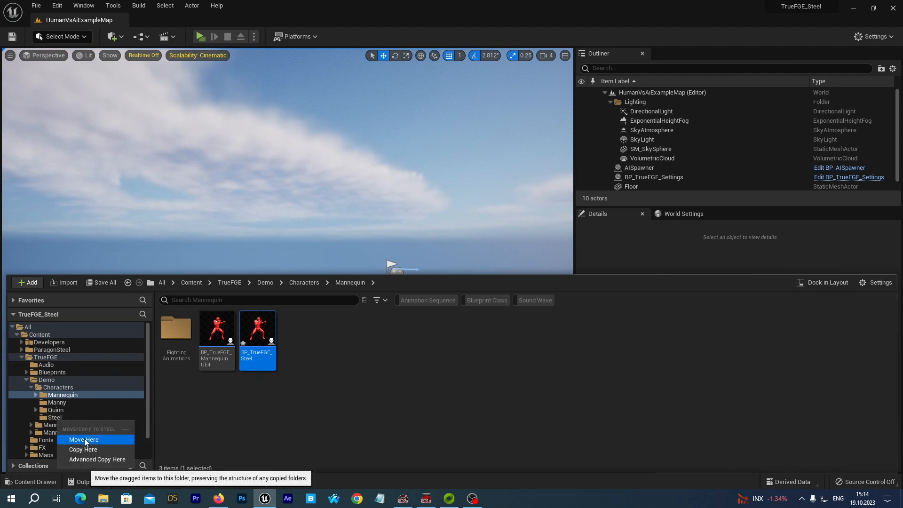
{"action": "left_click", "coordinate": [84, 439]}
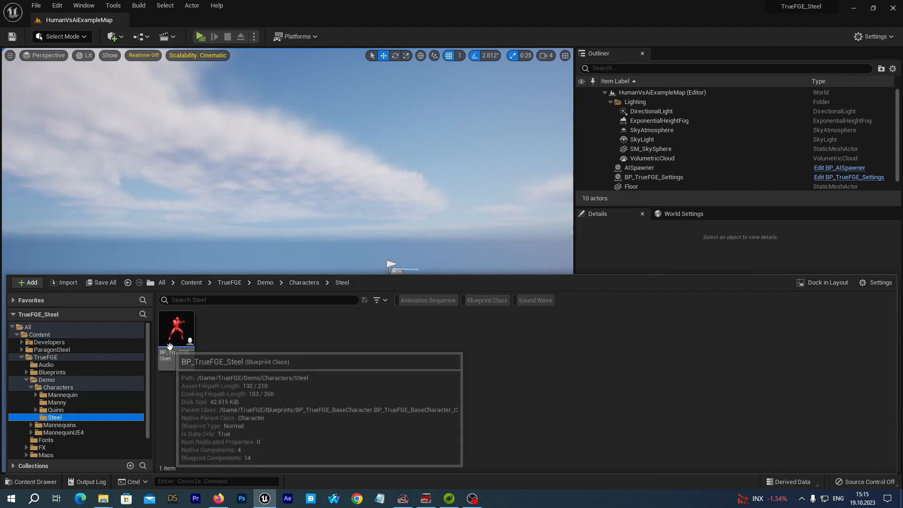
Step: Open BP_TrueFGE_Steel in the full Blueprint editor
{"action": "double_click", "coordinate": [176, 323]}
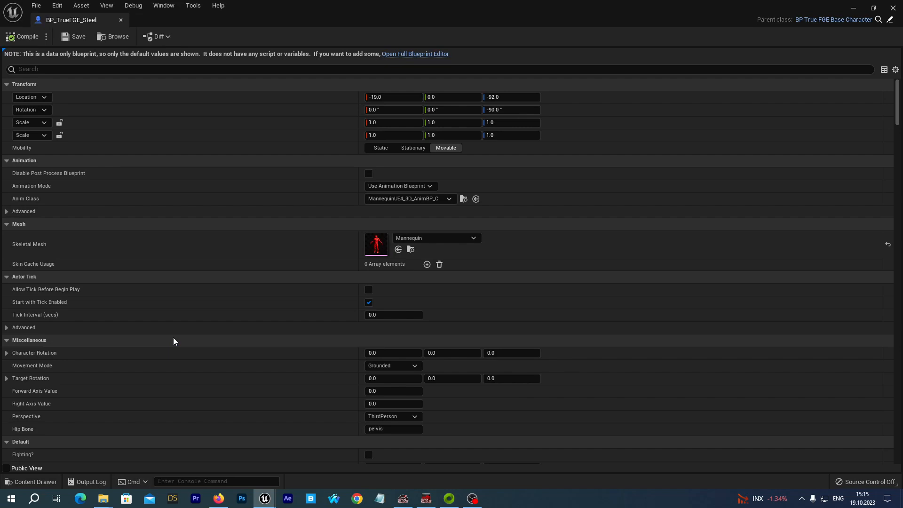
{"action": "left_click", "coordinate": [414, 53]}
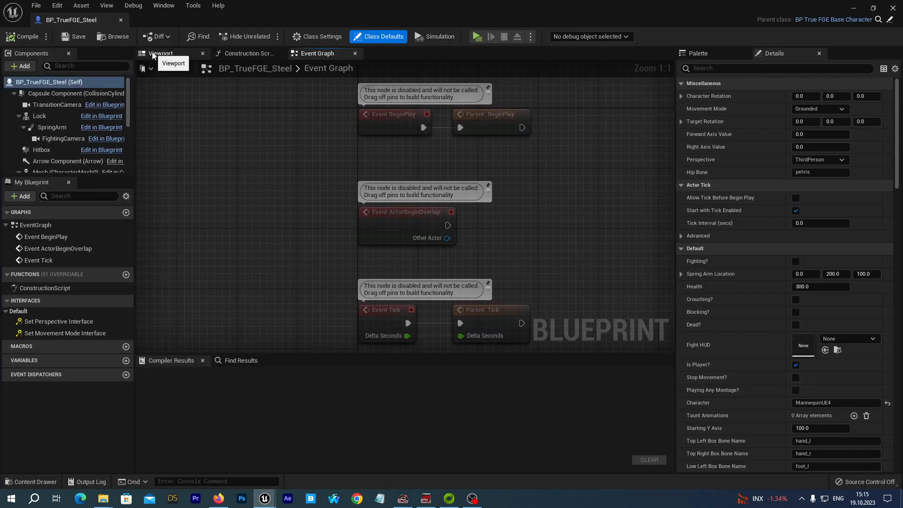
Step: Add a Skeletal Mesh component named SteelMesh under Mesh (CharacterMesh0)
{"action": "left_click", "coordinate": [163, 53]}
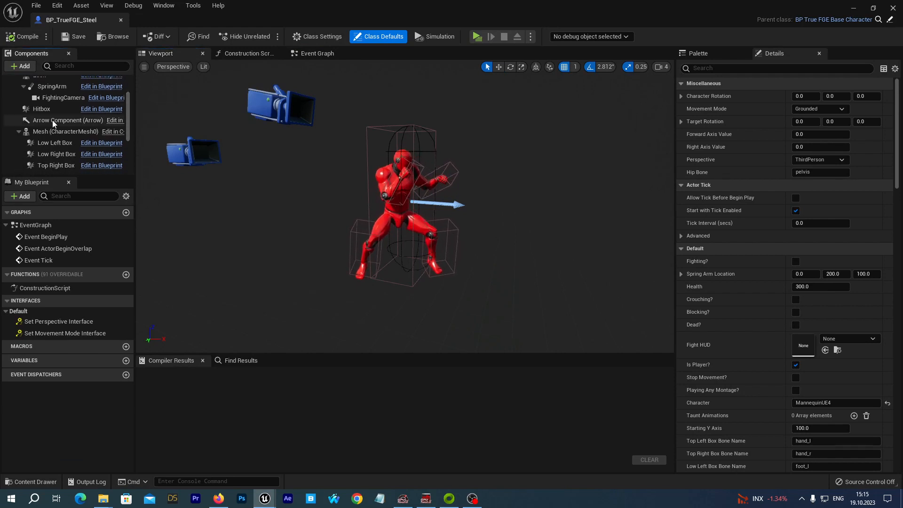
{"action": "left_click", "coordinate": [65, 130]}
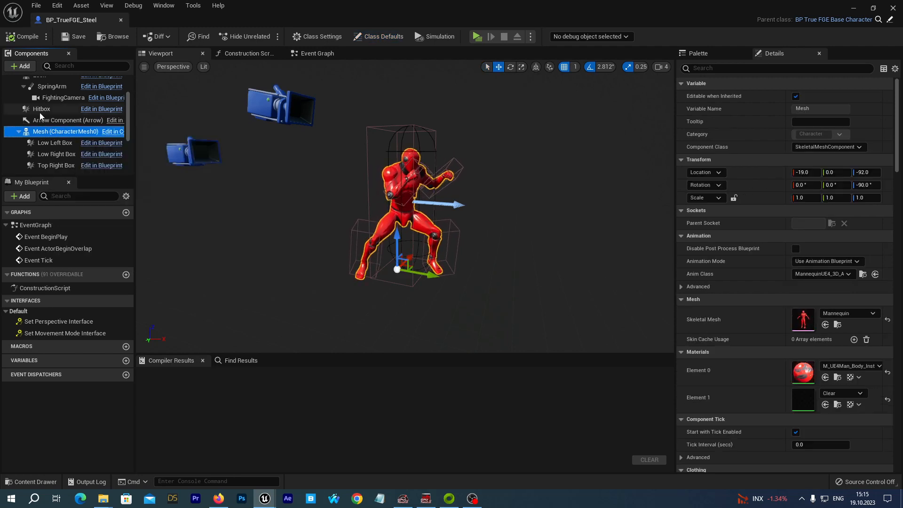
{"action": "mouse_move", "coordinate": [20, 66]}
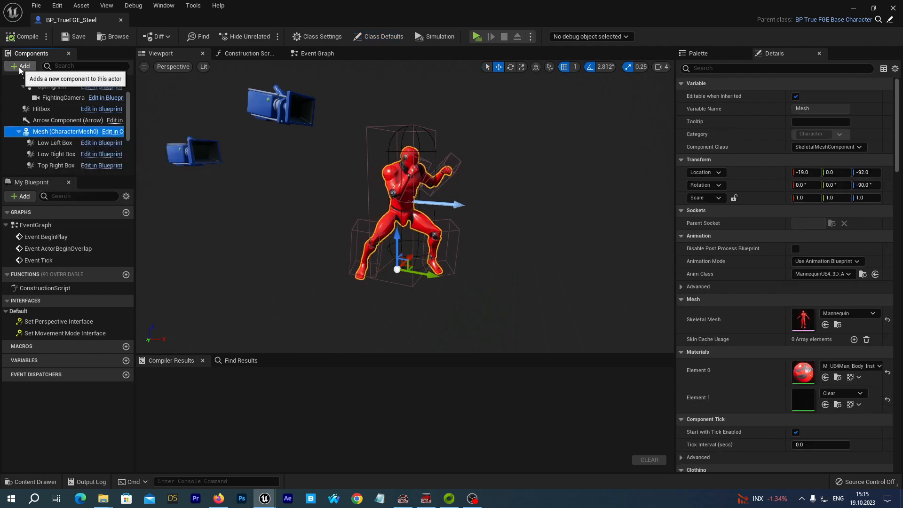
{"action": "left_click", "coordinate": [20, 66]}
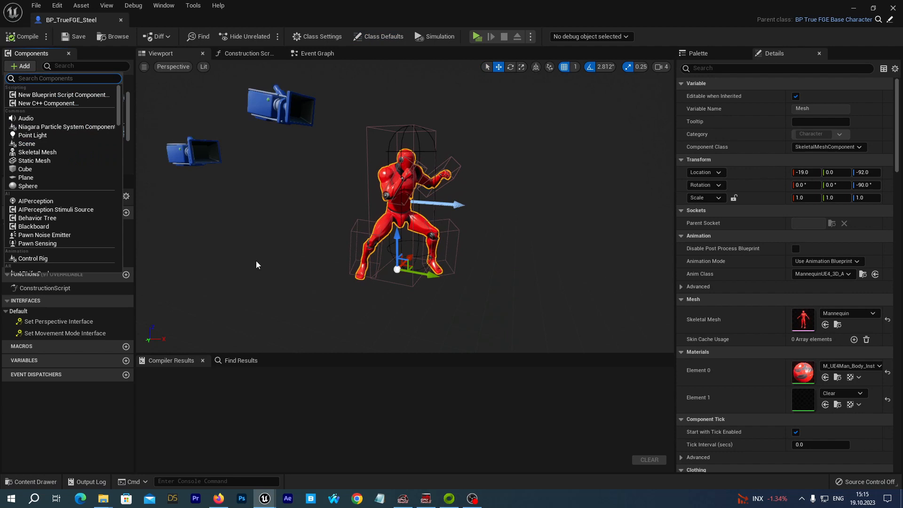
{"action": "type", "text": "mesh"}
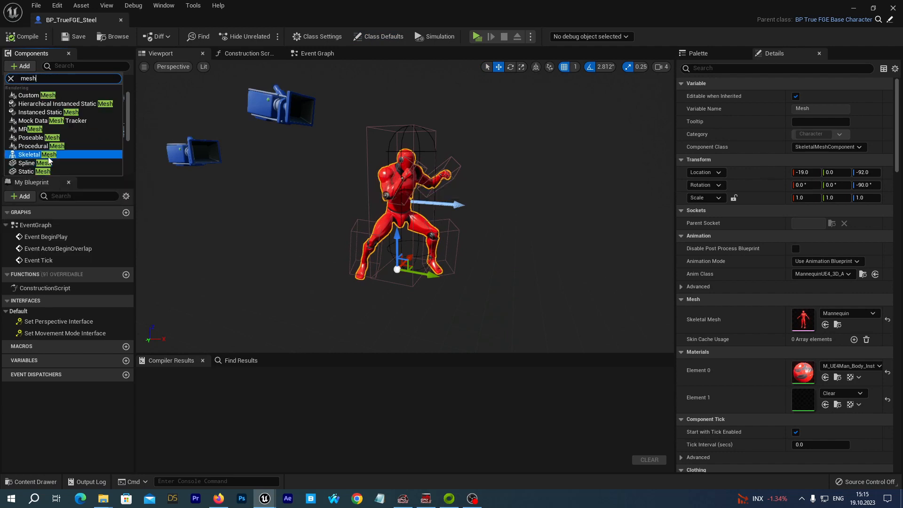
{"action": "left_click", "coordinate": [34, 154]}
{"action": "type", "text": "SteelMesh"}
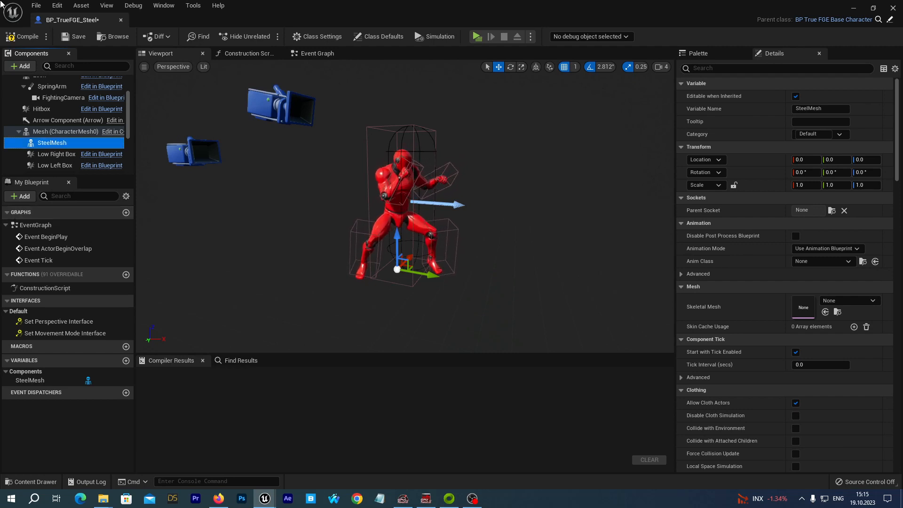
{"action": "mouse_move", "coordinate": [52, 142]}
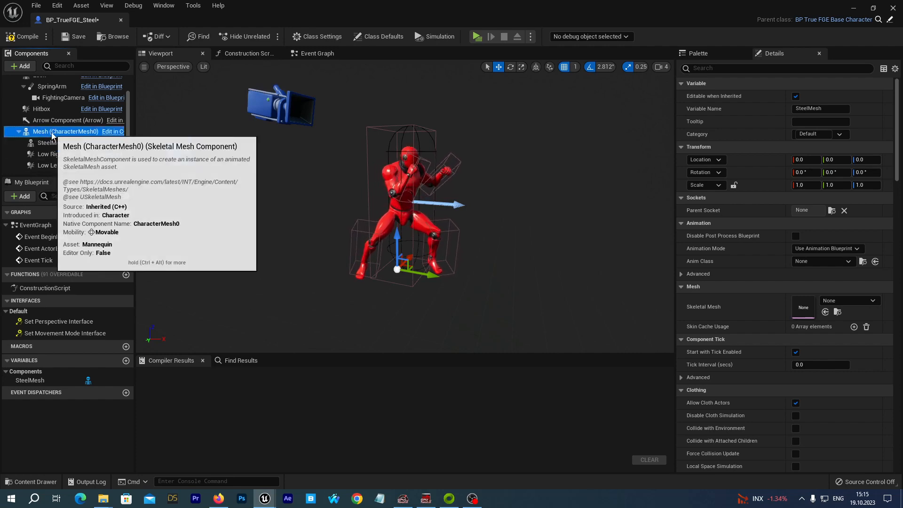
Step: Assign the Steel skeletal mesh asset to the SteelMesh component
{"action": "left_click", "coordinate": [52, 142]}
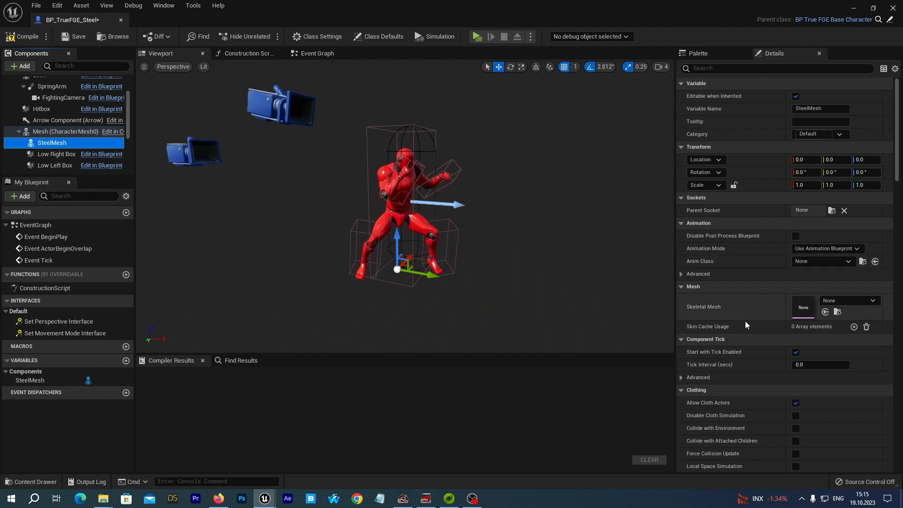
{"action": "mouse_move", "coordinate": [702, 315]}
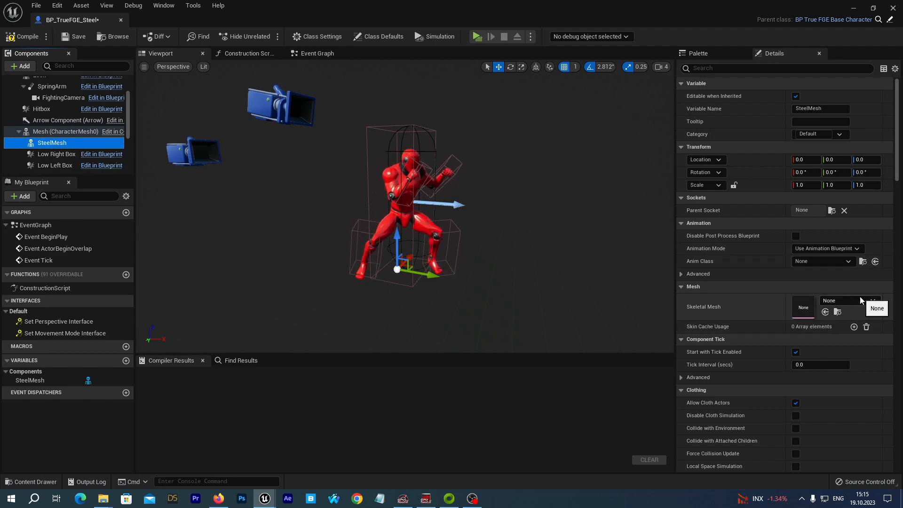
{"action": "left_click", "coordinate": [872, 300]}
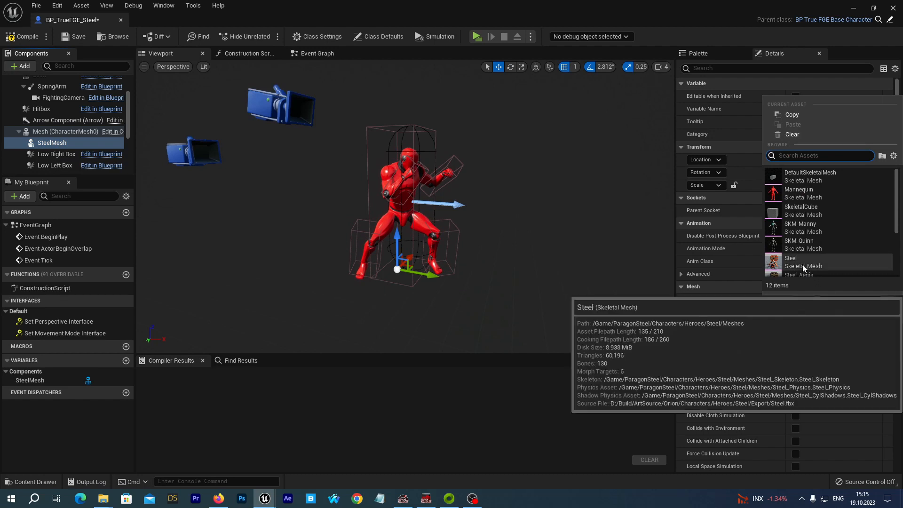
{"action": "left_click", "coordinate": [791, 261]}
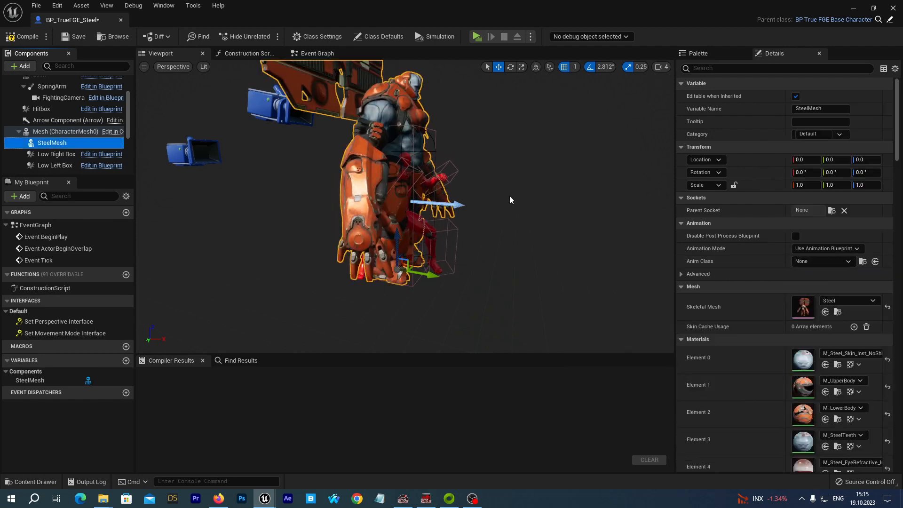
{"action": "mouse_move", "coordinate": [735, 186]}
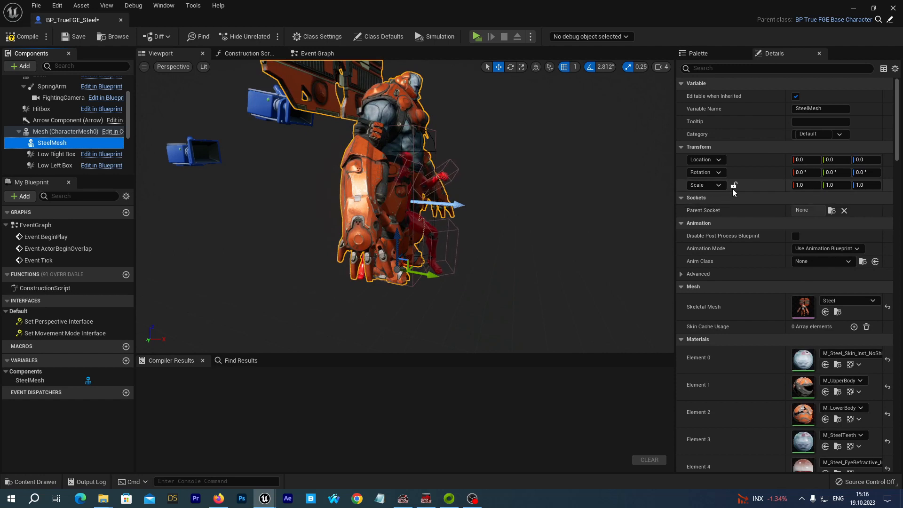
{"action": "mouse_move", "coordinate": [735, 186]}
{"action": "type", "text": "0.85"}
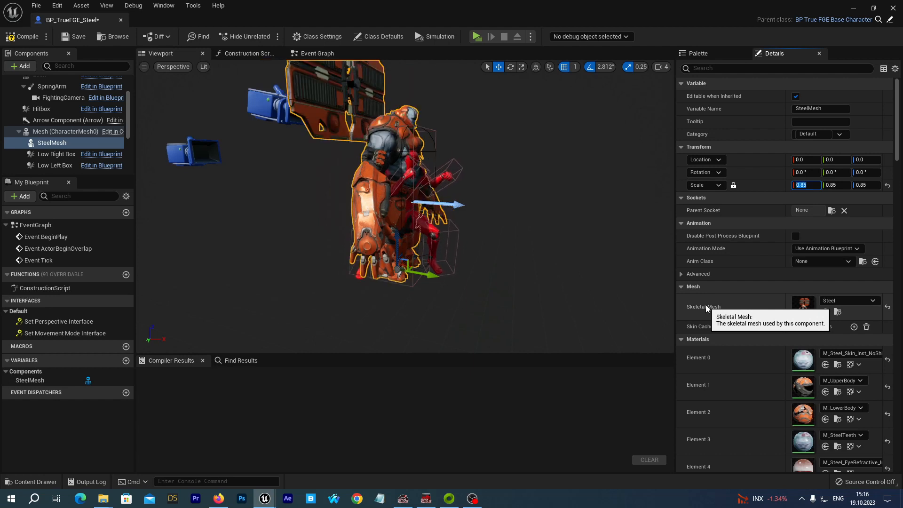
{"action": "mouse_move", "coordinate": [795, 195]}
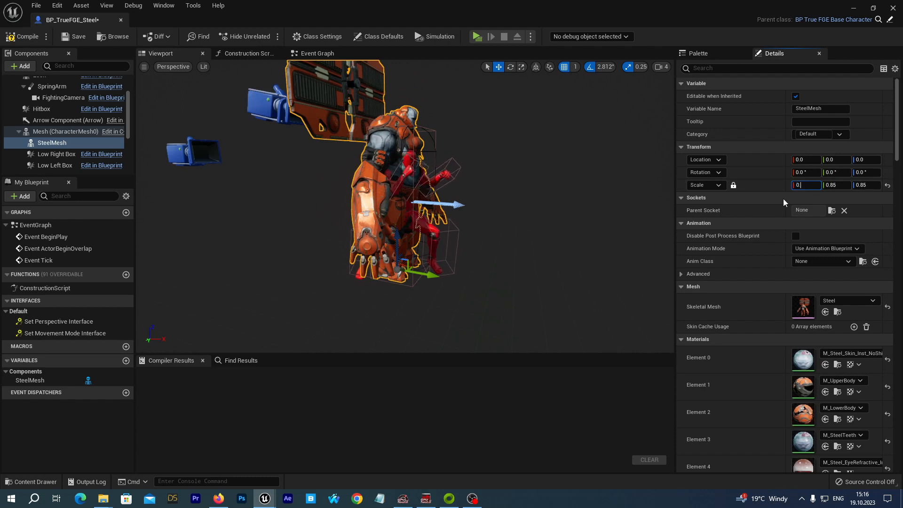
Step: Set the SteelMesh uniform scale to 0.75 (after trying 0.8)
{"action": "type", "text": "0.8"}
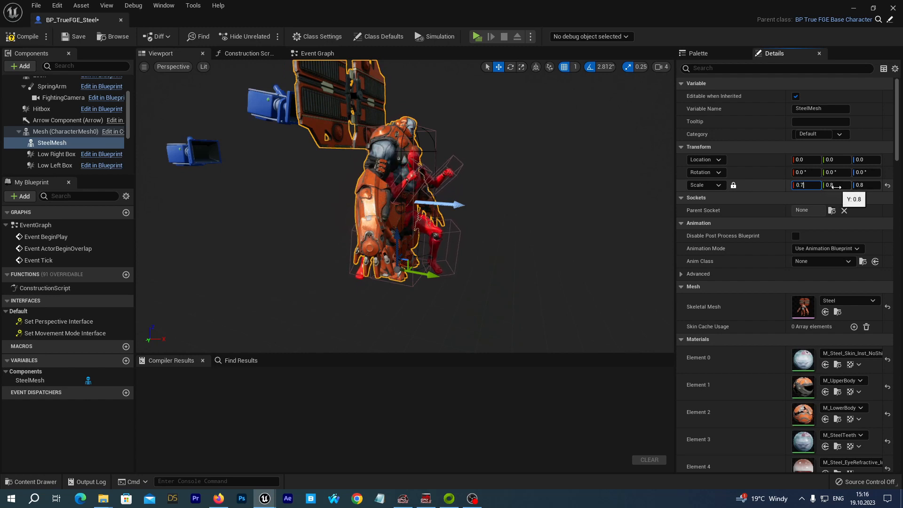
{"action": "type", "text": "0.75"}
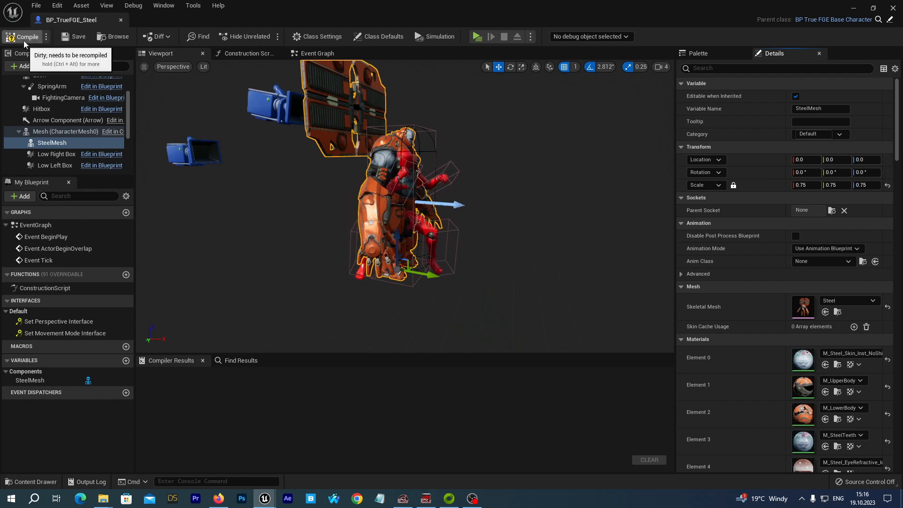
Step: Recompile the character blueprint and browse to the Steel character folder
{"action": "left_click", "coordinate": [22, 37]}
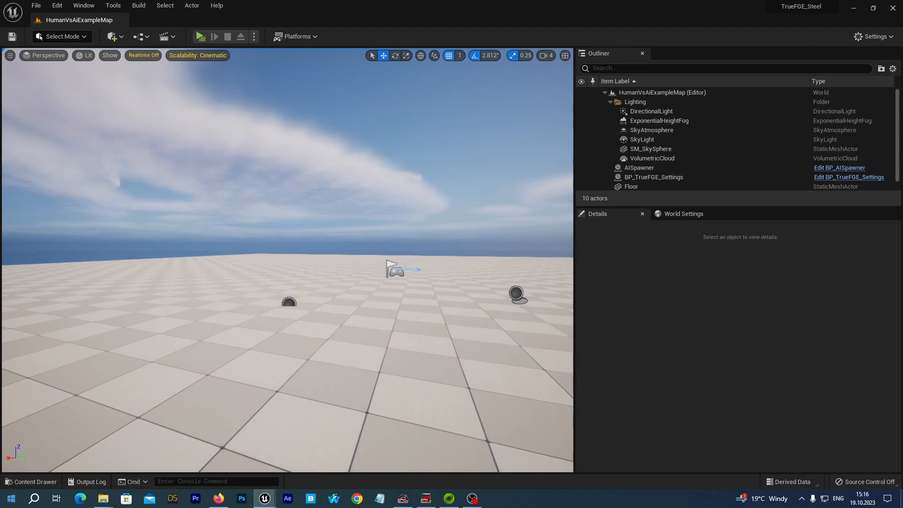
{"action": "left_click", "coordinate": [31, 481]}
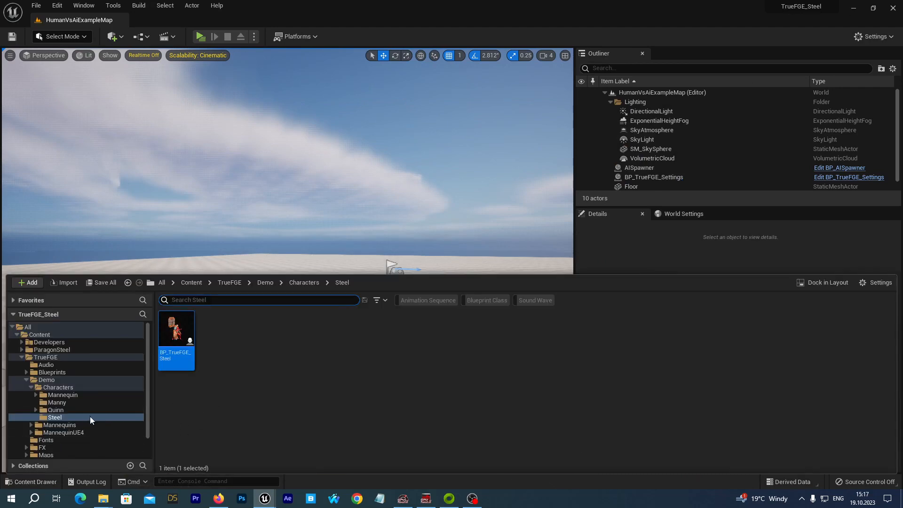
{"action": "mouse_move", "coordinate": [230, 342]}
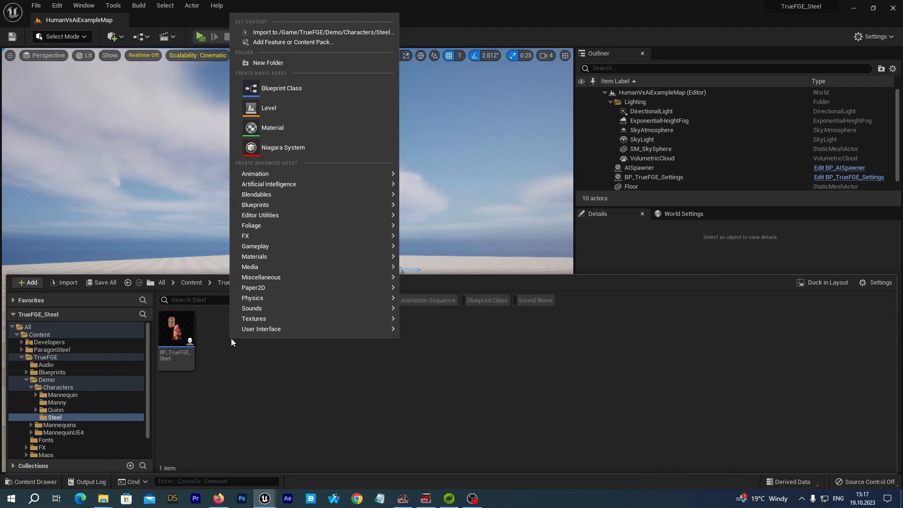
{"action": "mouse_move", "coordinate": [305, 288]}
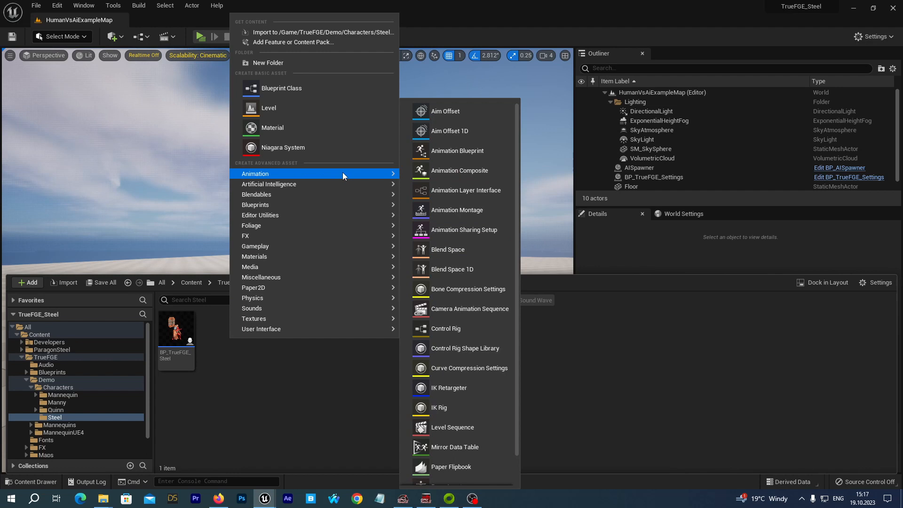
{"action": "mouse_move", "coordinate": [459, 170]}
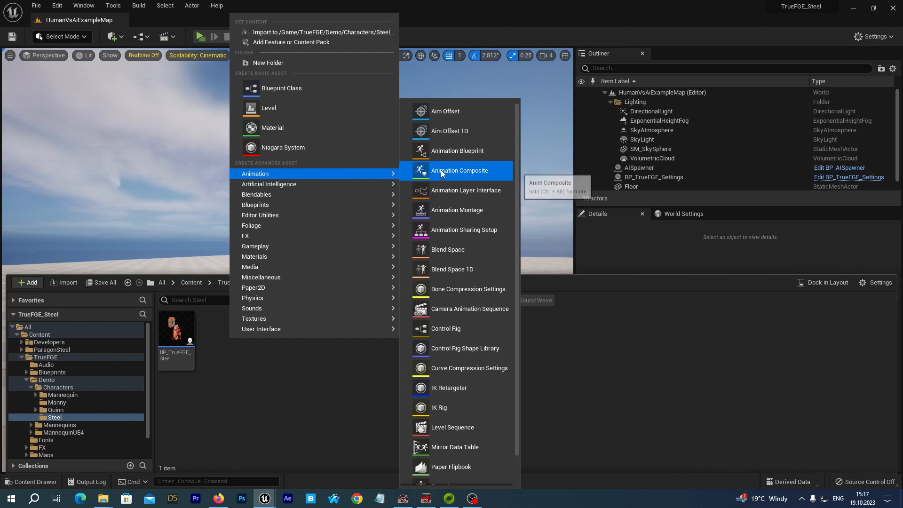
Step: Create an Animation Blueprint on Steel_Skeleton named Steel_TrueFGE_AnimBP
{"action": "left_click", "coordinate": [457, 151]}
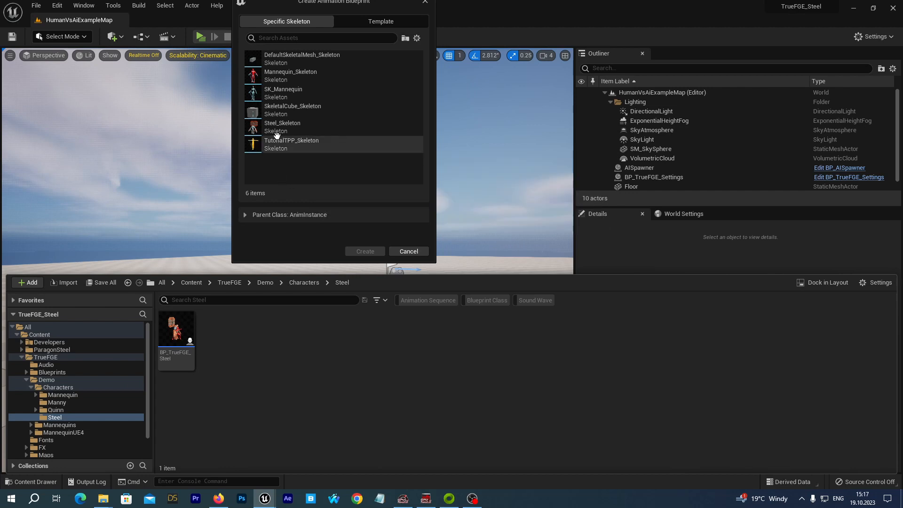
{"action": "left_click", "coordinate": [283, 126]}
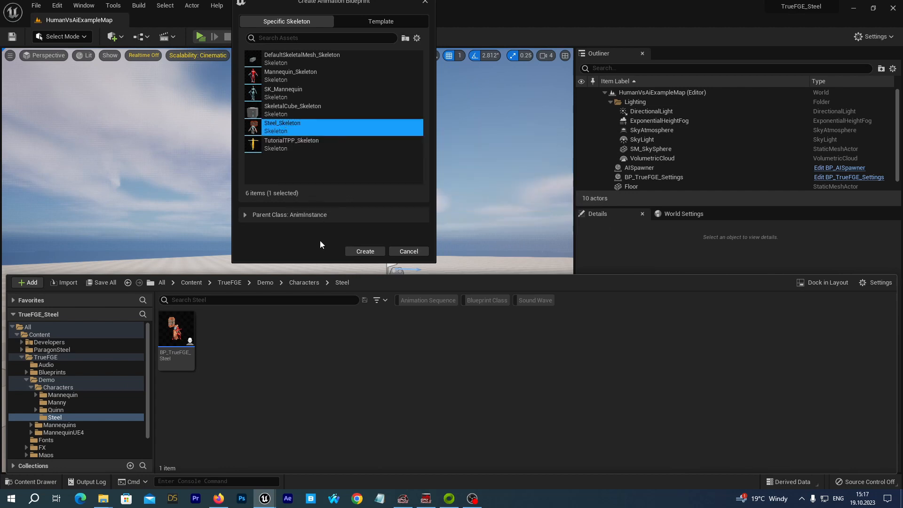
{"action": "mouse_move", "coordinate": [365, 251]}
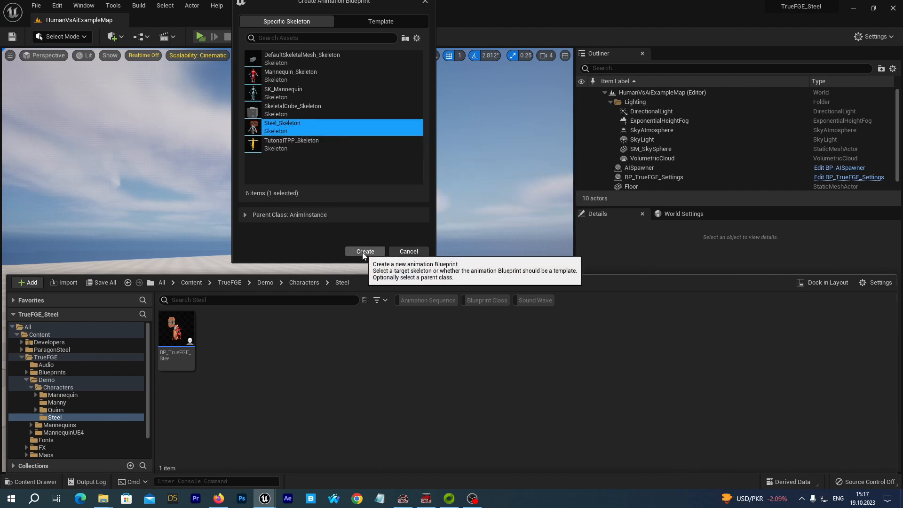
{"action": "left_click", "coordinate": [365, 251]}
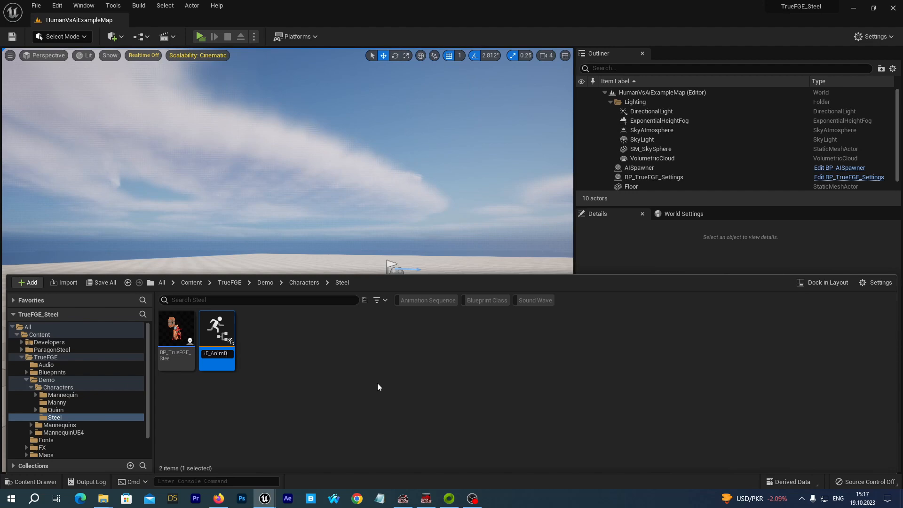
{"action": "key", "text": "Return"}
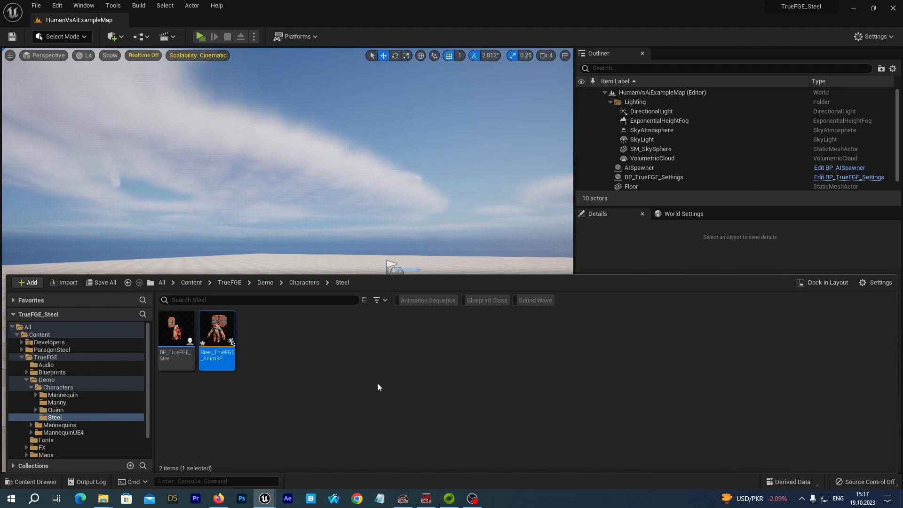
Step: Add a Retarget Pose From Mesh node to the new animation blueprint's AnimGraph
{"action": "double_click", "coordinate": [217, 330]}
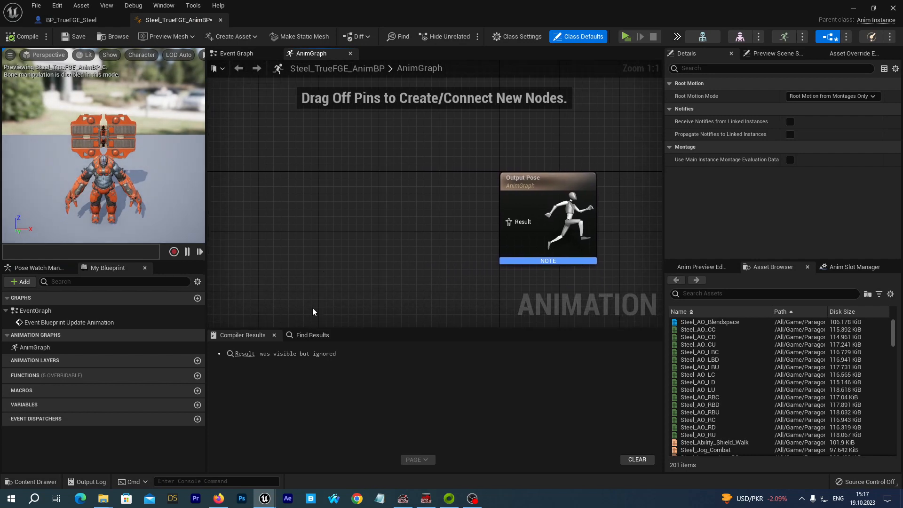
{"action": "mouse_move", "coordinate": [34, 347]}
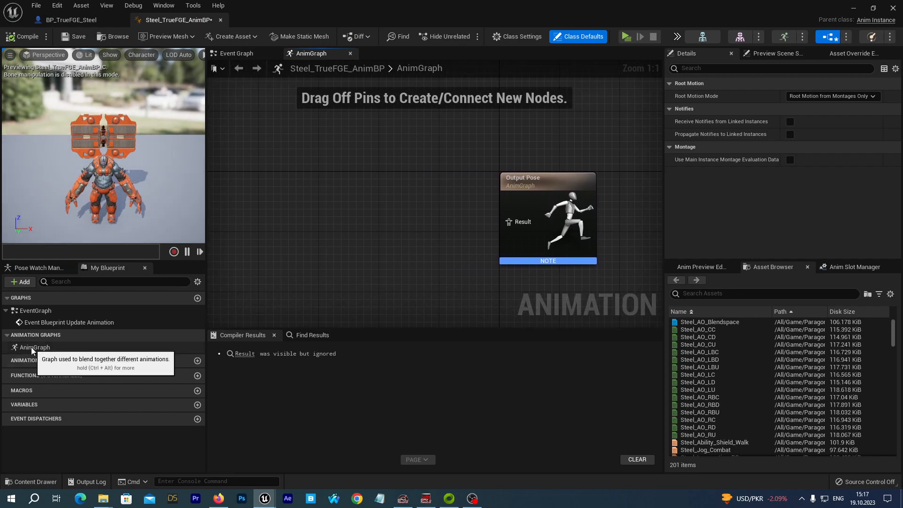
{"action": "mouse_move", "coordinate": [379, 211]}
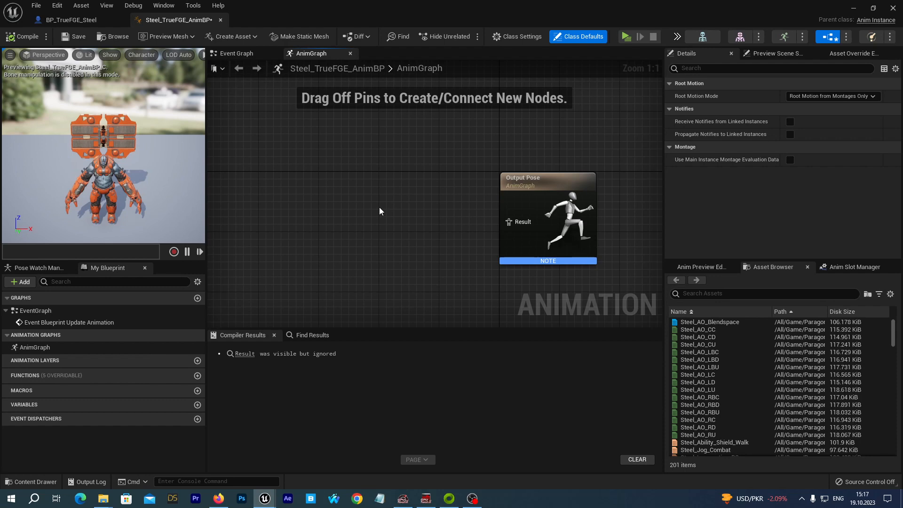
{"action": "mouse_move", "coordinate": [34, 347]}
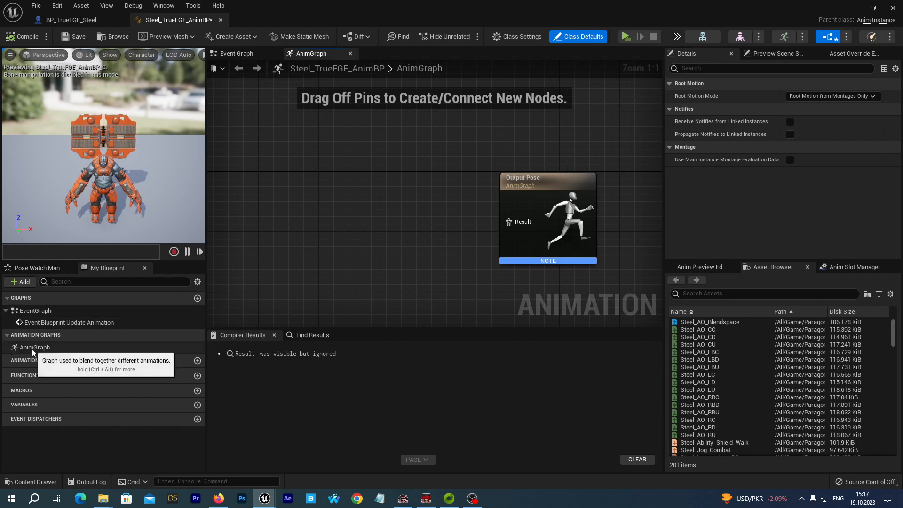
{"action": "left_click", "coordinate": [576, 36]}
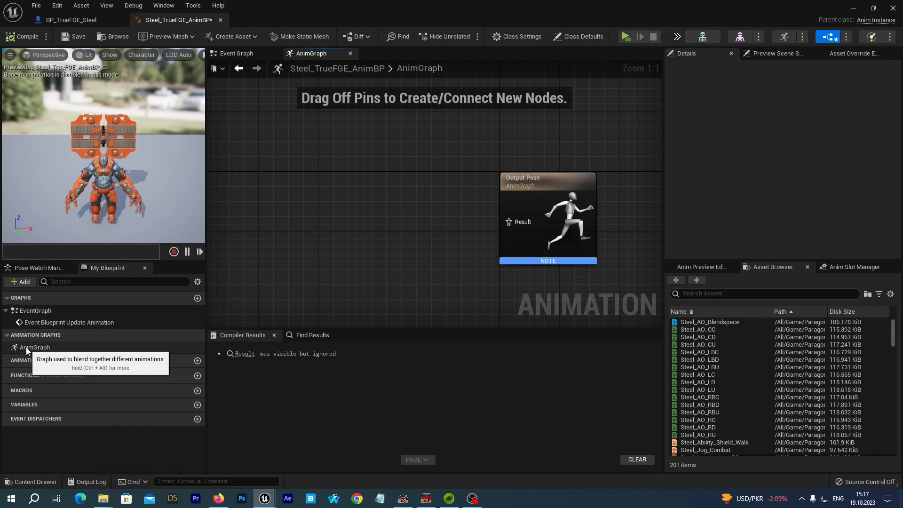
{"action": "mouse_move", "coordinate": [342, 232]}
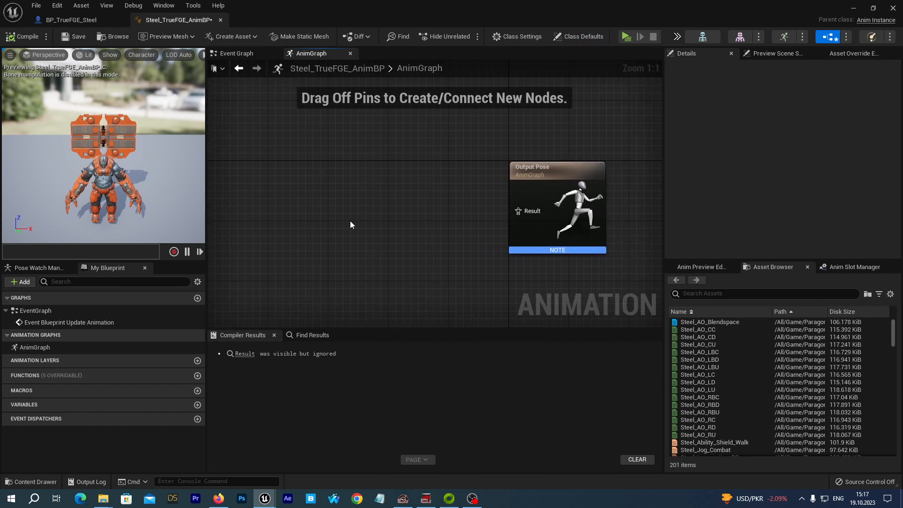
{"action": "mouse_move", "coordinate": [332, 206]}
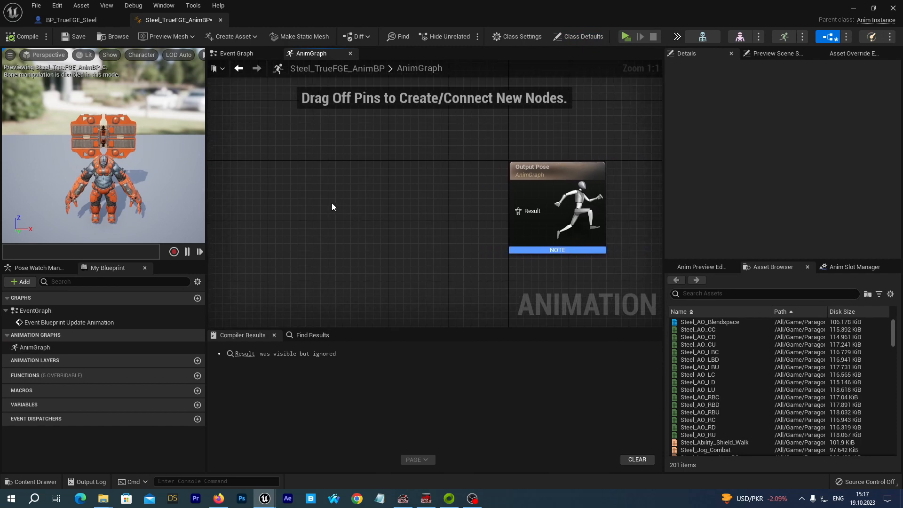
{"action": "right_click", "coordinate": [308, 207]}
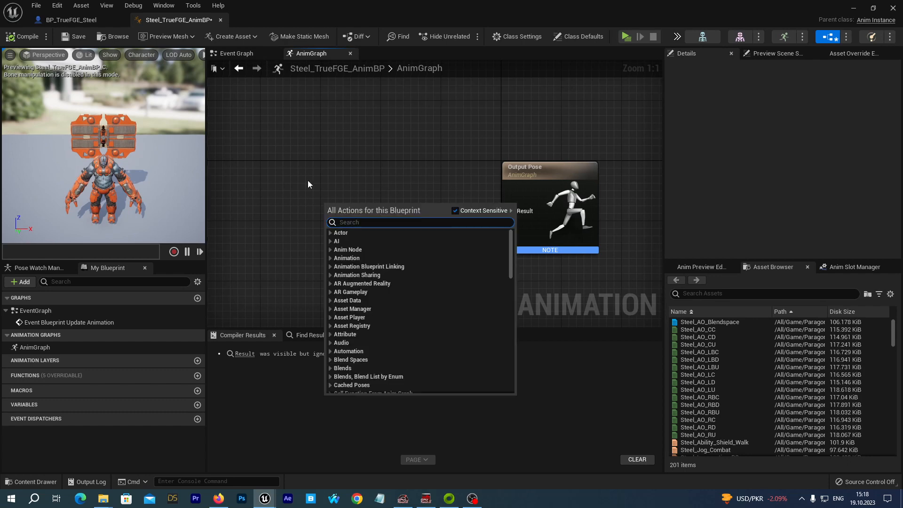
{"action": "type", "text": "rta"}
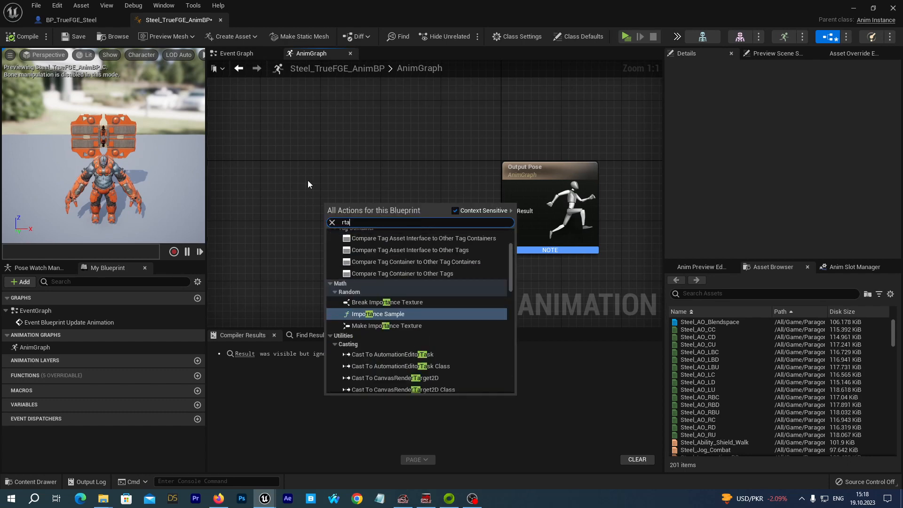
{"action": "type", "text": "rget"}
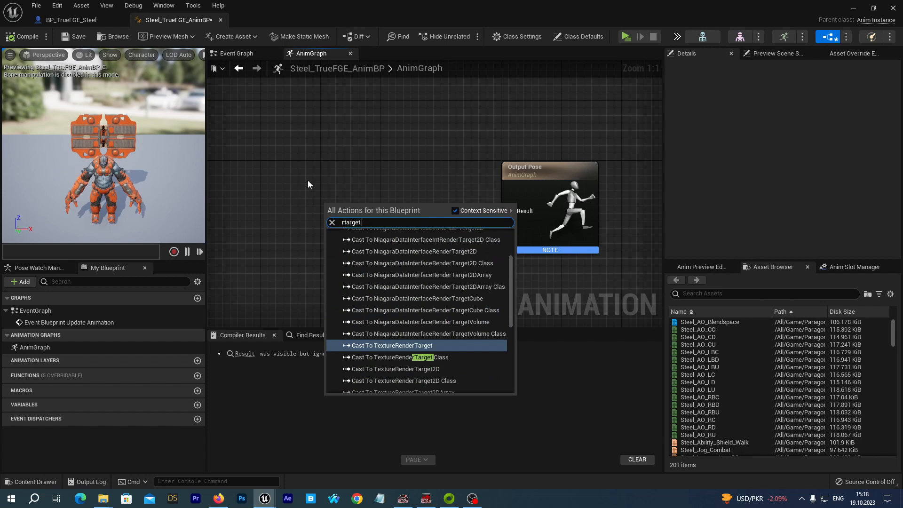
{"action": "type", "text": "pos"}
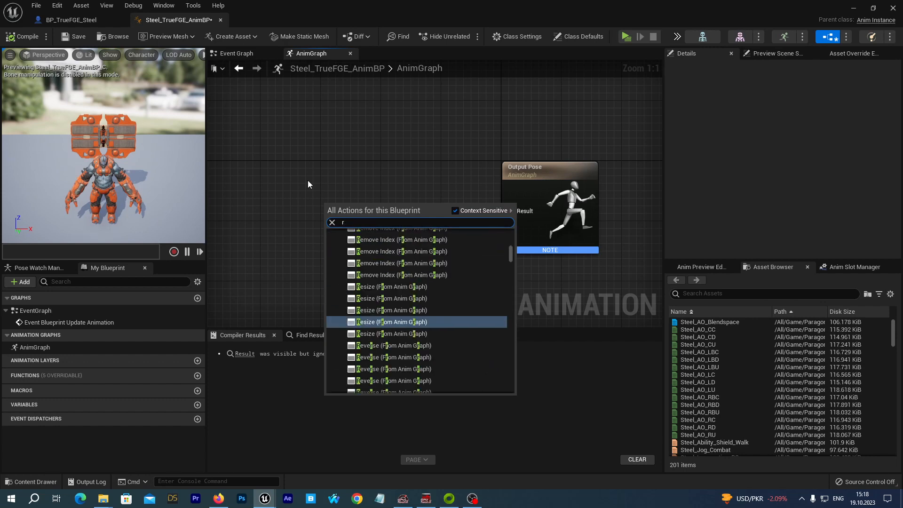
{"action": "type", "text": "etarget"}
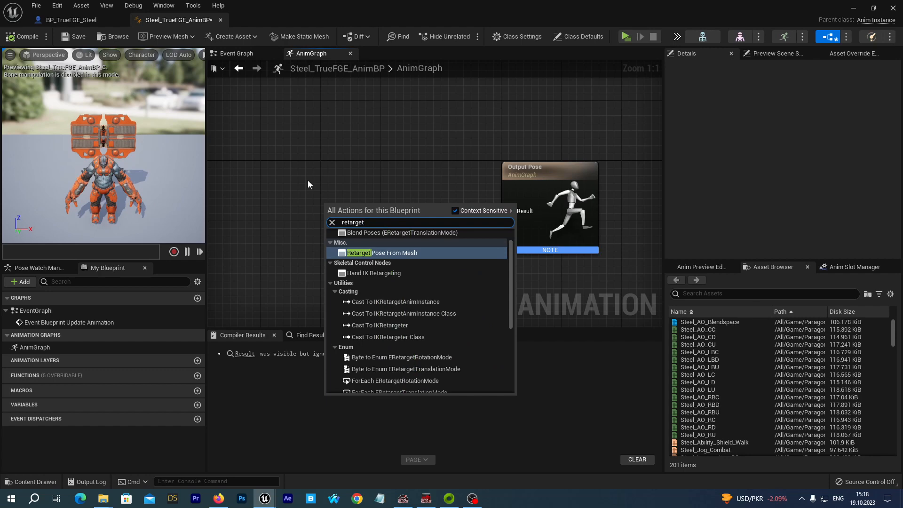
{"action": "left_click", "coordinate": [378, 252]}
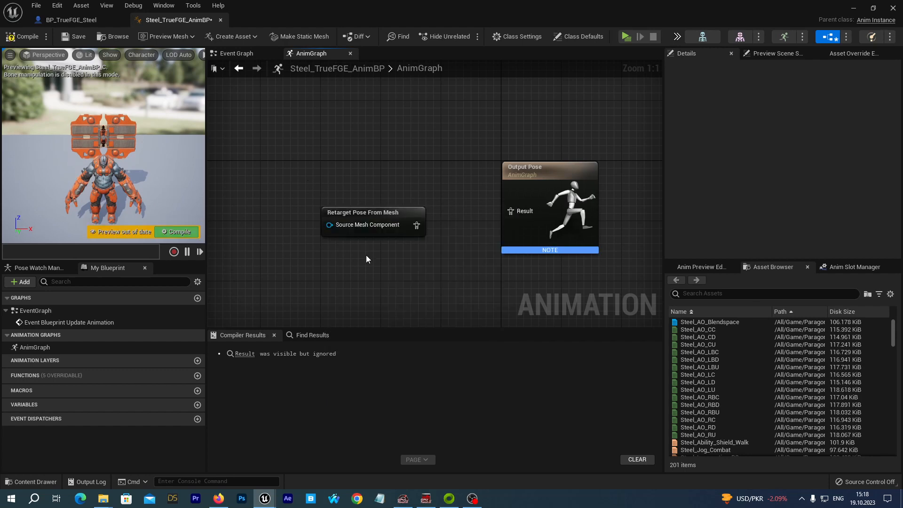
{"action": "mouse_move", "coordinate": [416, 225]}
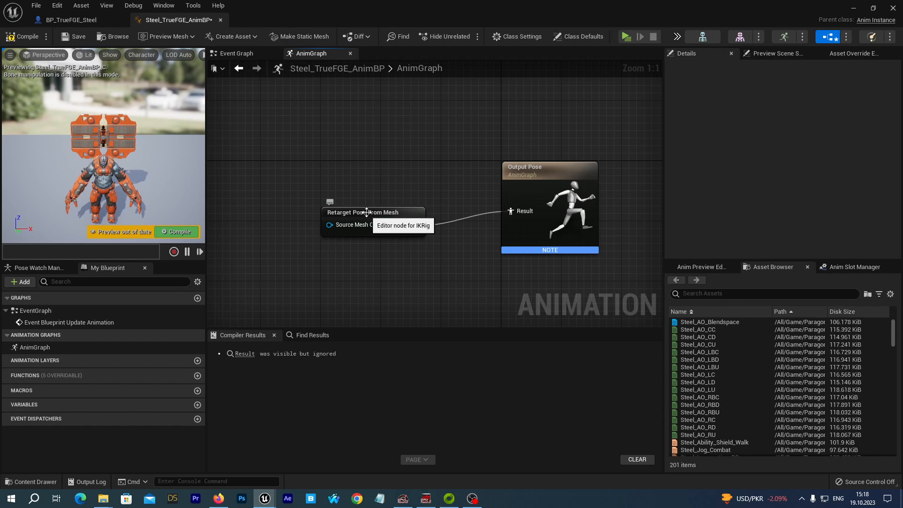
Step: Set the node's IKRetargeter Asset to UE4Man_to_Steel_IKRetargeter and save the blueprint
{"action": "left_click", "coordinate": [374, 211]}
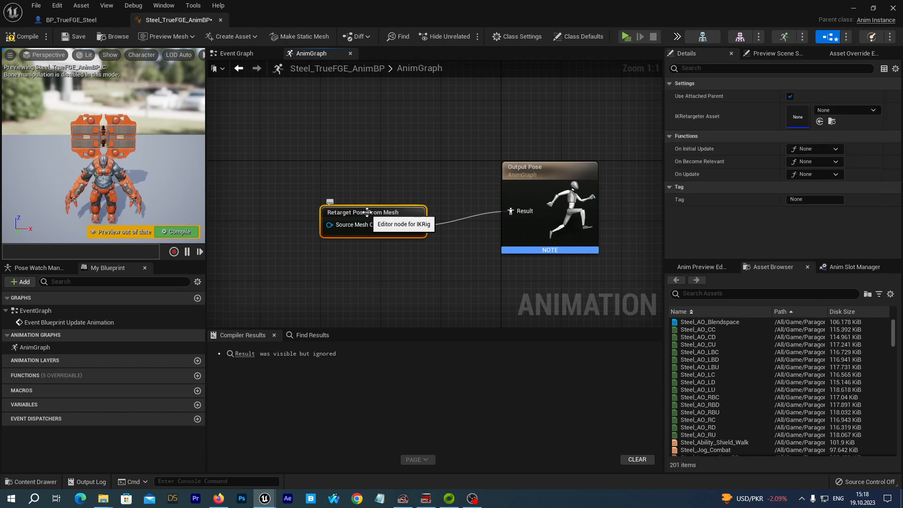
{"action": "mouse_move", "coordinate": [743, 124]}
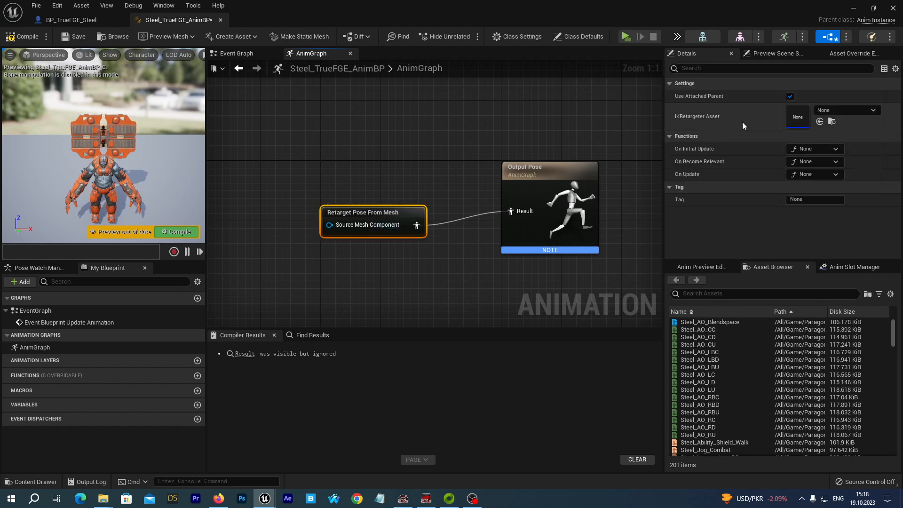
{"action": "mouse_move", "coordinate": [697, 115]}
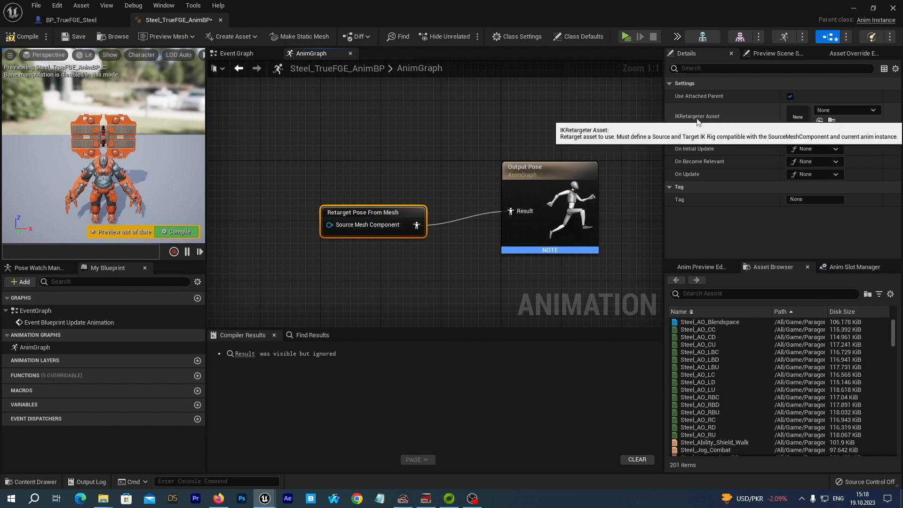
{"action": "mouse_move", "coordinate": [693, 127]}
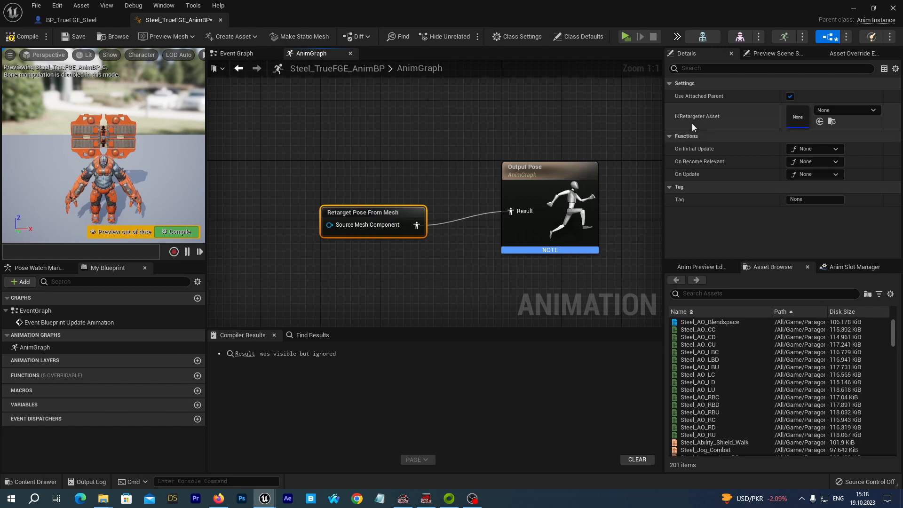
{"action": "mouse_move", "coordinate": [816, 109]}
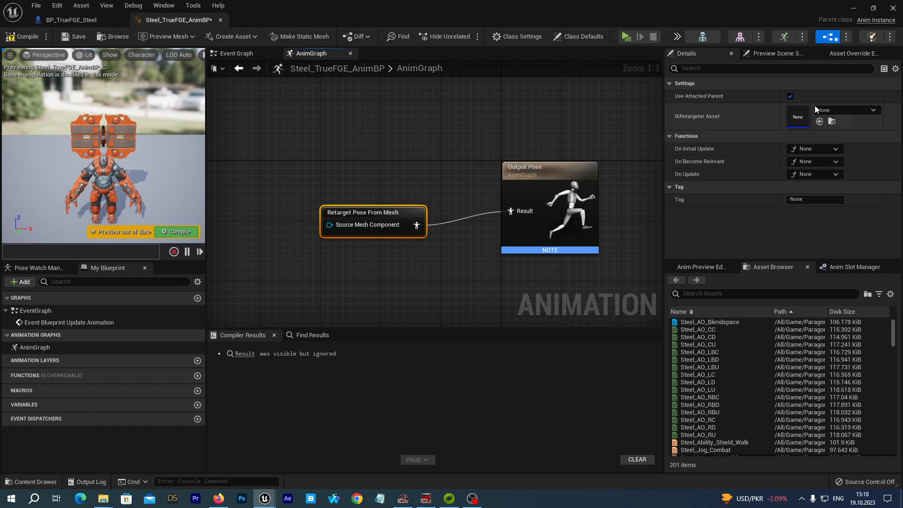
{"action": "left_click", "coordinate": [872, 110]}
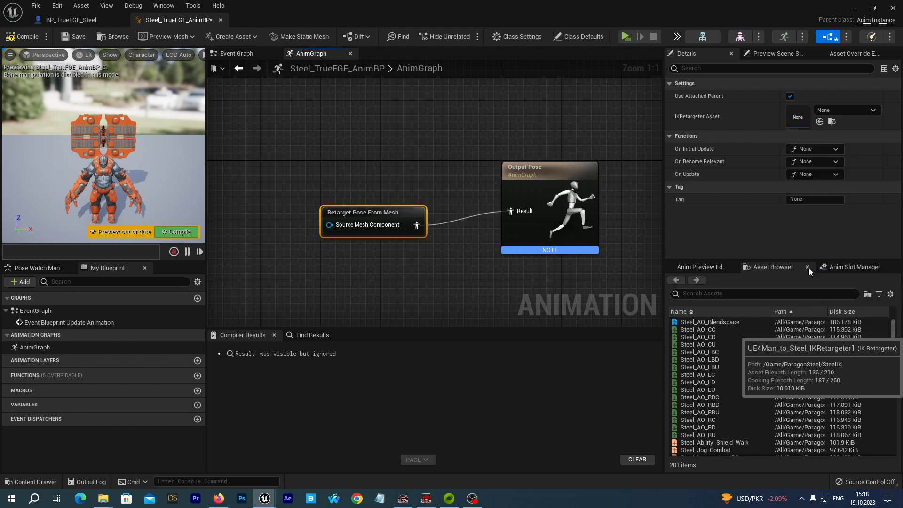
{"action": "left_click", "coordinate": [844, 110]}
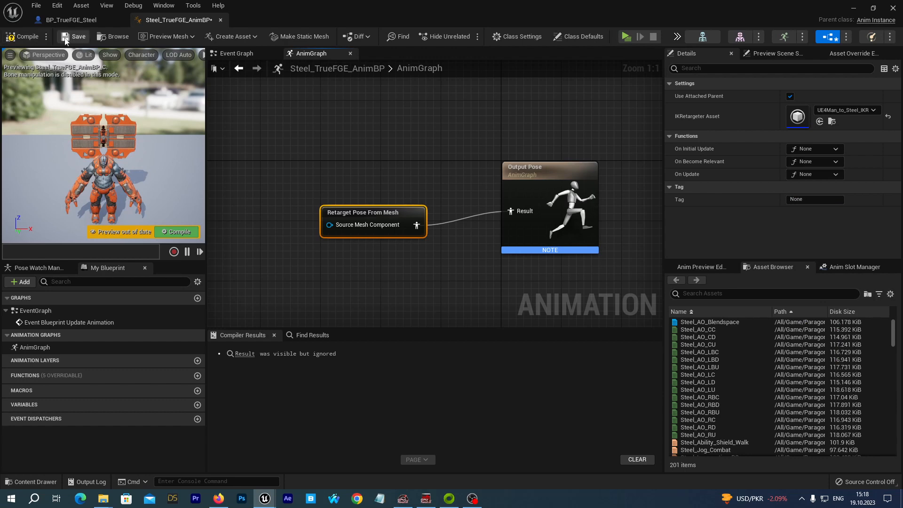
{"action": "left_click", "coordinate": [27, 37]}
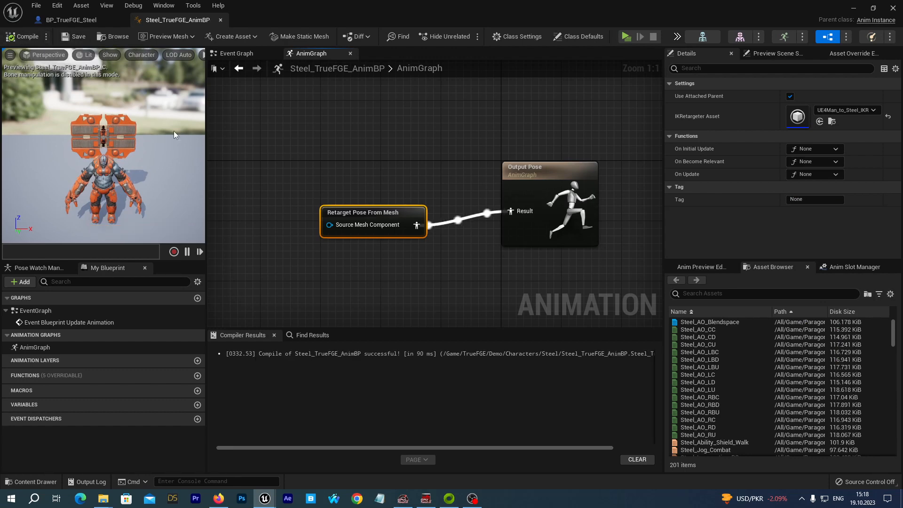
{"action": "mouse_move", "coordinate": [890, 5]}
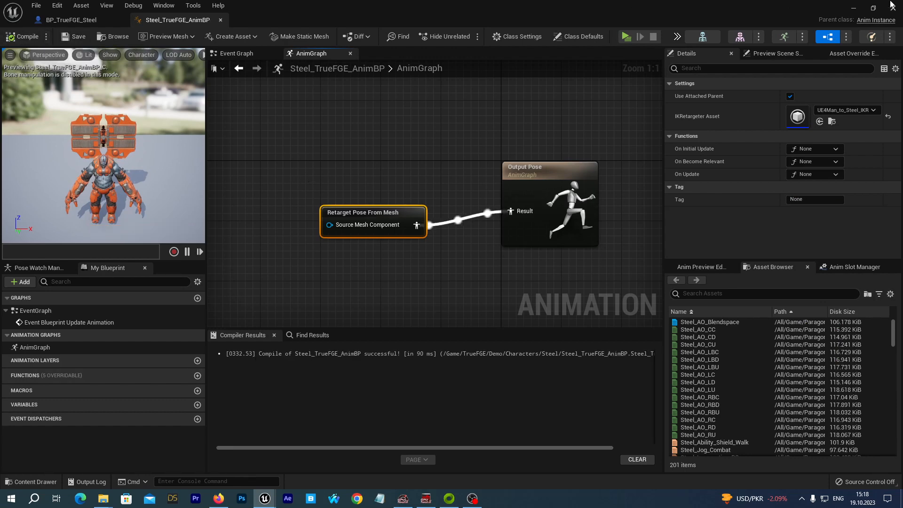
{"action": "mouse_move", "coordinate": [71, 20]}
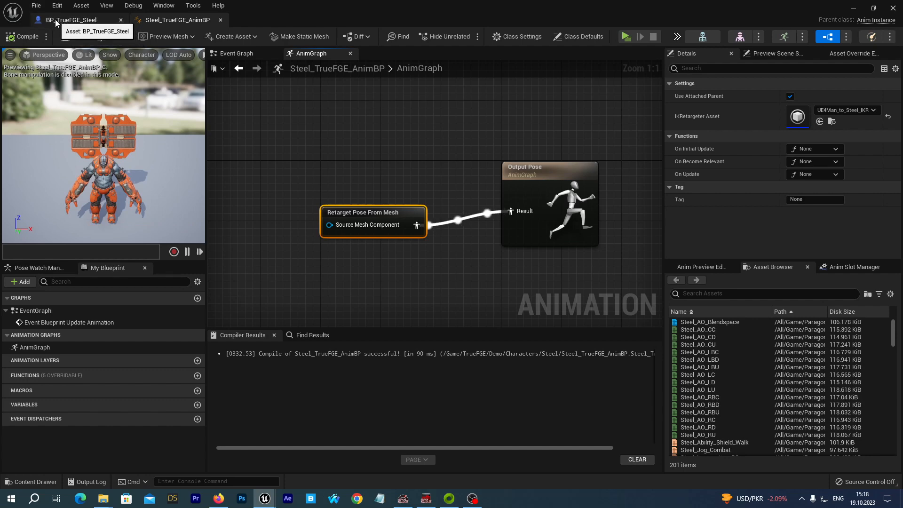
Step: Set the SteelMesh component's Anim Class to Steel_TrueFGE_AnimBP
{"action": "left_click", "coordinate": [69, 20]}
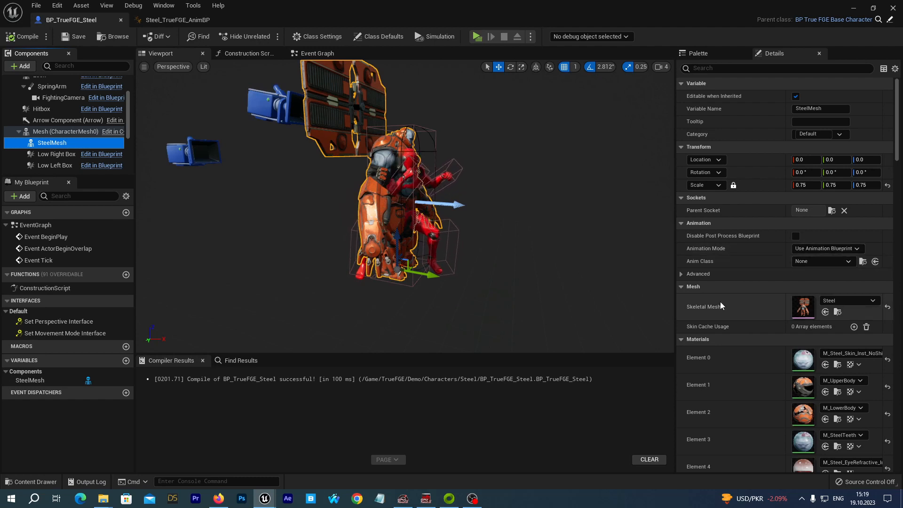
{"action": "left_click", "coordinate": [847, 261]}
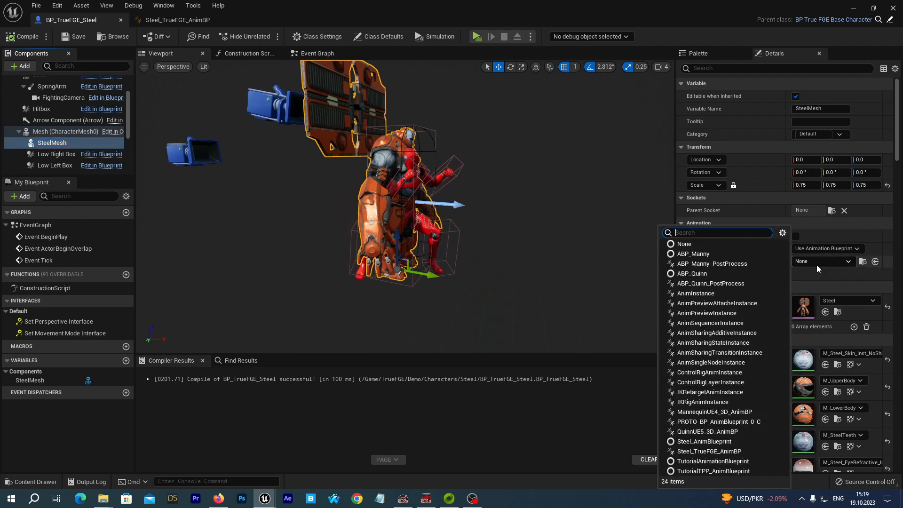
{"action": "type", "text": "stee"}
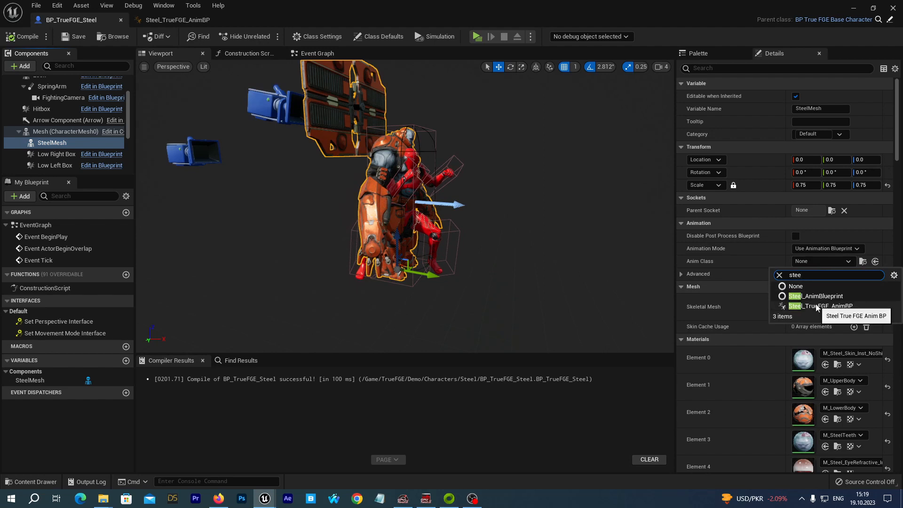
{"action": "left_click", "coordinate": [824, 305]}
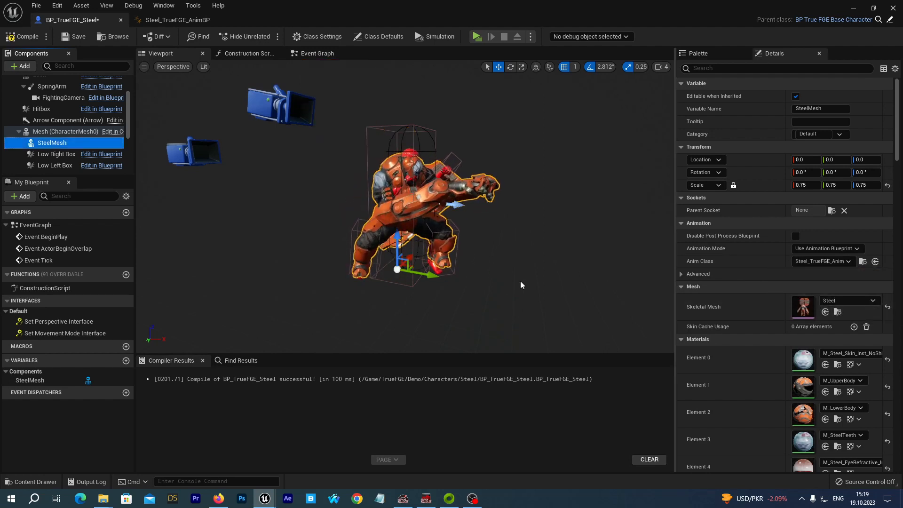
{"action": "mouse_move", "coordinate": [35, 134]}
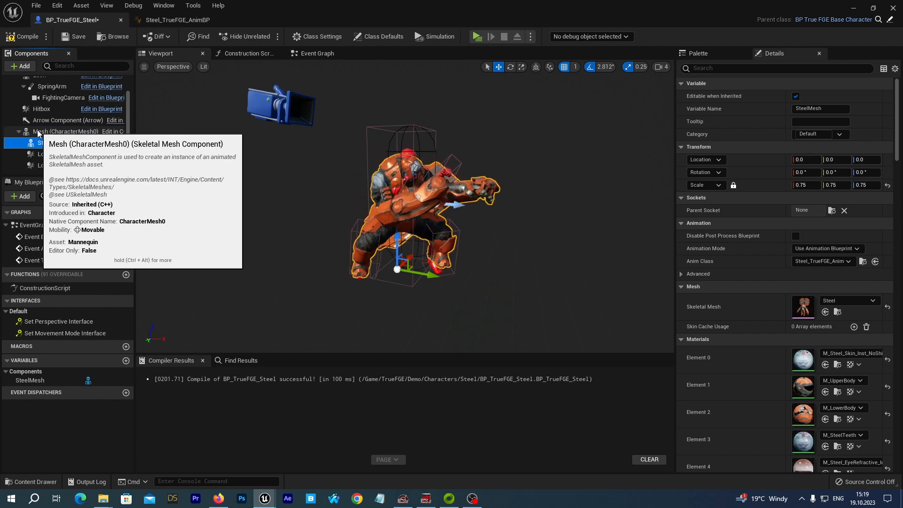
Step: Make the inherited Mesh (CharacterMesh0) mannequin component not Visible
{"action": "left_click", "coordinate": [65, 132]}
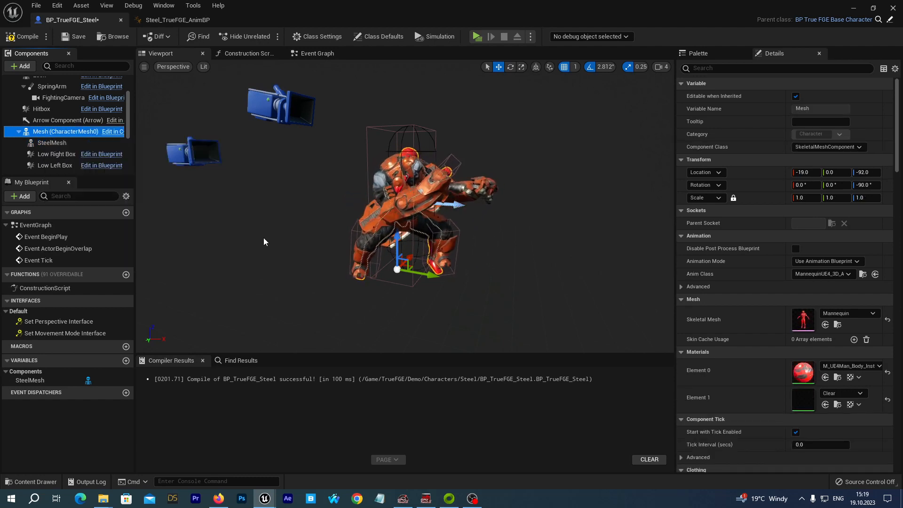
{"action": "left_click", "coordinate": [778, 68]}
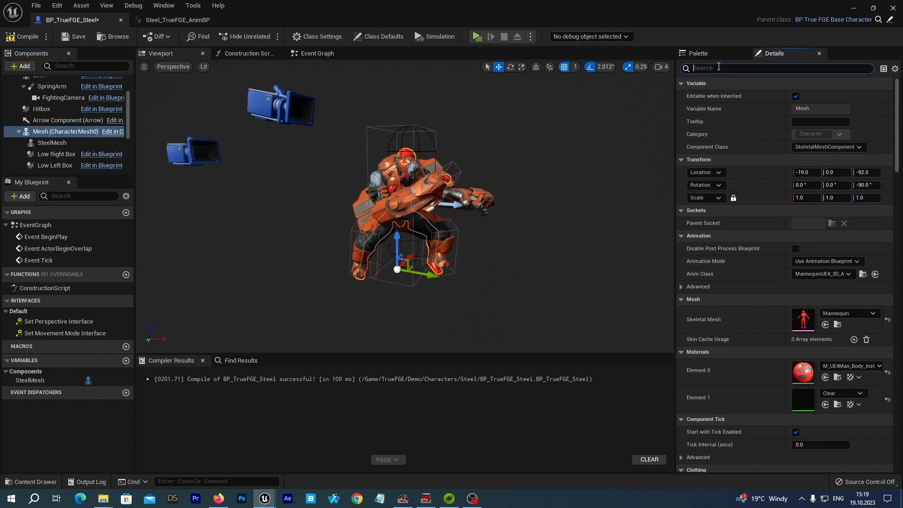
{"action": "type", "text": "vis"}
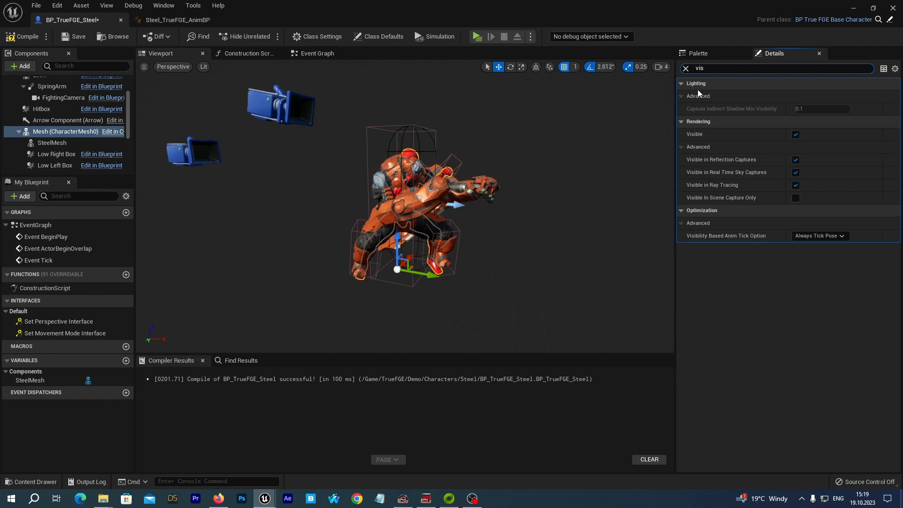
{"action": "left_click", "coordinate": [796, 135]}
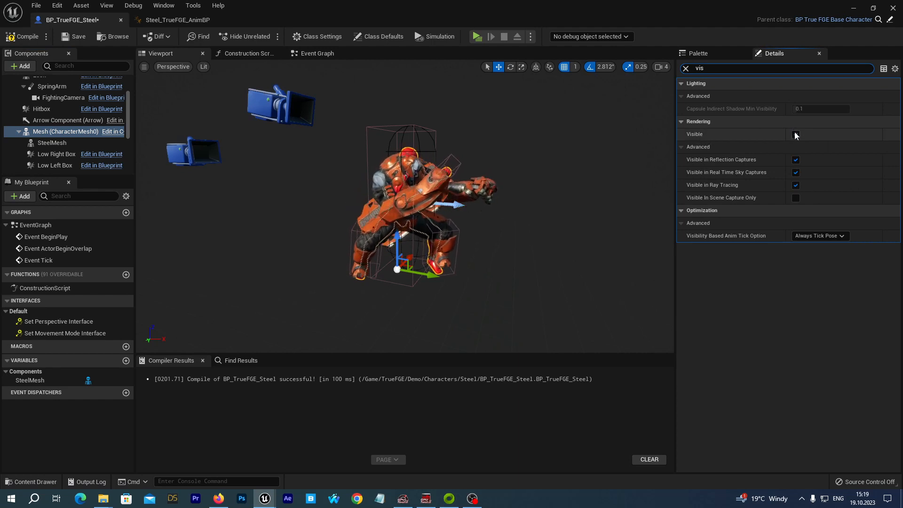
{"action": "left_click", "coordinate": [796, 135]}
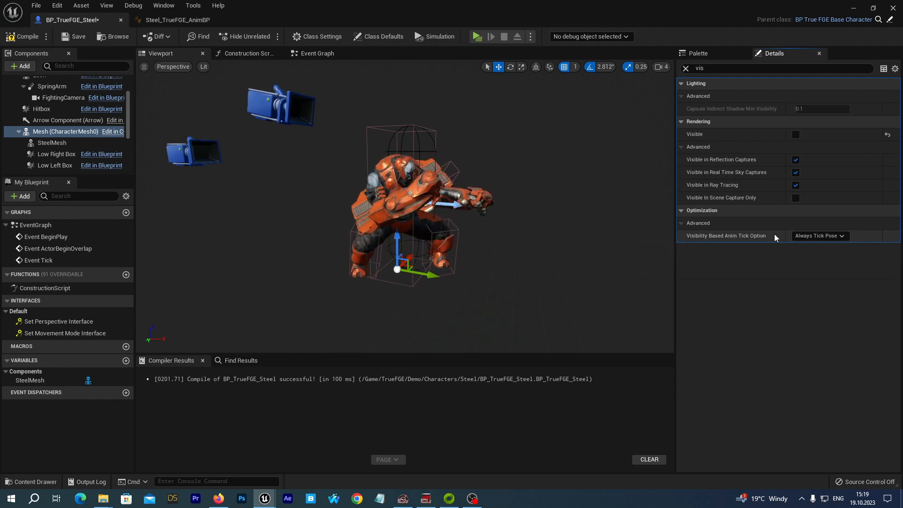
Step: Set its Visibility Based Anim Tick Option to Always Tick Pose and Refresh Bones, then compile
{"action": "left_click", "coordinate": [818, 235]}
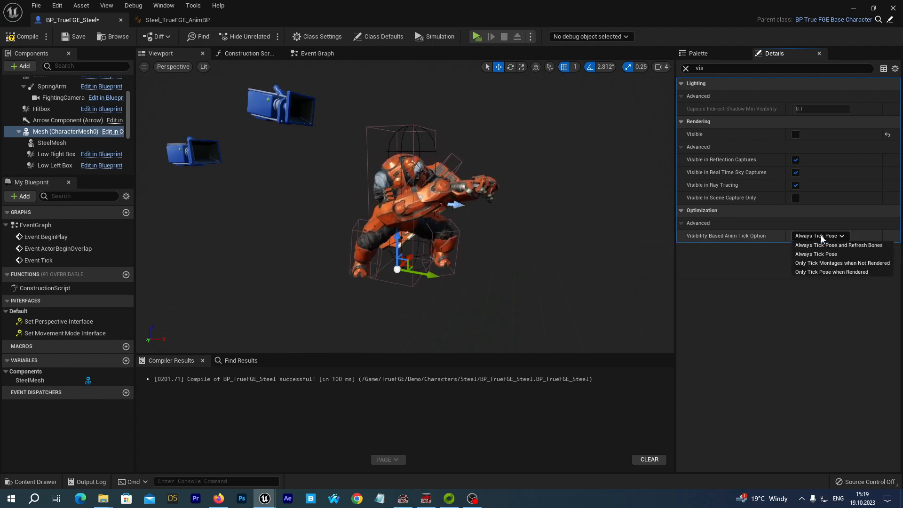
{"action": "mouse_move", "coordinate": [838, 245]}
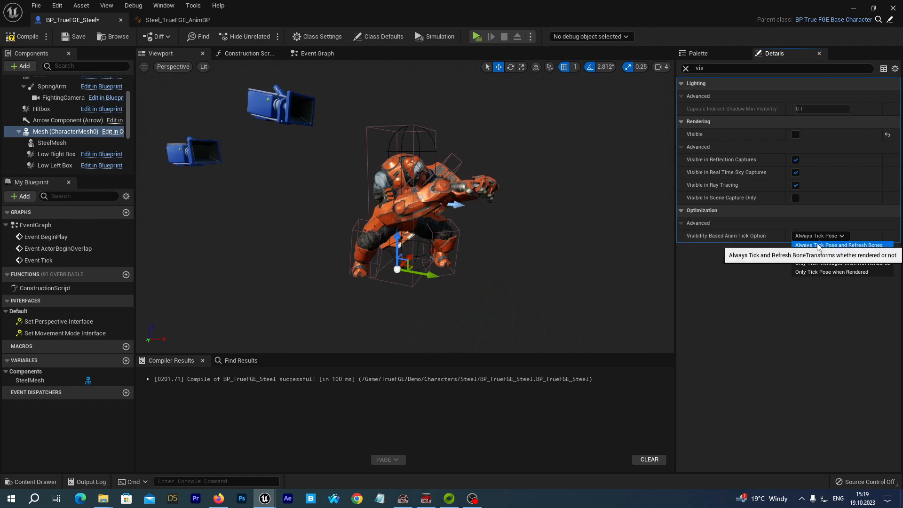
{"action": "left_click", "coordinate": [840, 245]}
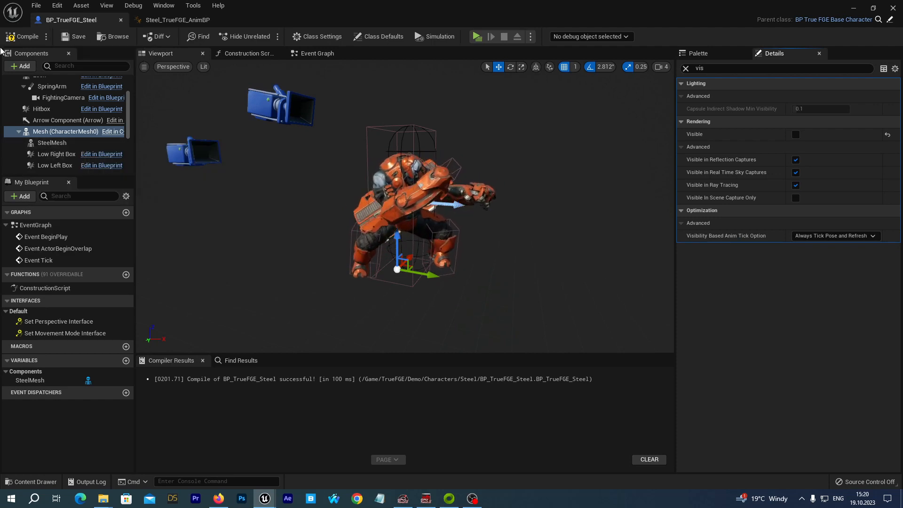
{"action": "left_click", "coordinate": [50, 142]}
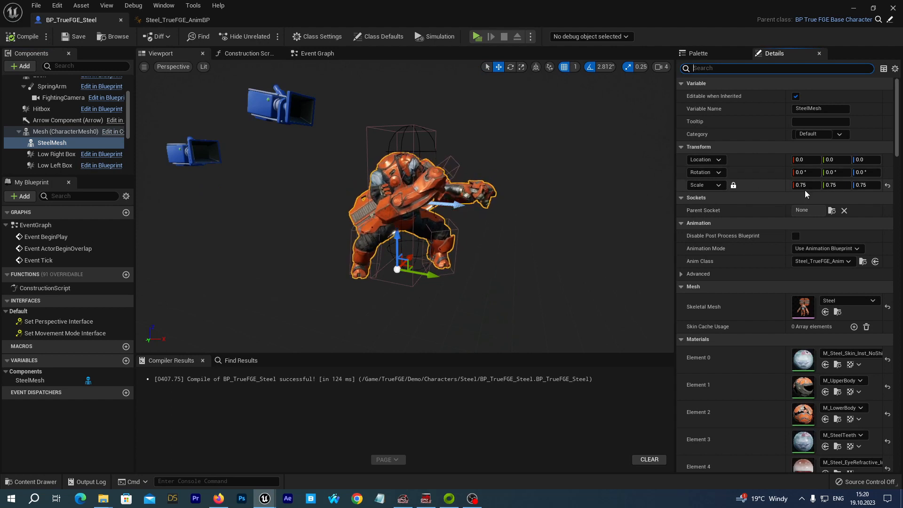
Step: Raise the SteelMesh uniform scale above 0.75 toward 0.9
{"action": "left_click", "coordinate": [805, 185]}
{"action": "type", "text": "0."}
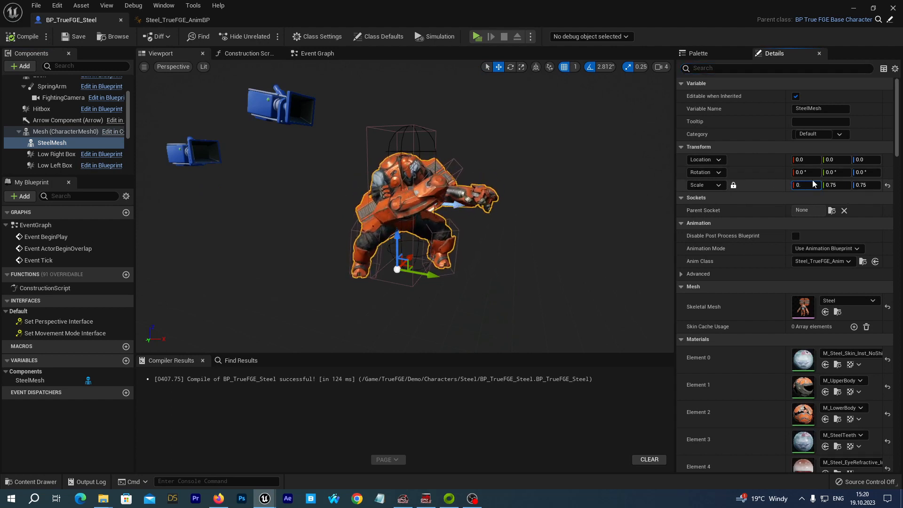
{"action": "left_click", "coordinate": [378, 37]}
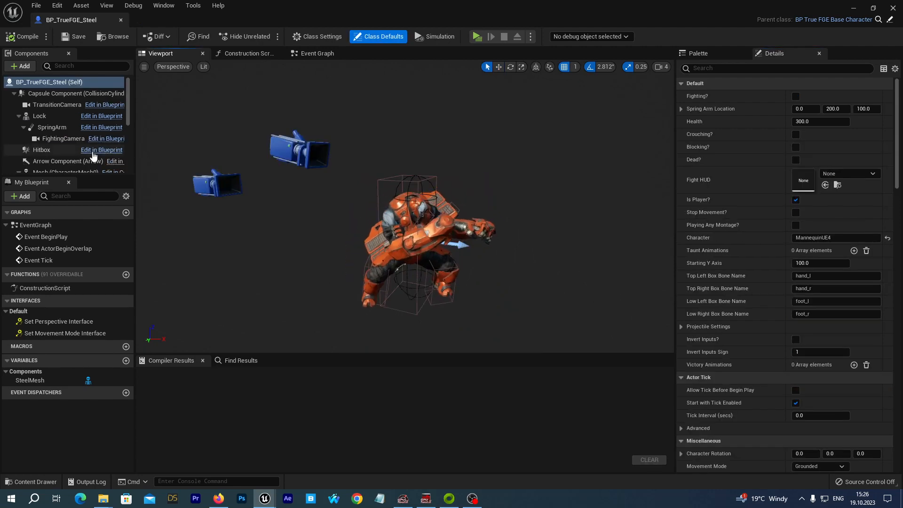
{"action": "mouse_move", "coordinate": [52, 171]}
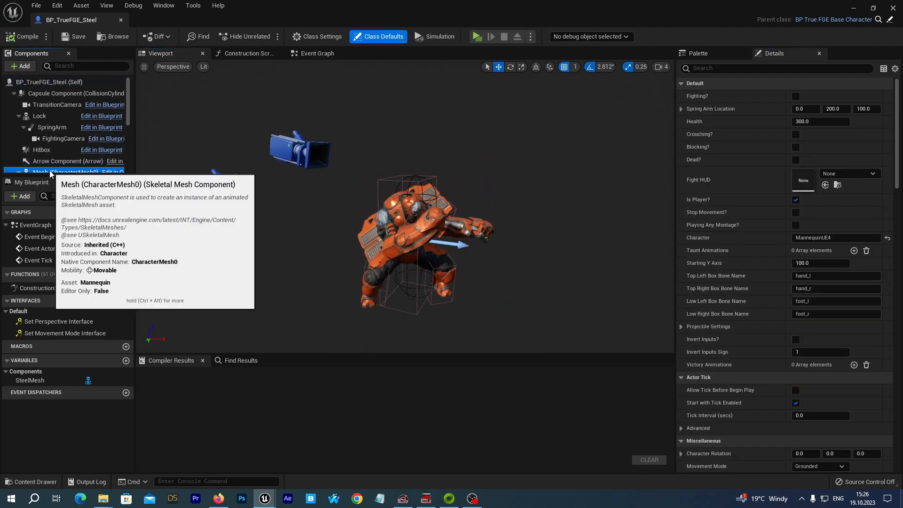
{"action": "left_click", "coordinate": [52, 154]}
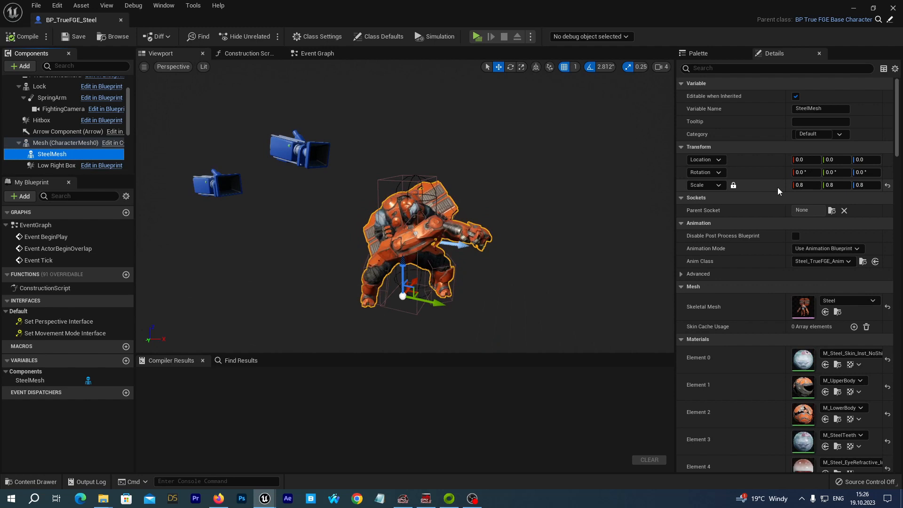
{"action": "left_click", "coordinate": [805, 185]}
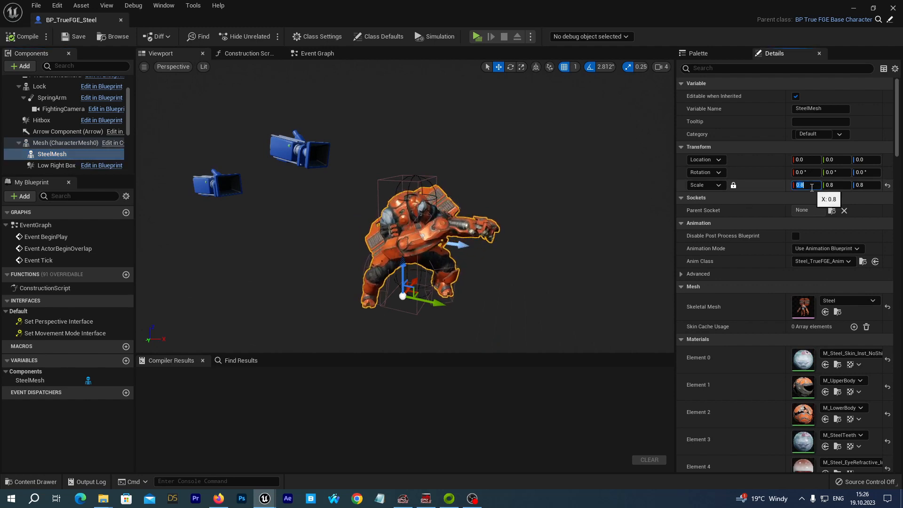
{"action": "type", "text": "0.9"}
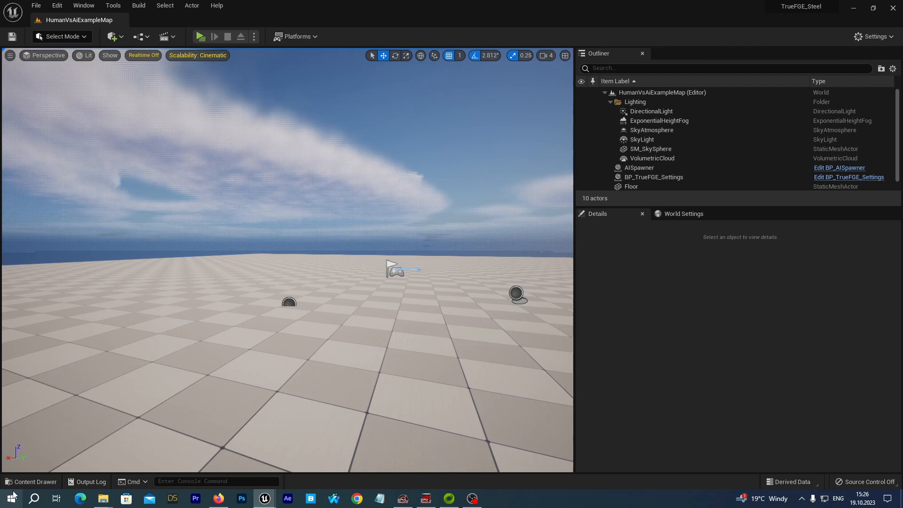
Step: Navigate Content > TrueFGE > Characters > Steel and reopen BP_TrueFGE_Steel
{"action": "left_click", "coordinate": [32, 481]}
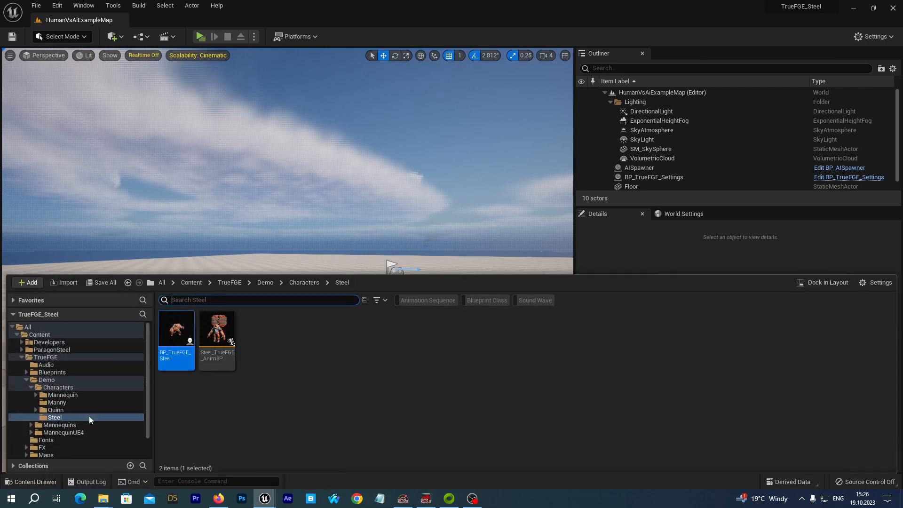
{"action": "mouse_move", "coordinate": [96, 420]}
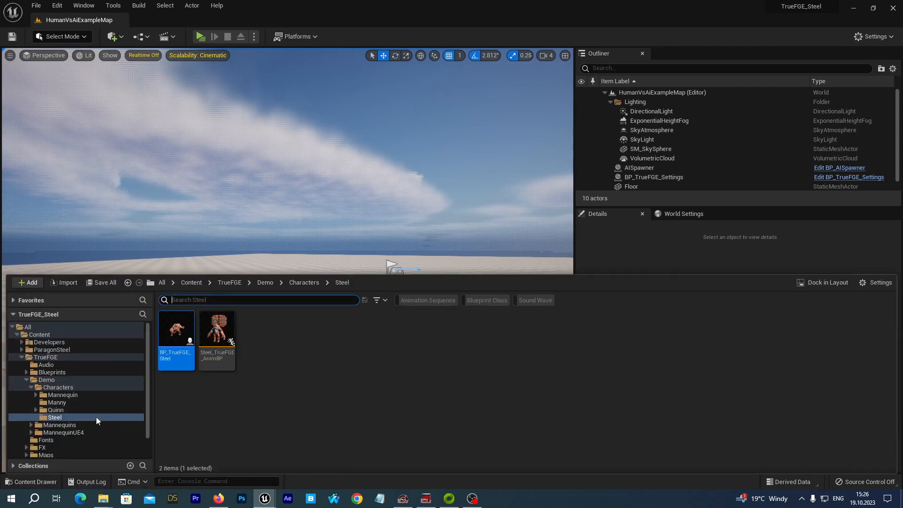
{"action": "mouse_move", "coordinate": [78, 355]}
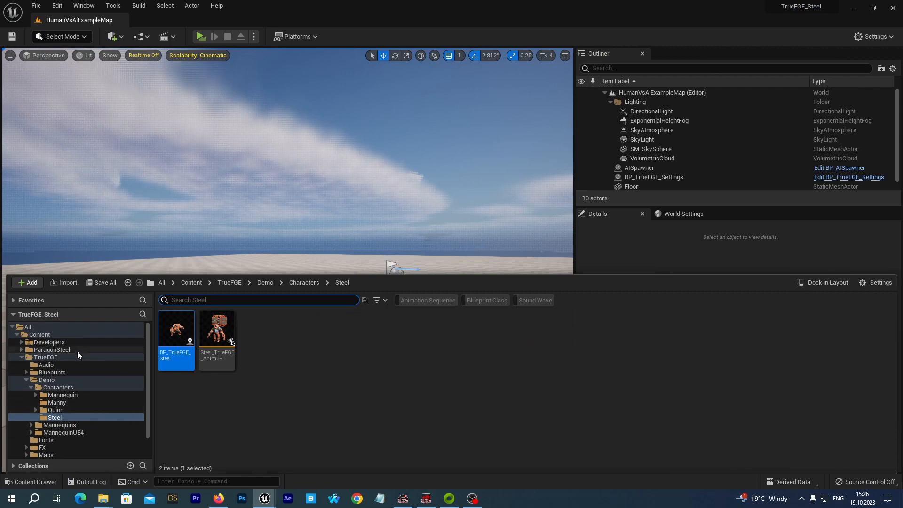
{"action": "left_click", "coordinate": [45, 357]}
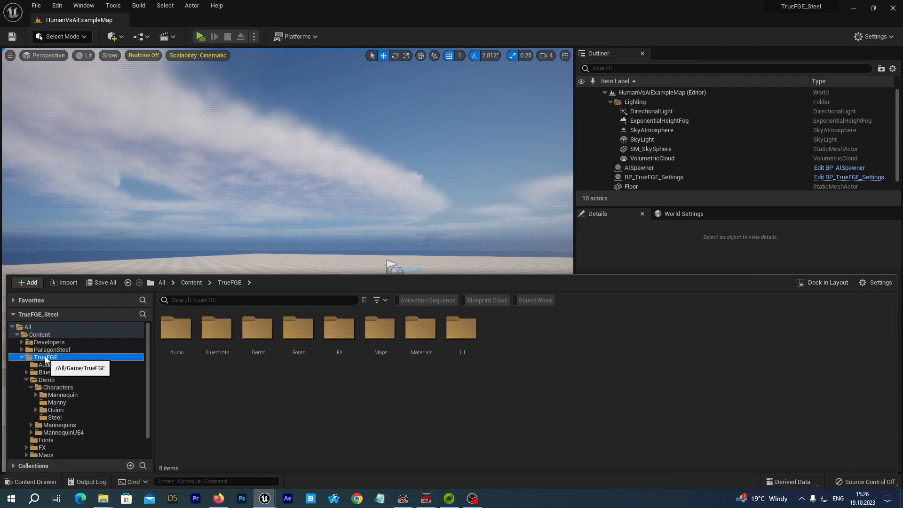
{"action": "left_click", "coordinate": [55, 417]}
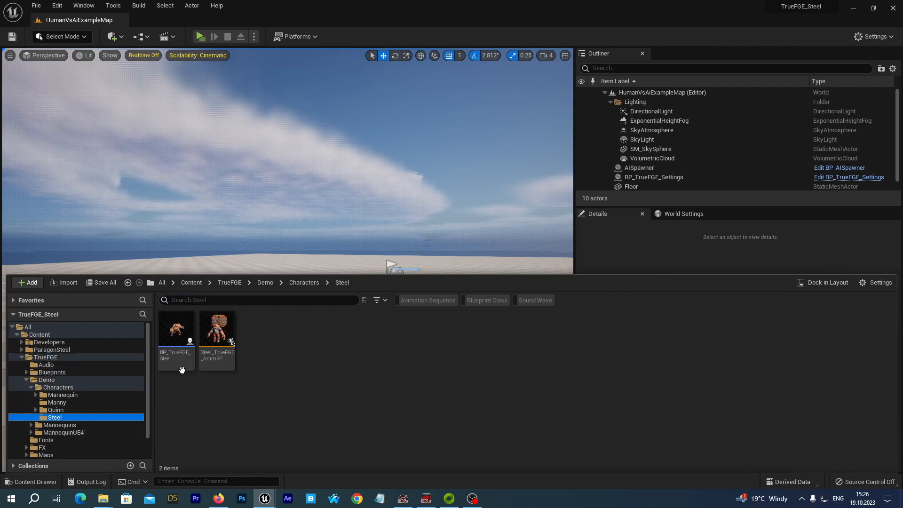
{"action": "double_click", "coordinate": [176, 328]}
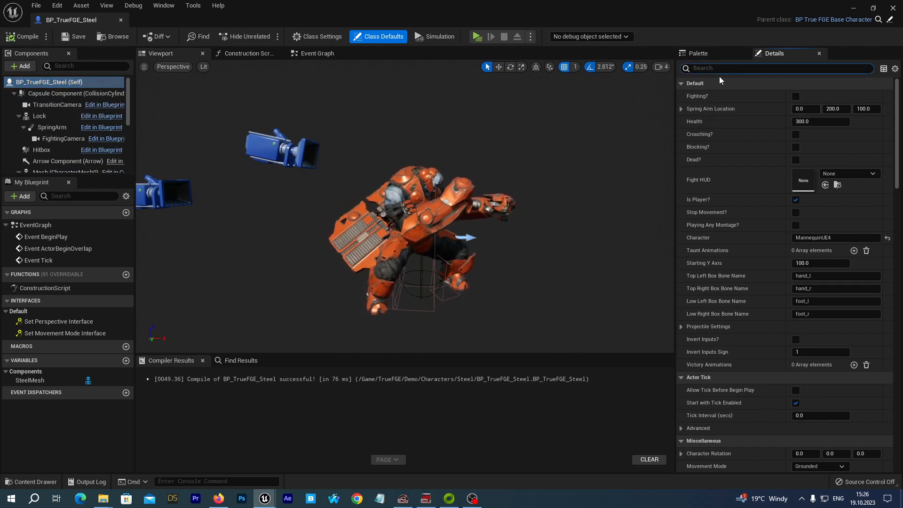
Step: Change the Class Defaults Character field from MannequinUE4 to Steel
{"action": "type", "text": "chara"}
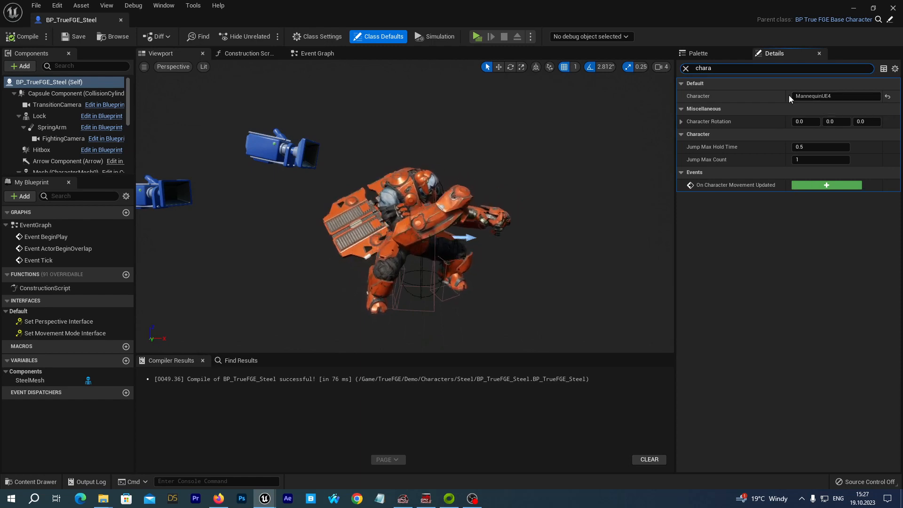
{"action": "left_click", "coordinate": [832, 96]}
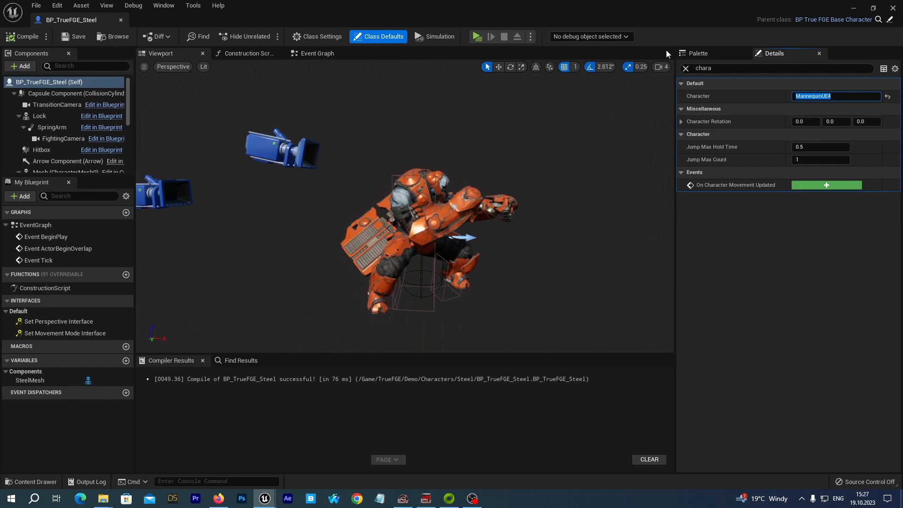
{"action": "type", "text": "Steel"}
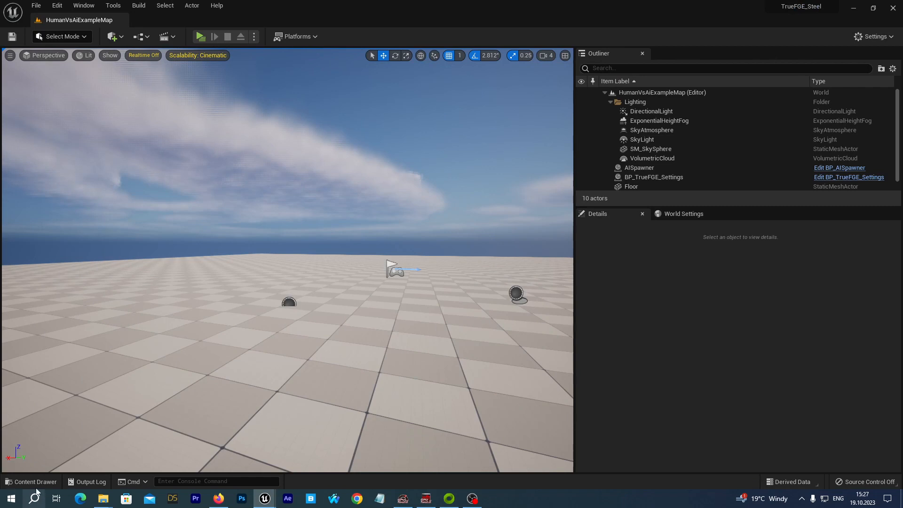
Step: Open BP_TrueFGE_Functions from TrueFGE > Blueprints > Miscellaneous
{"action": "left_click", "coordinate": [31, 480]}
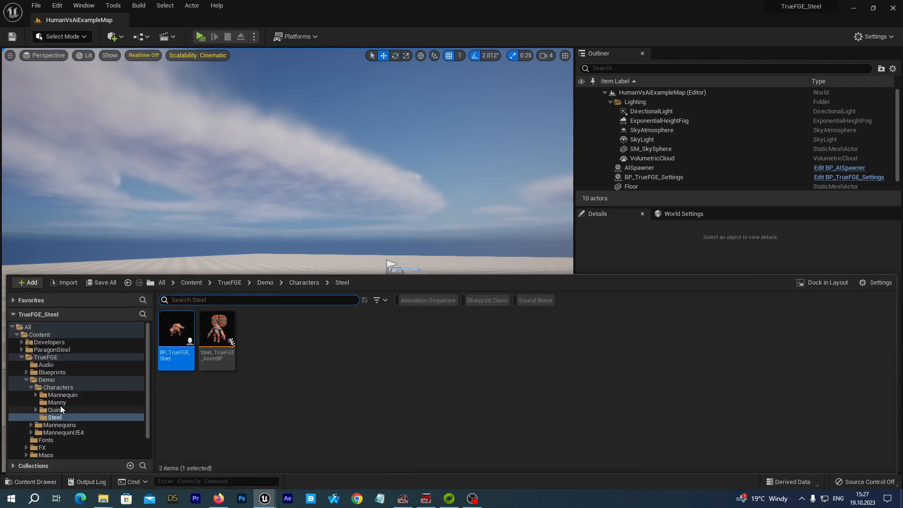
{"action": "left_click", "coordinate": [45, 357]}
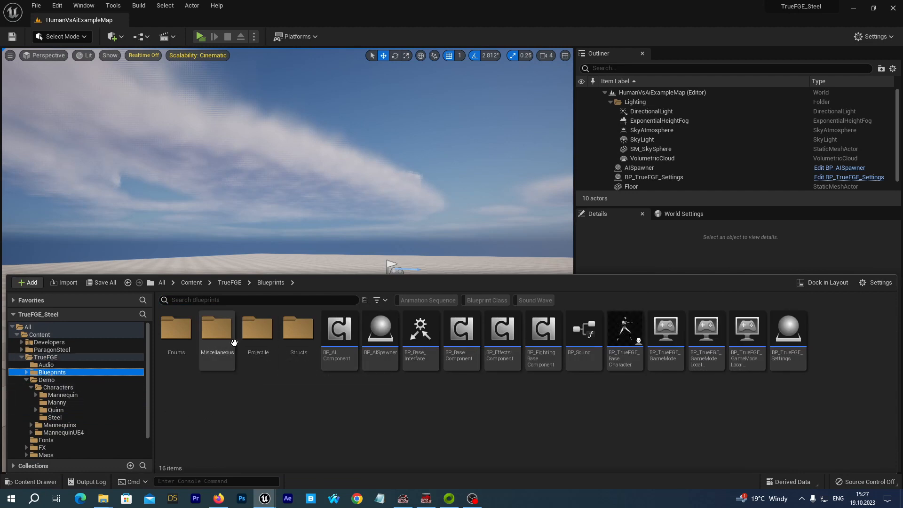
{"action": "double_click", "coordinate": [217, 327]}
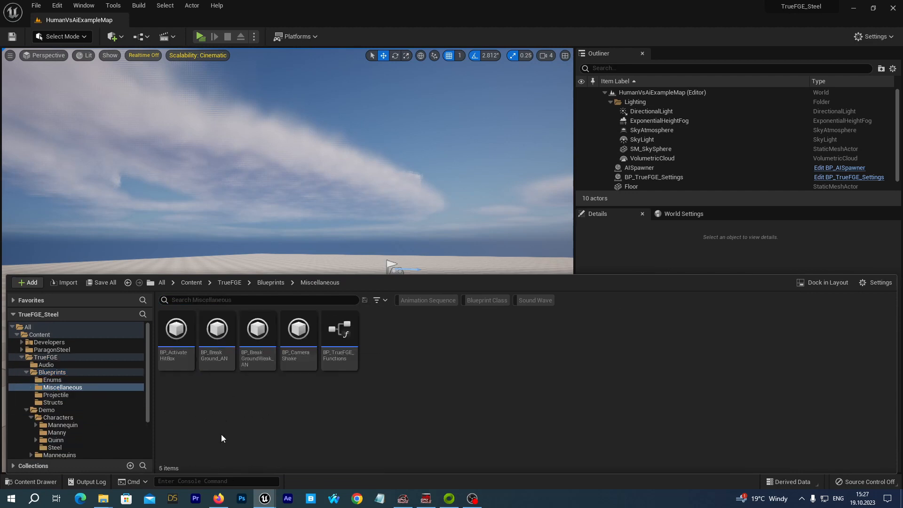
{"action": "mouse_move", "coordinate": [288, 437]}
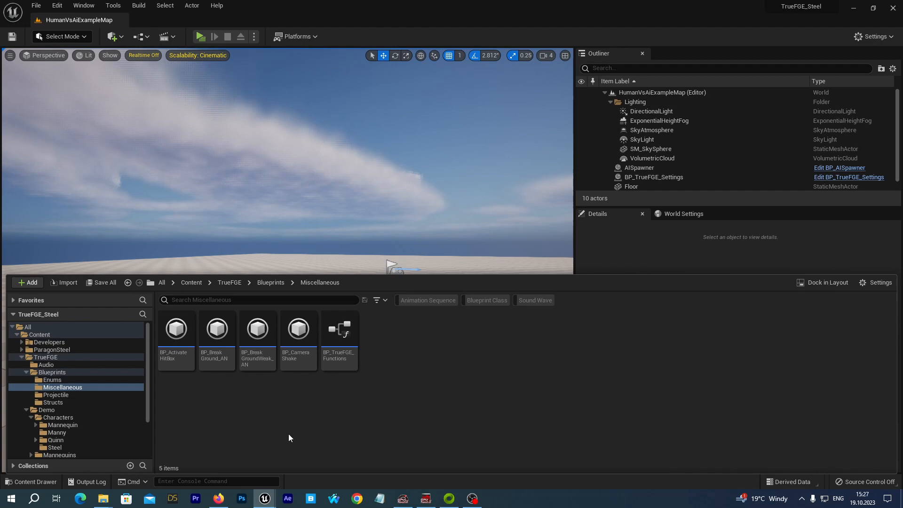
{"action": "double_click", "coordinate": [338, 328]}
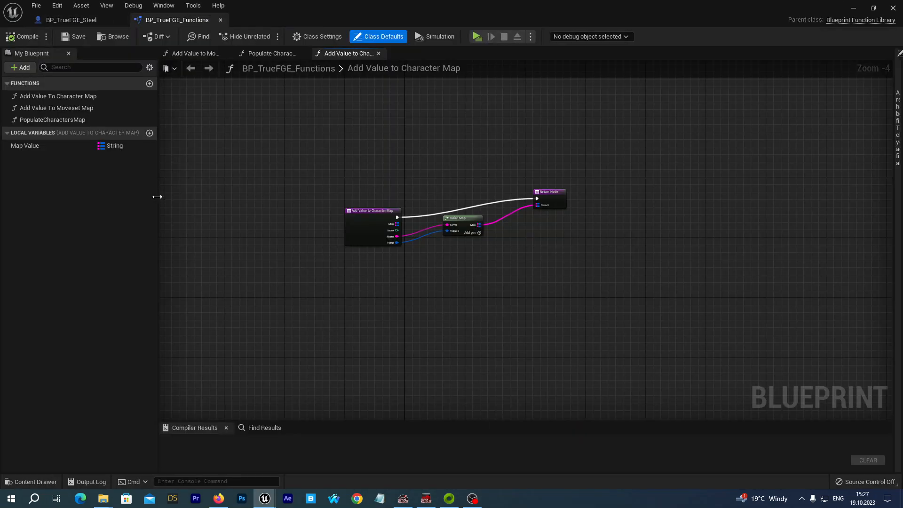
{"action": "mouse_move", "coordinate": [52, 120]}
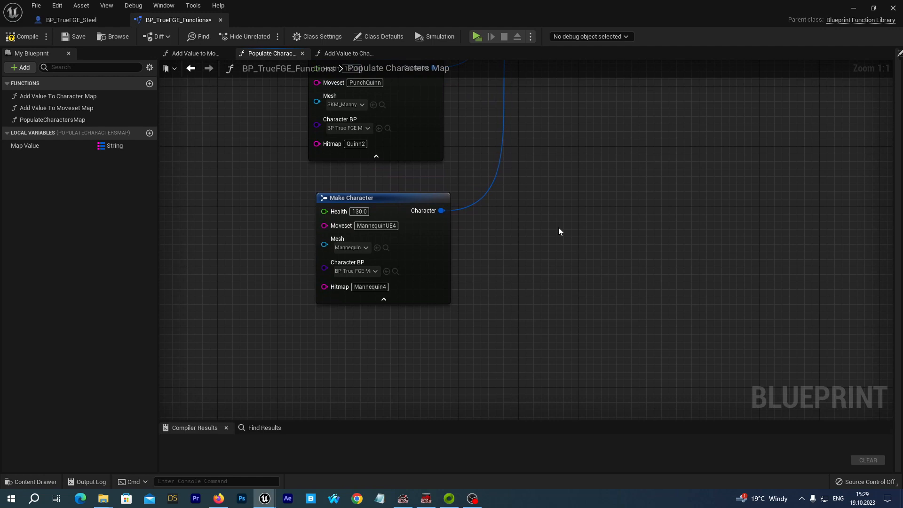
{"action": "mouse_move", "coordinate": [410, 233]}
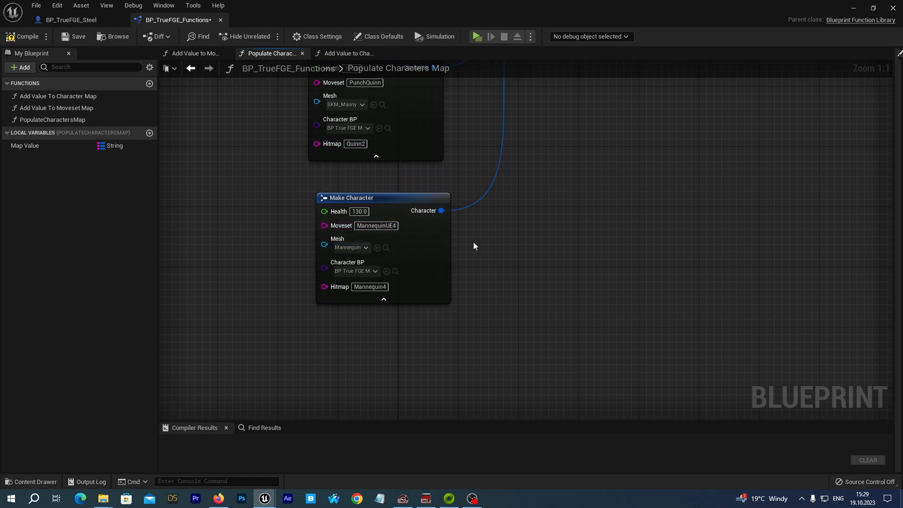
Step: Select the MannequinUE4 Make Character node in Populate Characters Map
{"action": "left_click", "coordinate": [351, 198]}
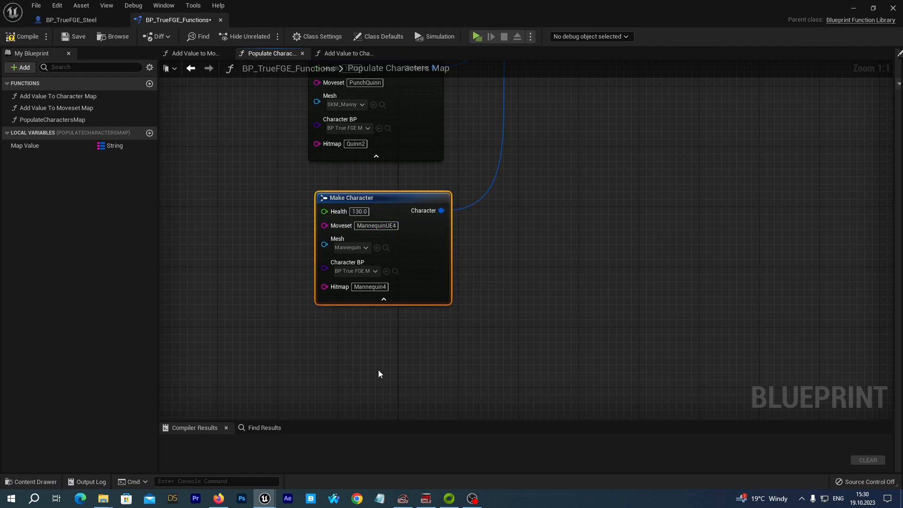
{"action": "left_click", "coordinate": [376, 224]}
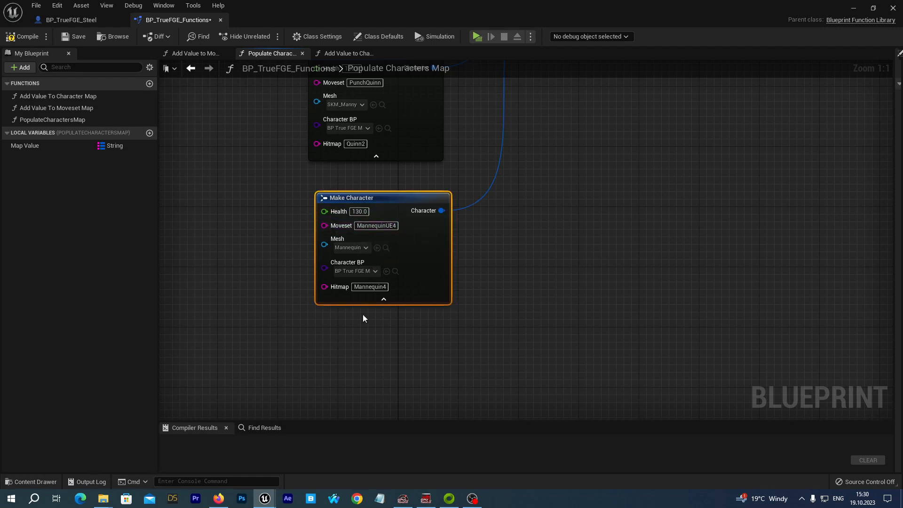
{"action": "left_click", "coordinate": [369, 286]}
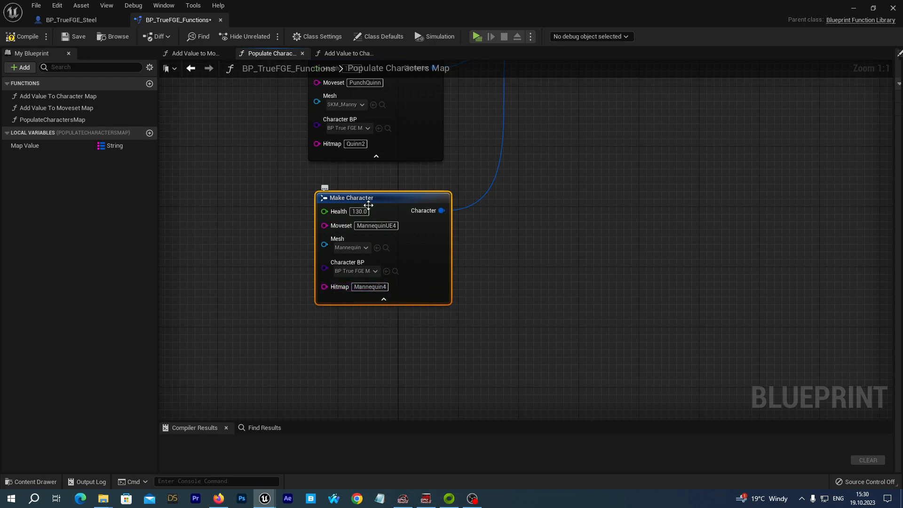
{"action": "mouse_move", "coordinate": [442, 211]}
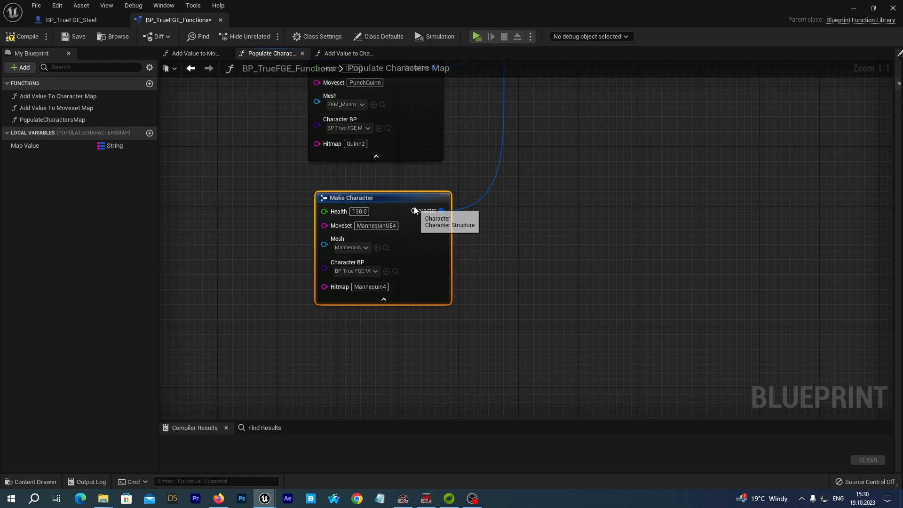
{"action": "mouse_move", "coordinate": [677, 241]}
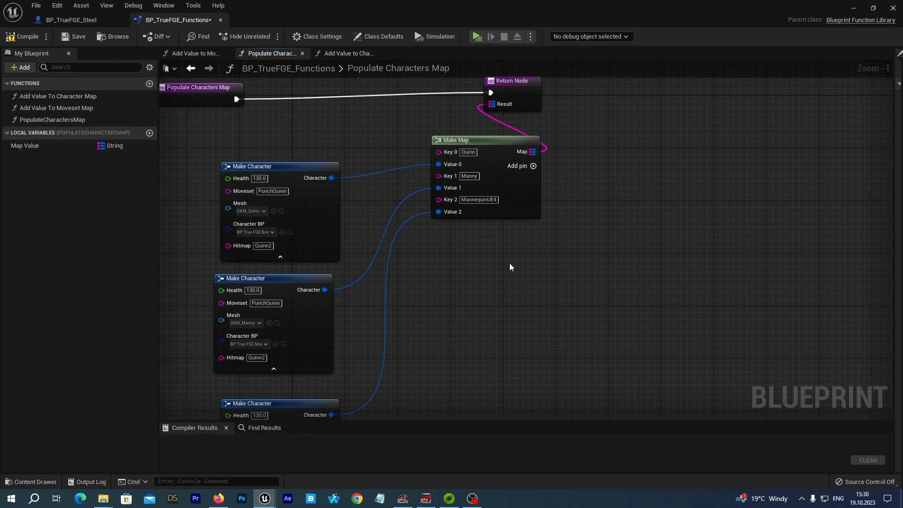
Step: Add a fourth empty key/value pair to the characters Make Map node
{"action": "right_click", "coordinate": [517, 214]}
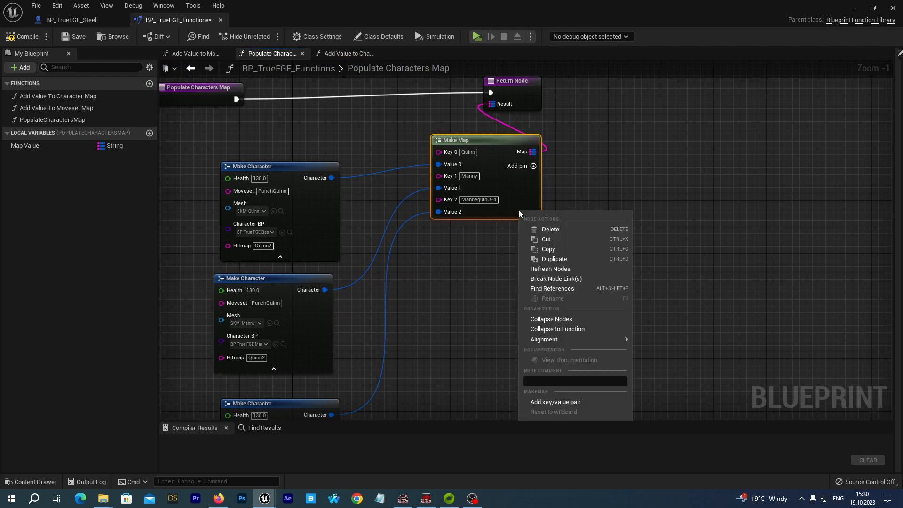
{"action": "mouse_move", "coordinate": [555, 401]}
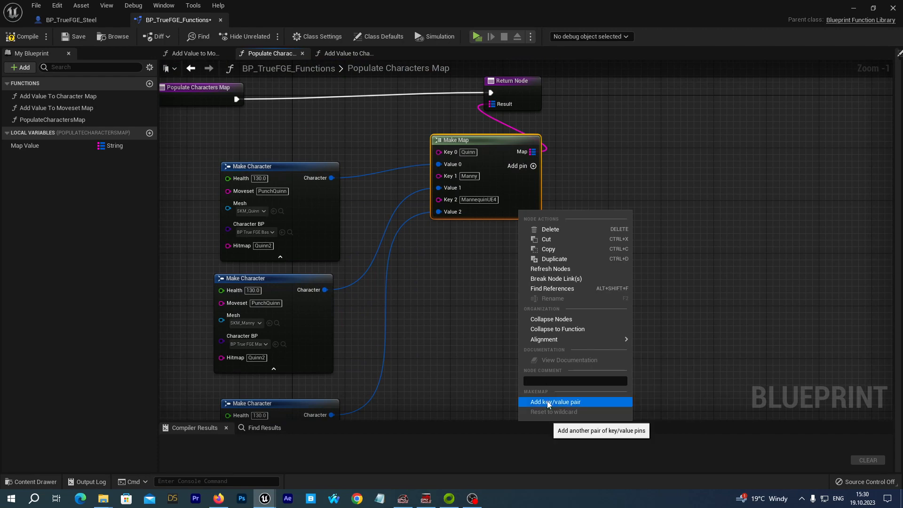
{"action": "left_click", "coordinate": [555, 402]}
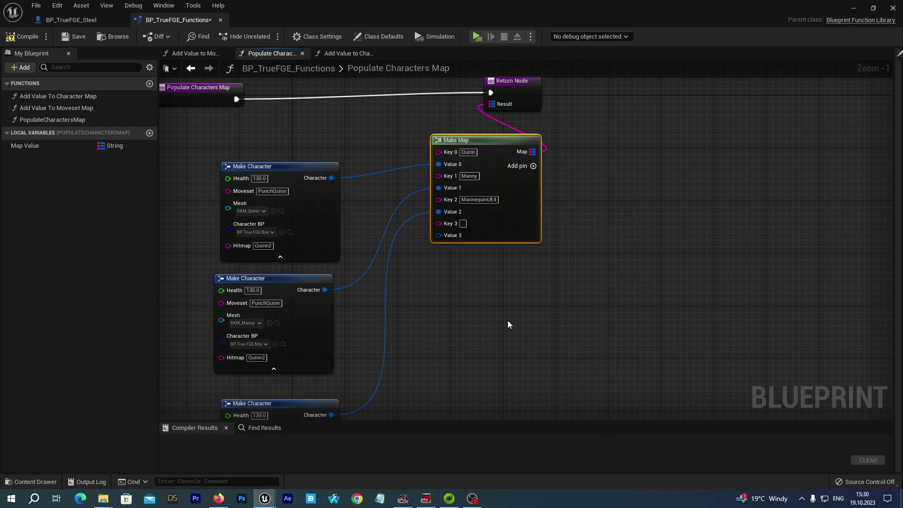
{"action": "mouse_move", "coordinate": [463, 224]}
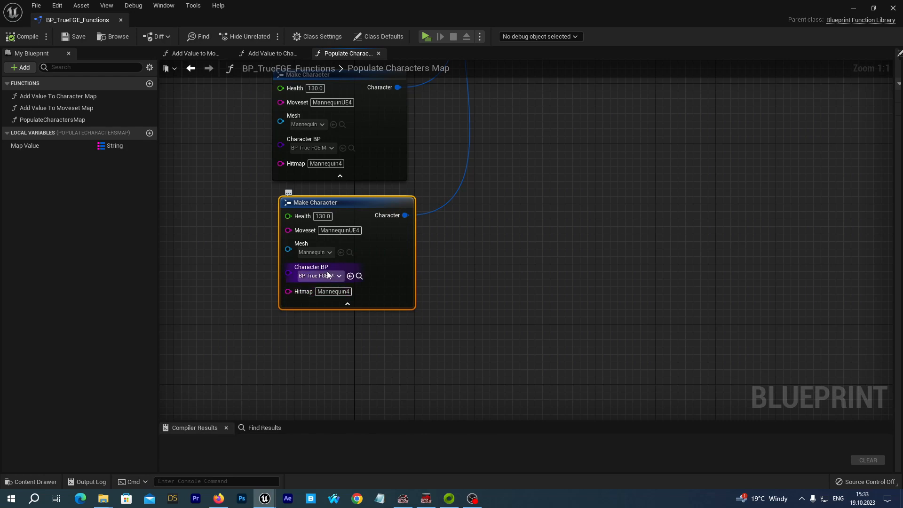
Step: Set the new entry's Character BP to BP_TrueFGE_Steel and compile the function library
{"action": "left_click", "coordinate": [318, 276]}
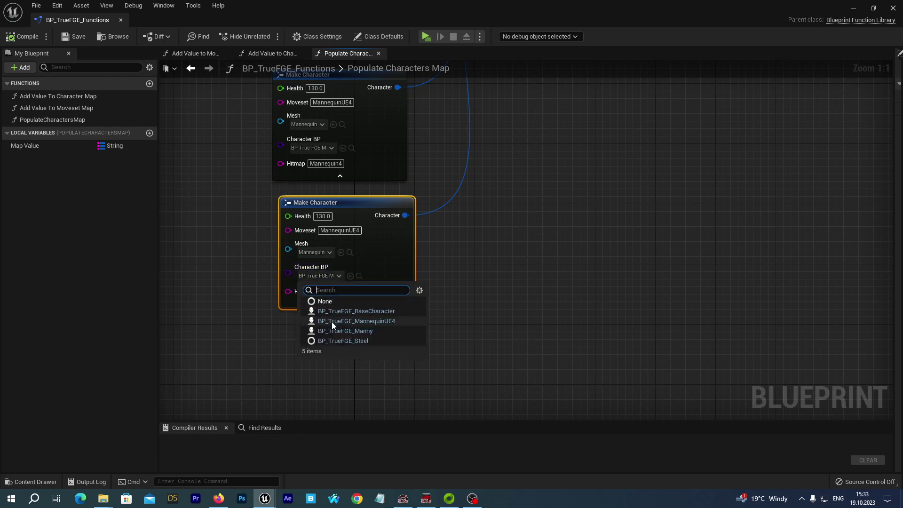
{"action": "mouse_move", "coordinate": [347, 343]}
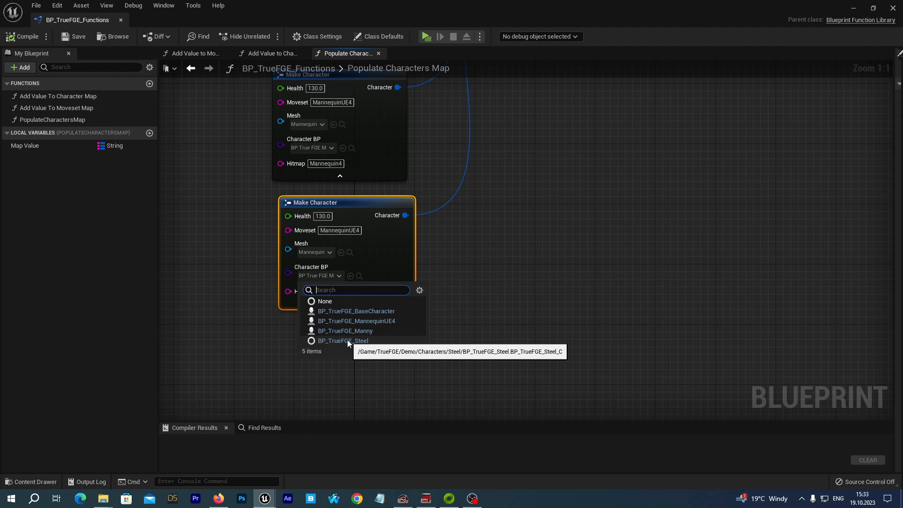
{"action": "left_click", "coordinate": [343, 341]}
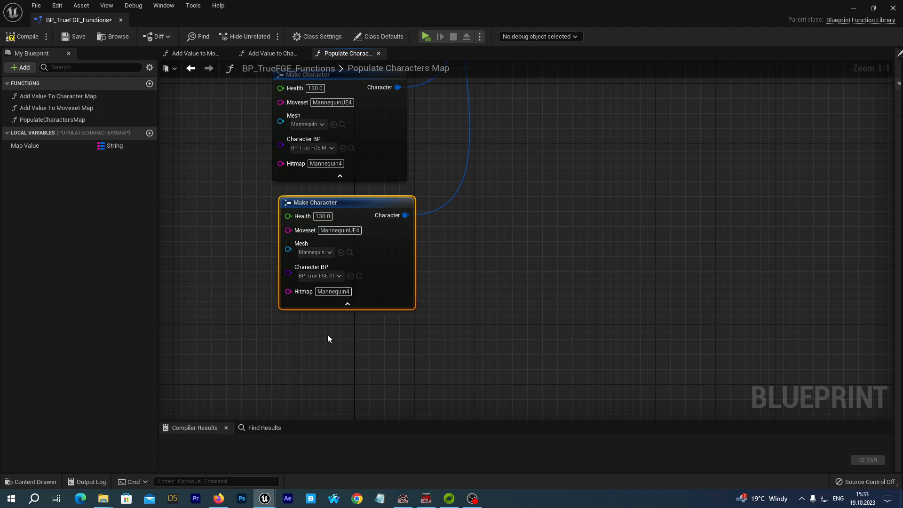
{"action": "mouse_move", "coordinate": [241, 270]}
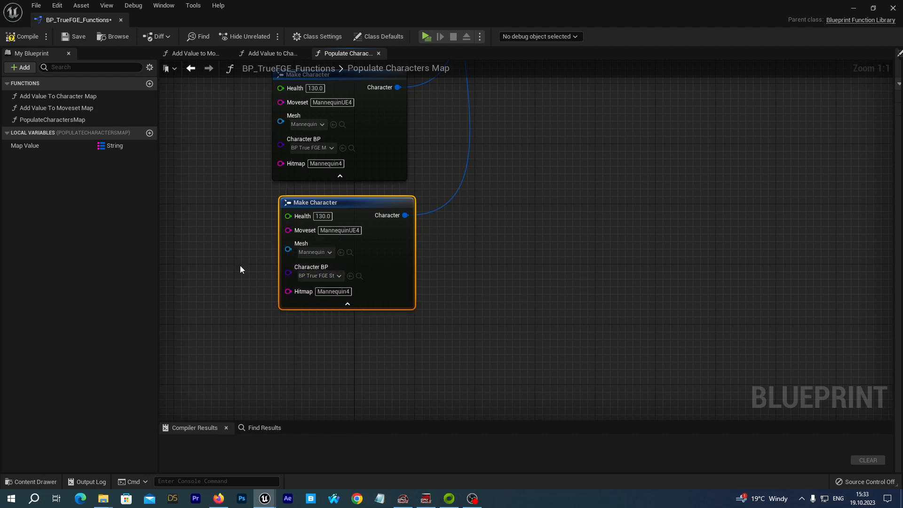
{"action": "mouse_move", "coordinate": [240, 282]}
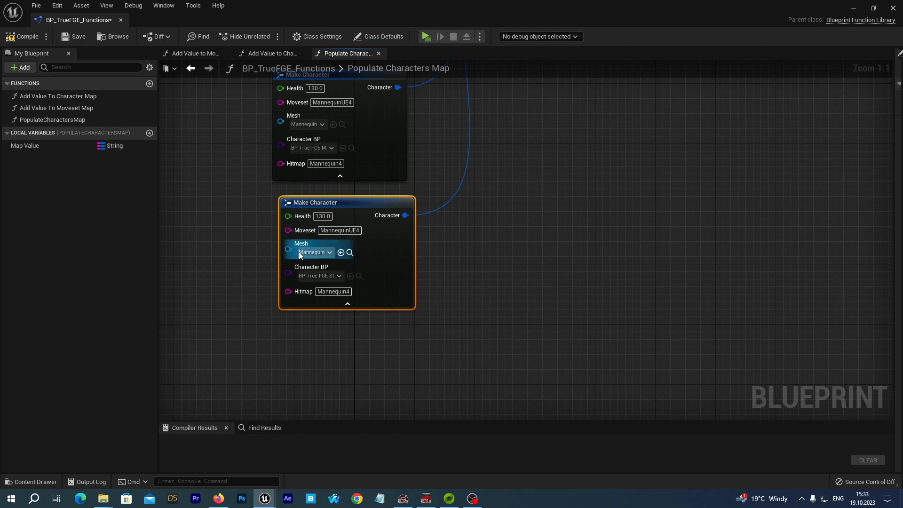
{"action": "mouse_move", "coordinate": [249, 339]}
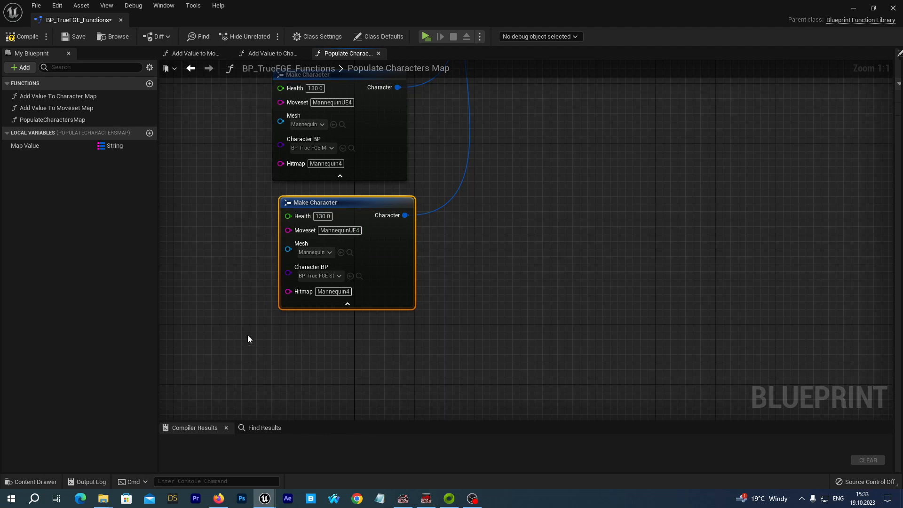
{"action": "mouse_move", "coordinate": [213, 286]}
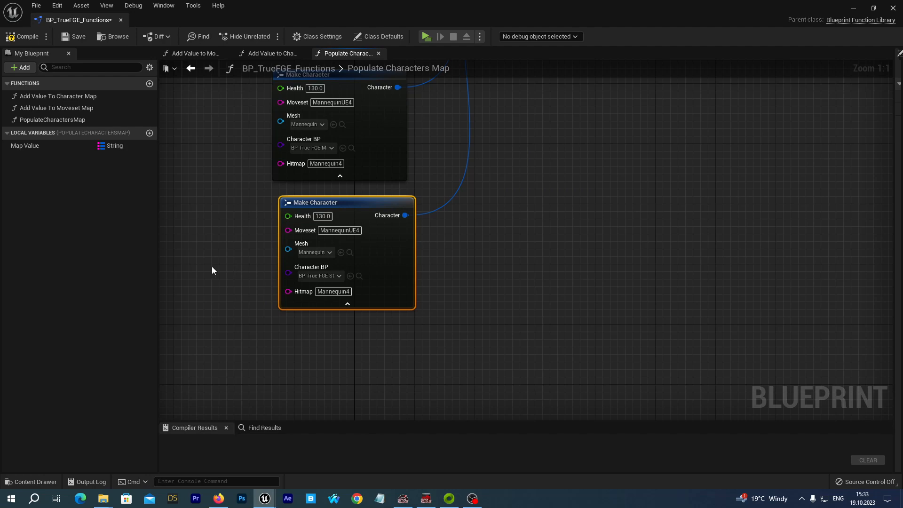
{"action": "mouse_move", "coordinate": [234, 261]}
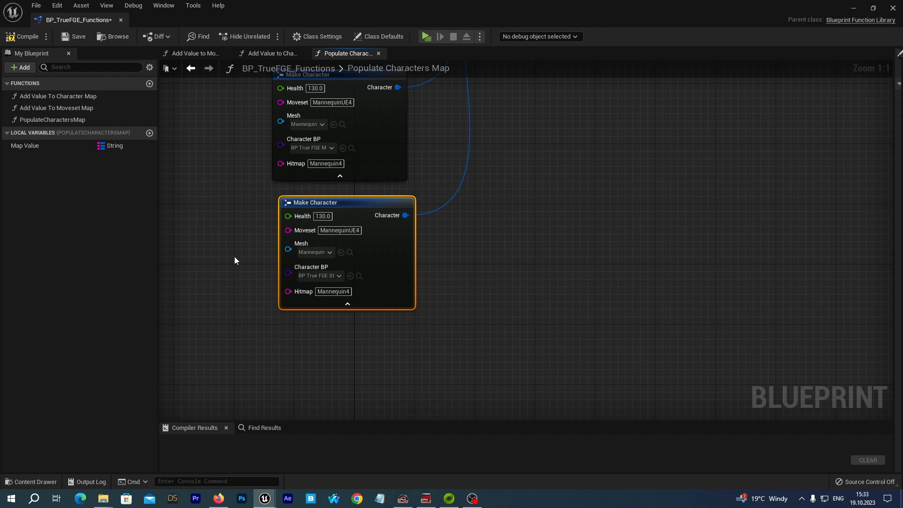
{"action": "mouse_move", "coordinate": [227, 255]}
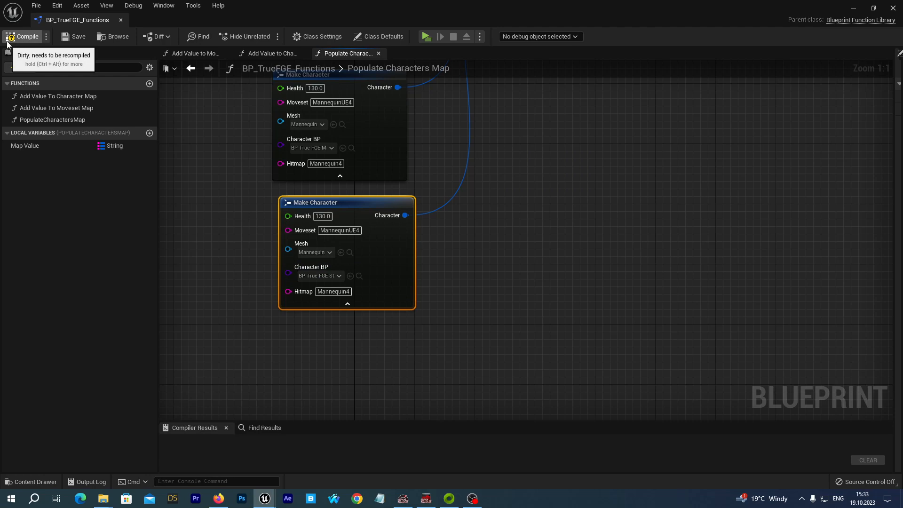
{"action": "left_click", "coordinate": [27, 37]}
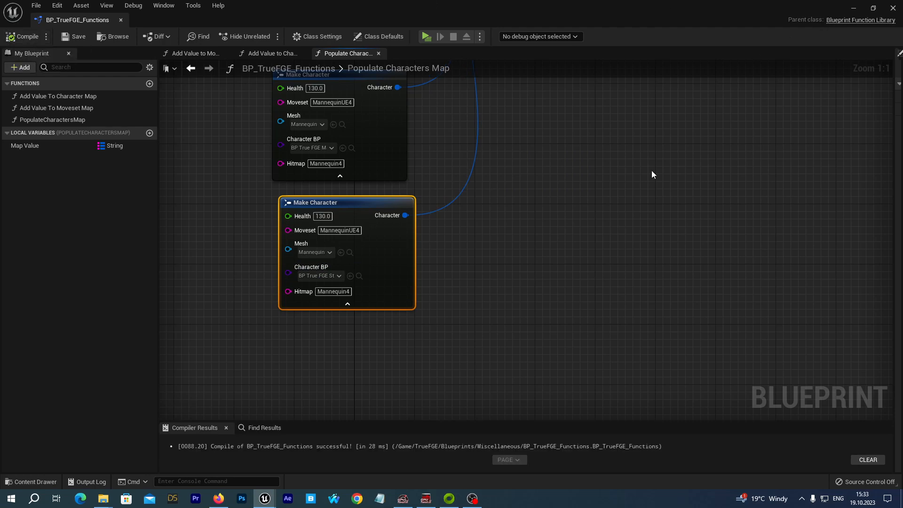
{"action": "mouse_move", "coordinate": [891, 6]}
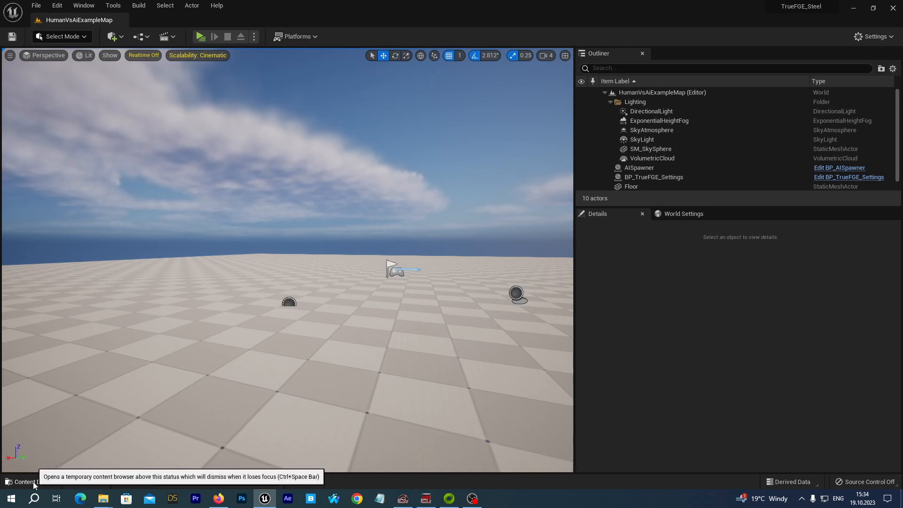
{"action": "left_click", "coordinate": [27, 482]}
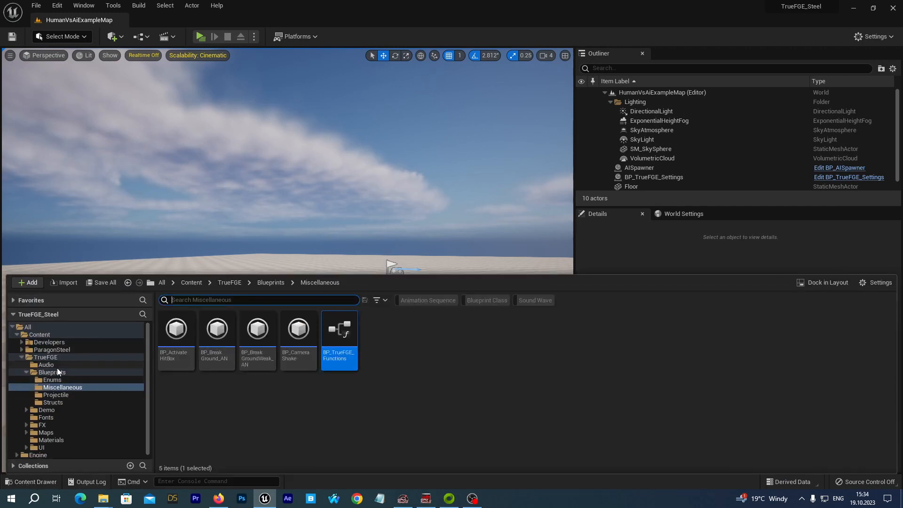
{"action": "left_click", "coordinate": [45, 357]}
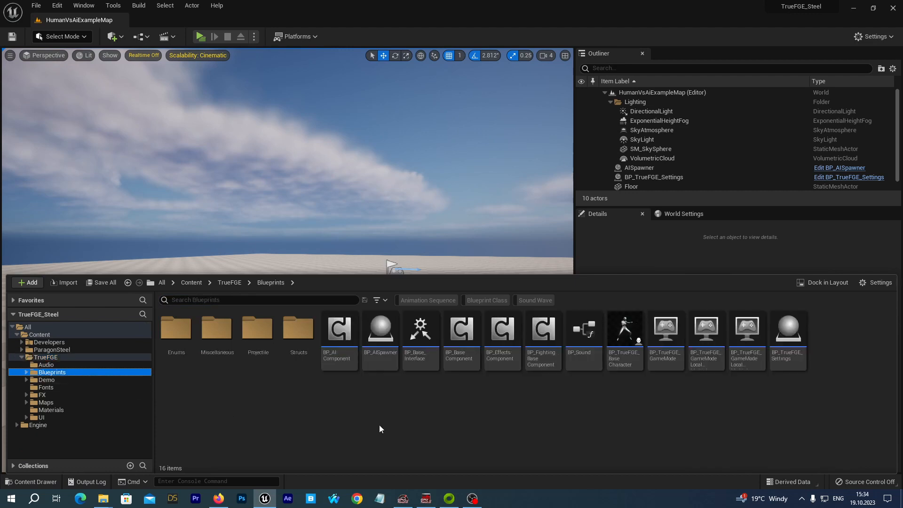
{"action": "mouse_move", "coordinate": [673, 407]}
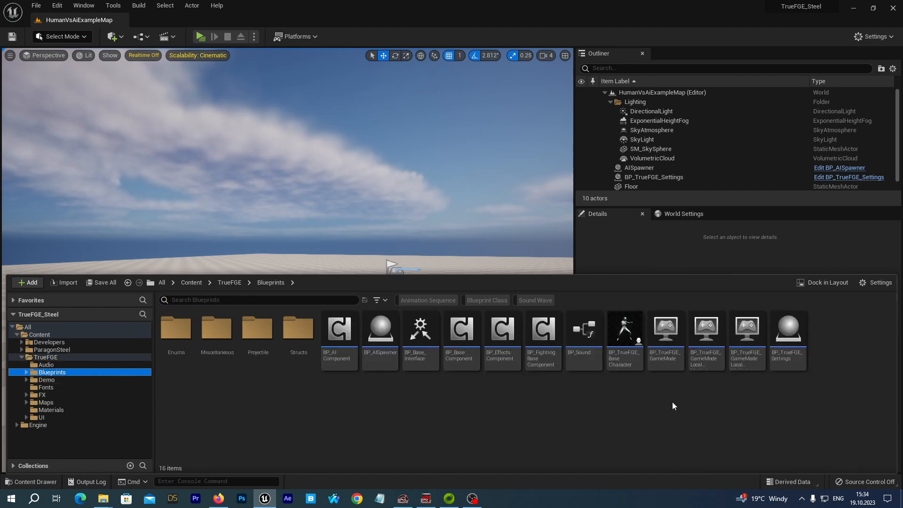
{"action": "mouse_move", "coordinate": [653, 424]}
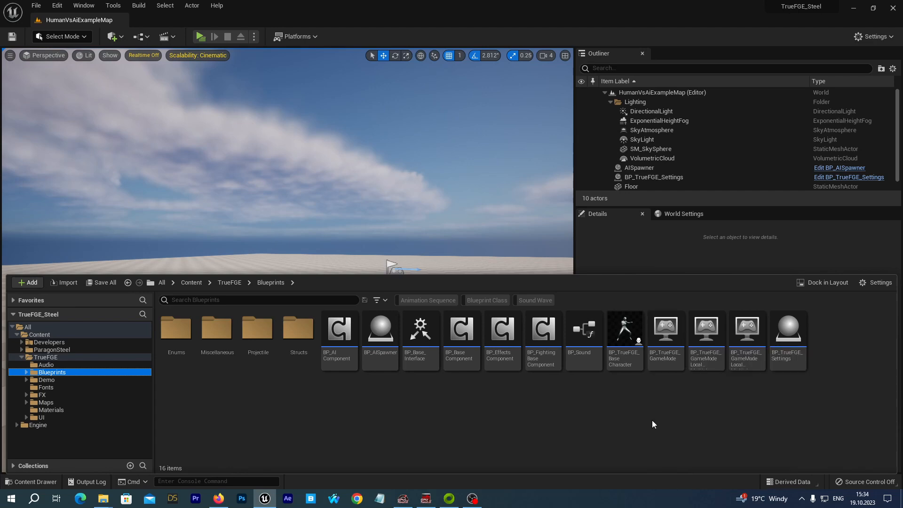
{"action": "double_click", "coordinate": [665, 328]}
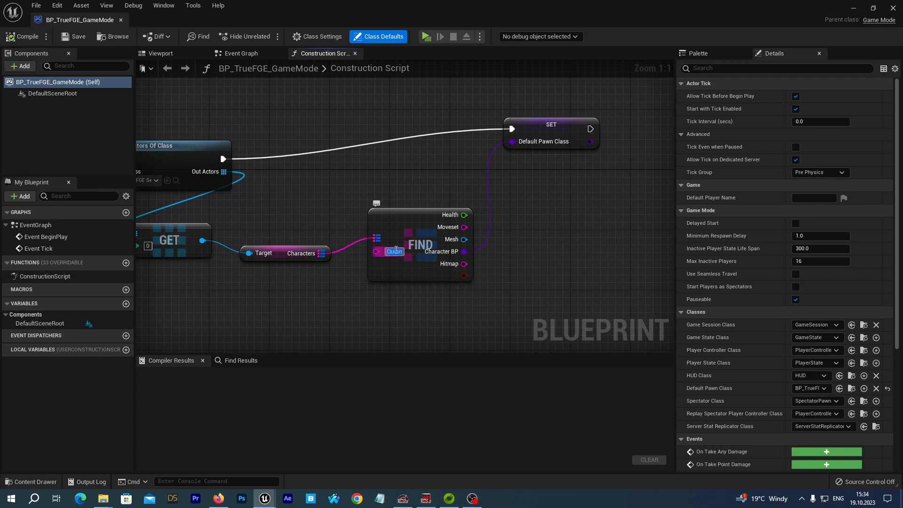
{"action": "mouse_move", "coordinate": [395, 265]}
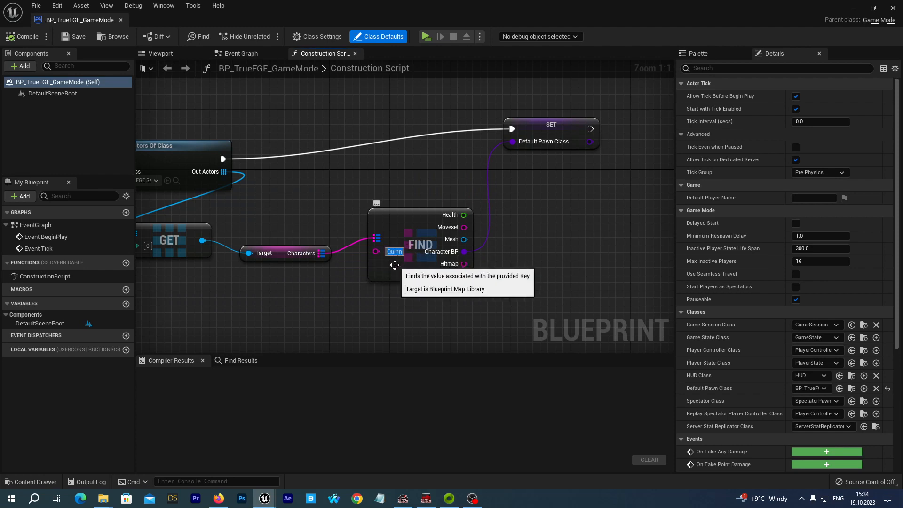
{"action": "mouse_move", "coordinate": [394, 252]}
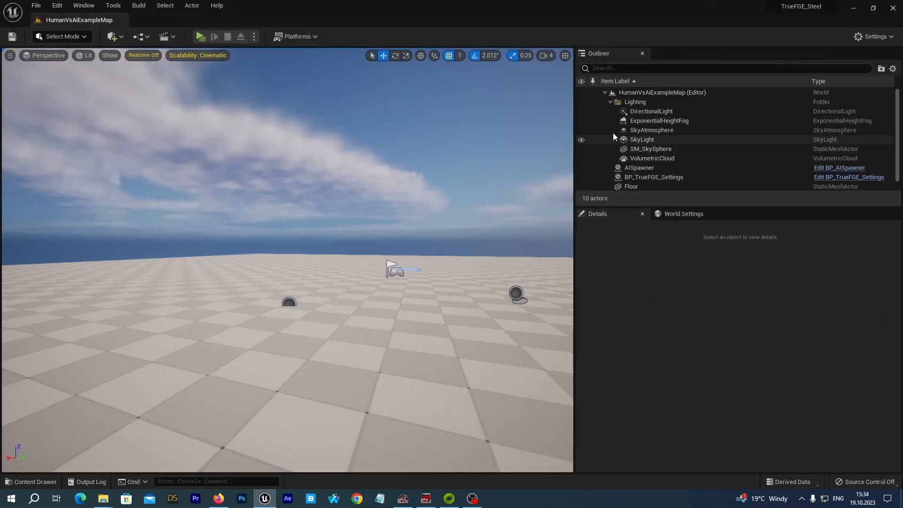
Step: Select the BP_TrueFGE_Settings actor and replace it with a fresh copy from the Content Drawer
{"action": "scroll", "scroll_direction": "down", "scroll_amount": 3}
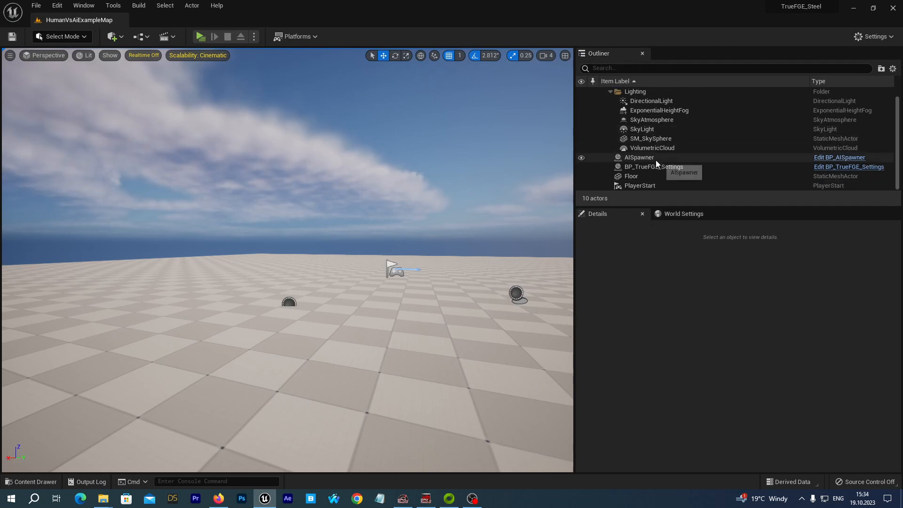
{"action": "left_click", "coordinate": [653, 167]}
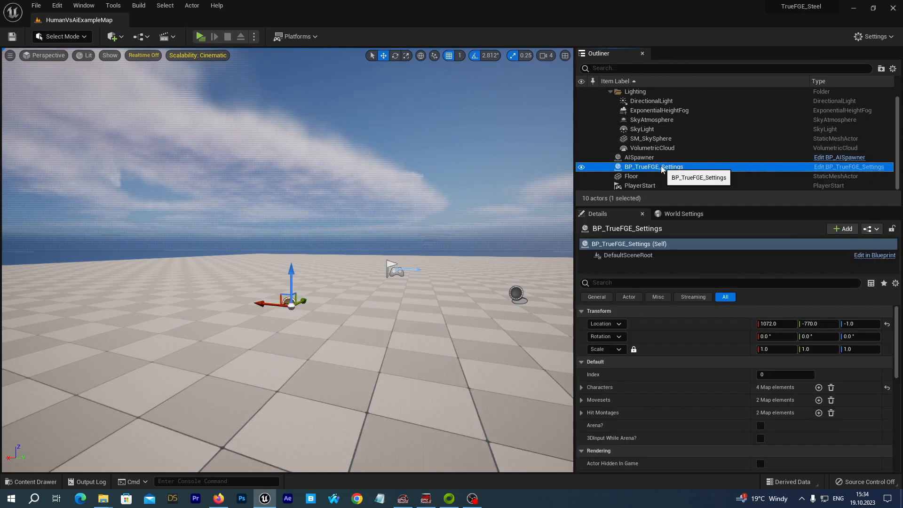
{"action": "mouse_move", "coordinate": [665, 190]}
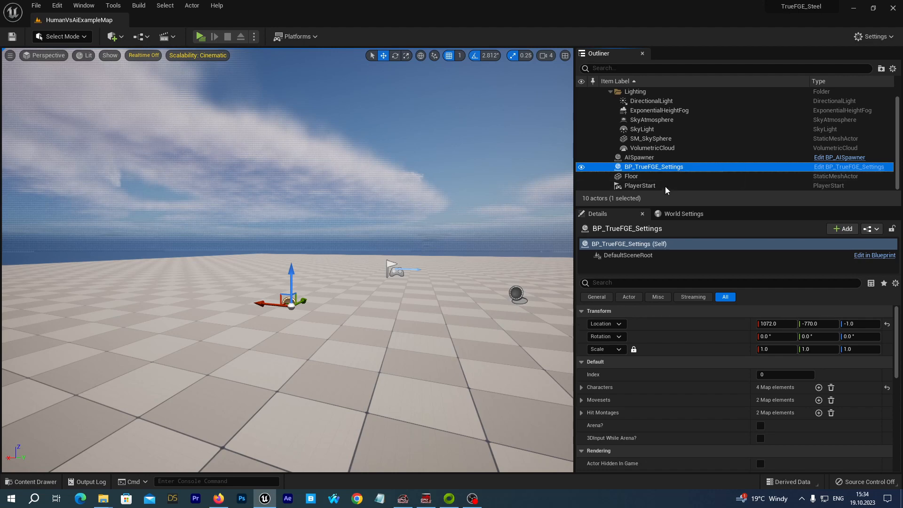
{"action": "mouse_move", "coordinate": [665, 185]}
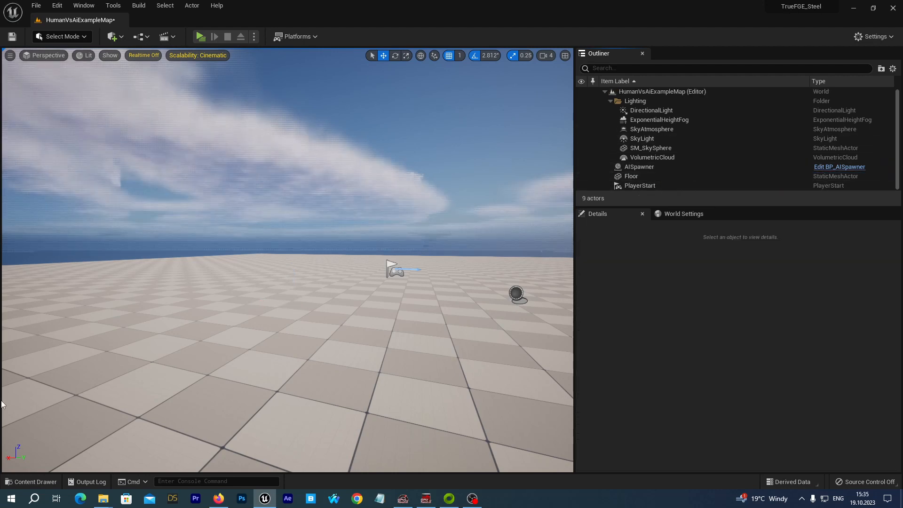
{"action": "left_click", "coordinate": [32, 481]}
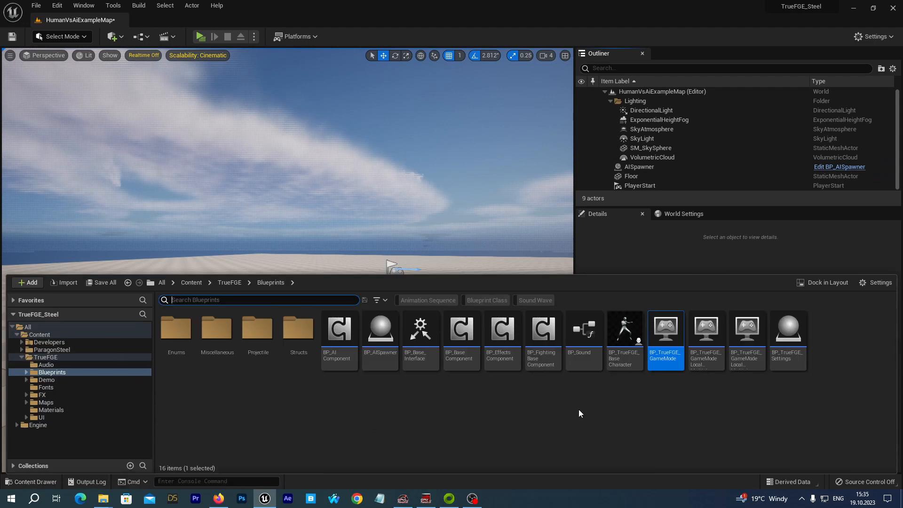
{"action": "mouse_move", "coordinate": [665, 329]}
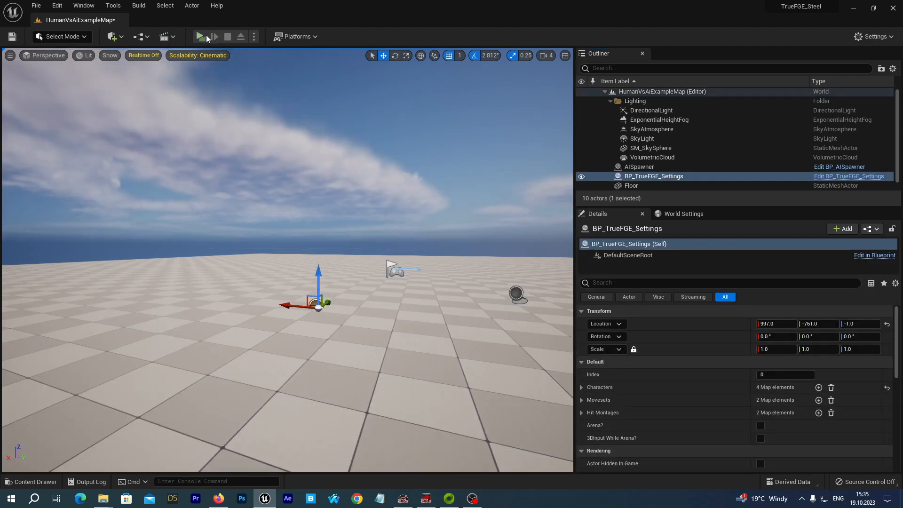
{"action": "left_click", "coordinate": [201, 36]}
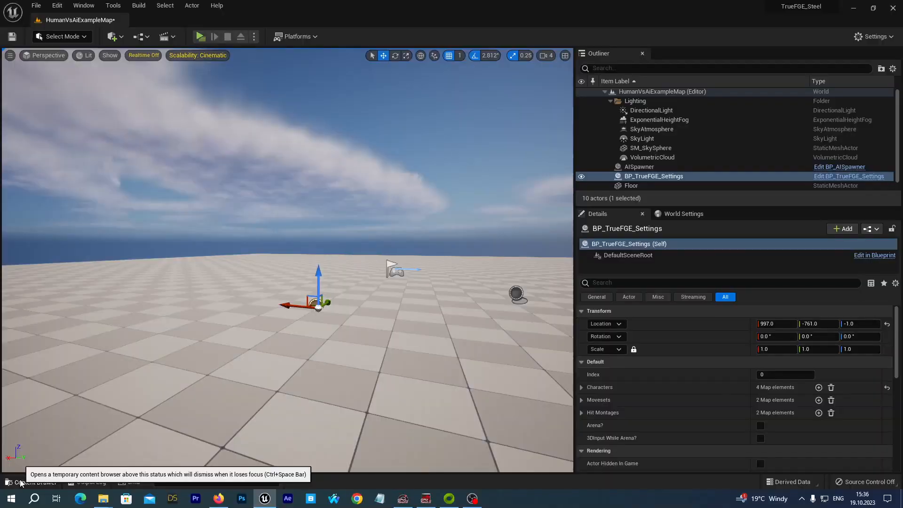
Step: Browse to TrueFGE > Demo > Characters > Steel and reopen BP_TrueFGE_Steel
{"action": "left_click", "coordinate": [35, 482]}
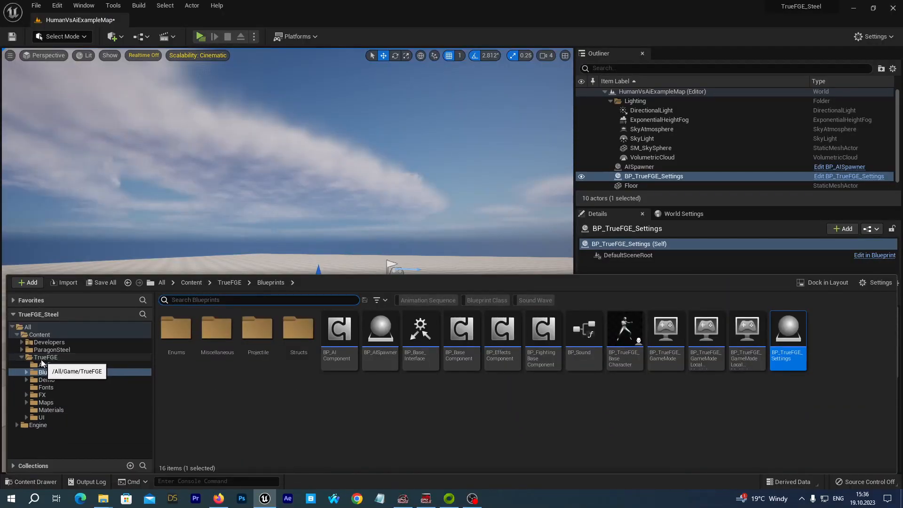
{"action": "left_click", "coordinate": [46, 380]}
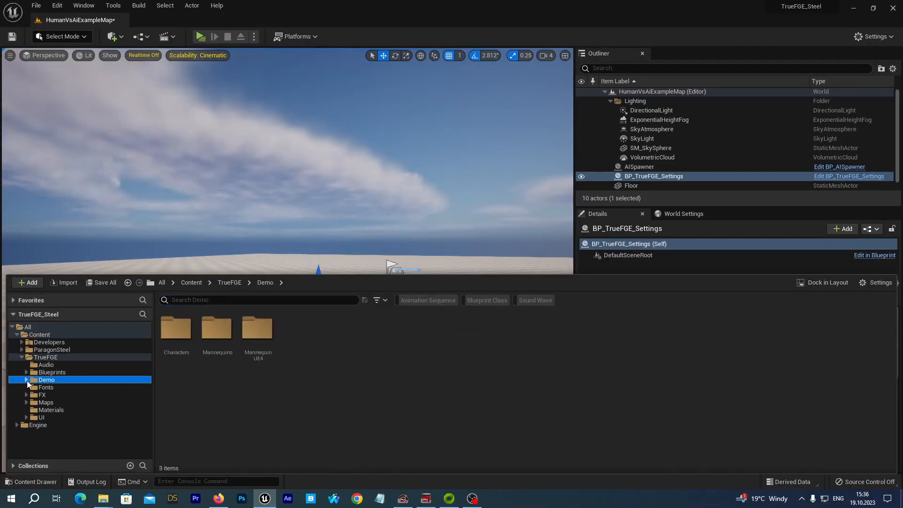
{"action": "left_click", "coordinate": [27, 379]}
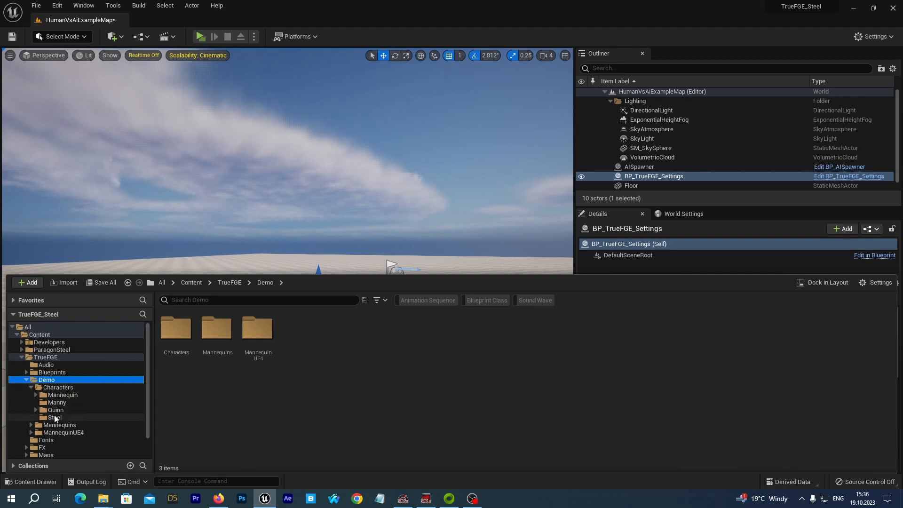
{"action": "left_click", "coordinate": [55, 416]}
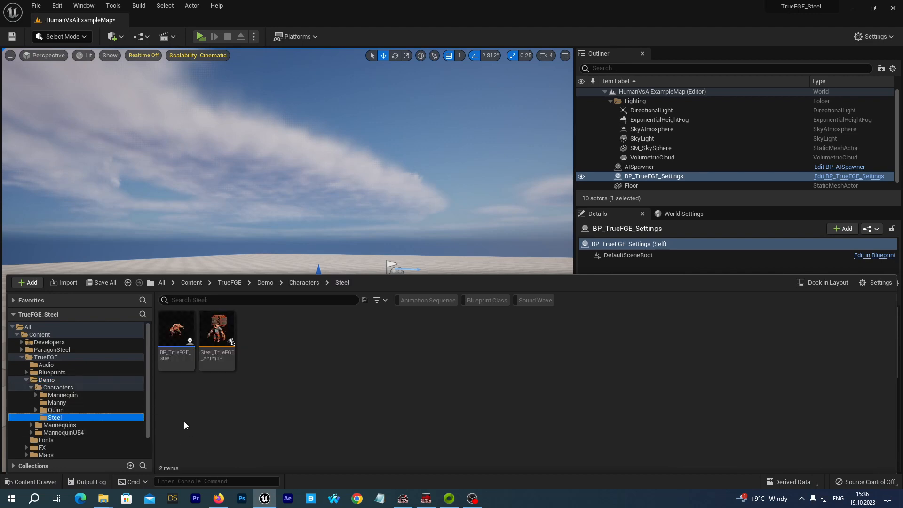
{"action": "mouse_move", "coordinate": [177, 328]}
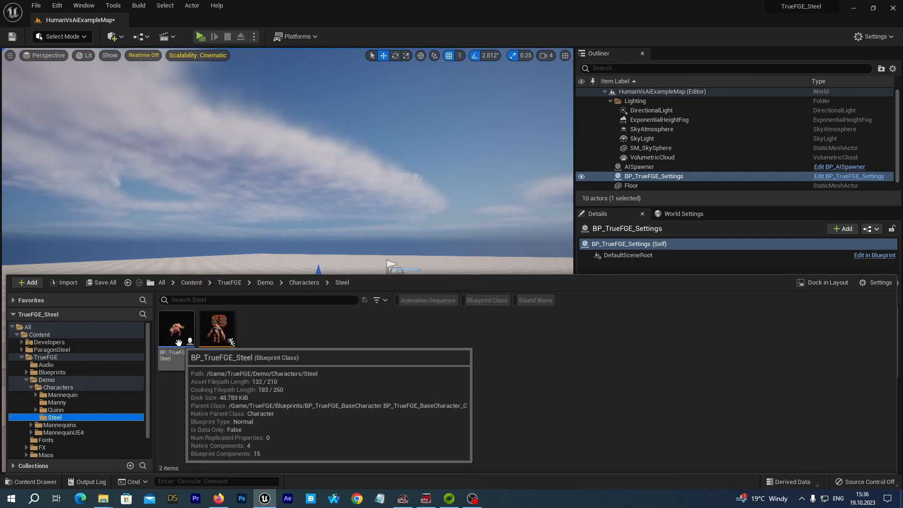
{"action": "double_click", "coordinate": [176, 325]}
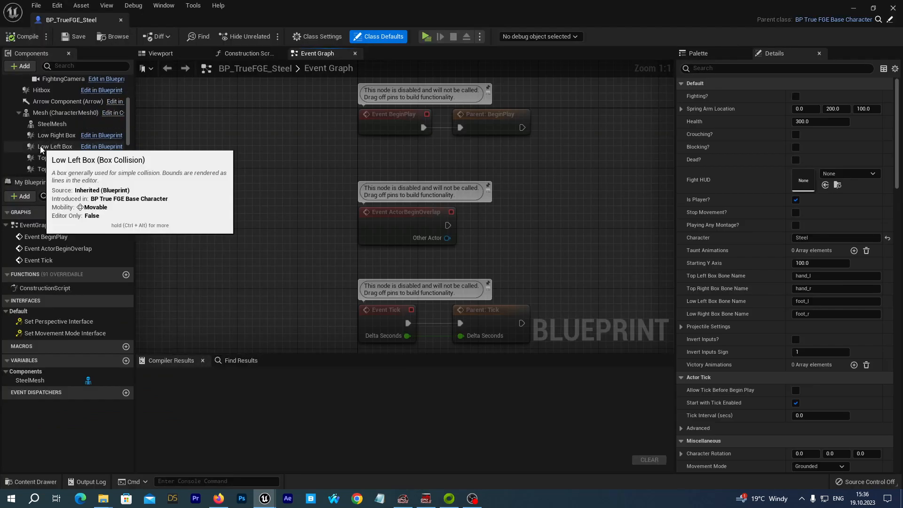
Step: From the SteelMesh component, browse to the Steel skeletal mesh asset
{"action": "left_click", "coordinate": [51, 124]}
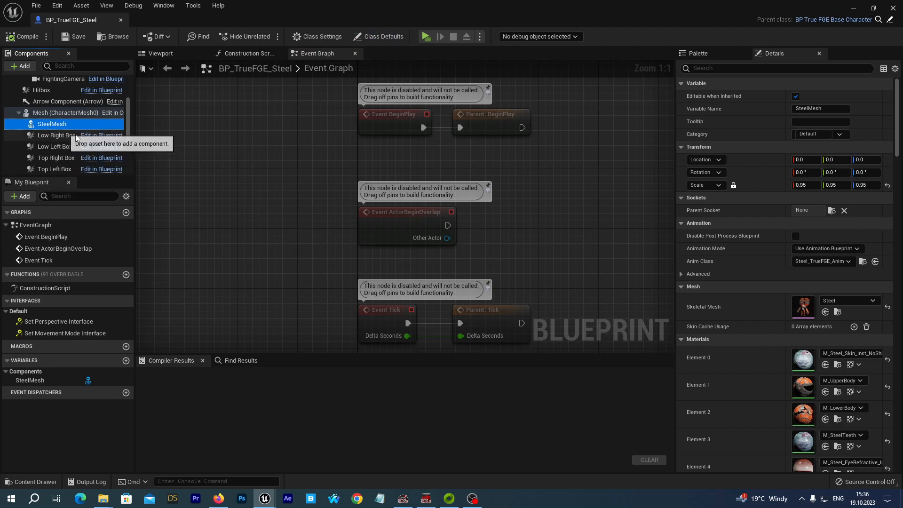
{"action": "mouse_move", "coordinate": [98, 124]}
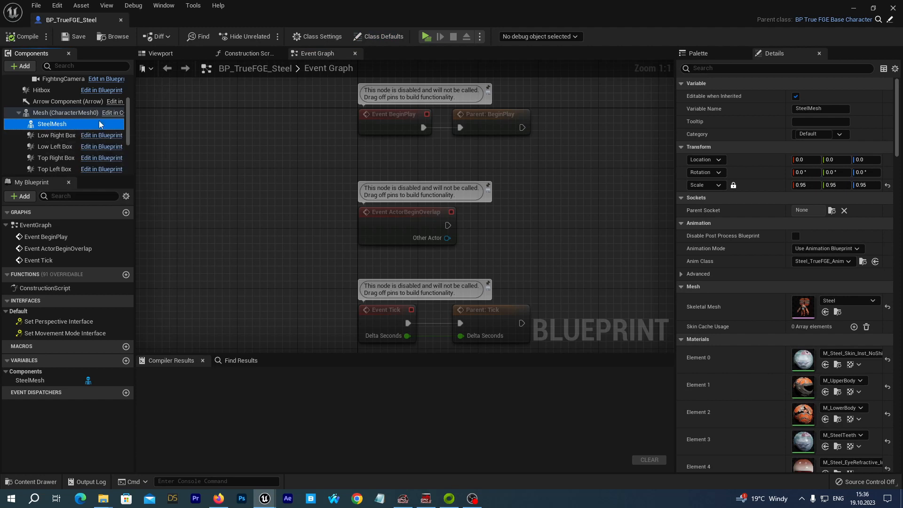
{"action": "mouse_move", "coordinate": [52, 124]}
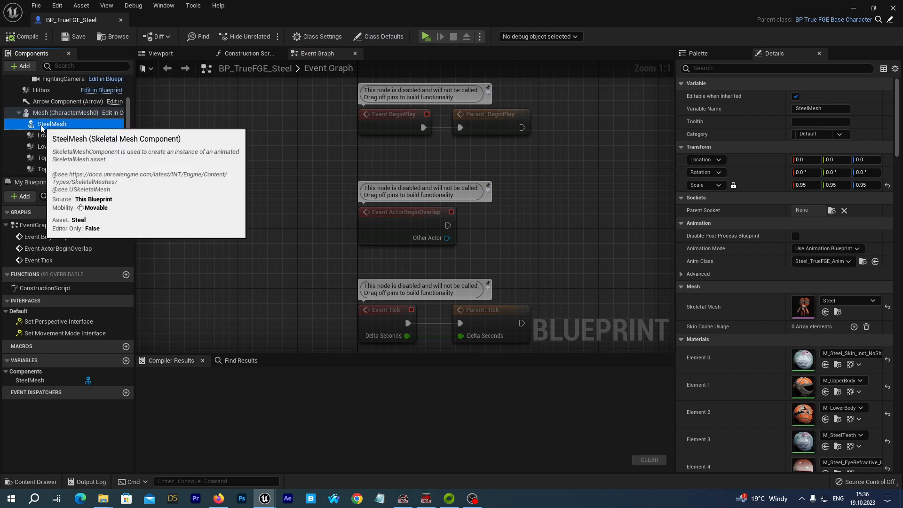
{"action": "mouse_move", "coordinate": [726, 311]}
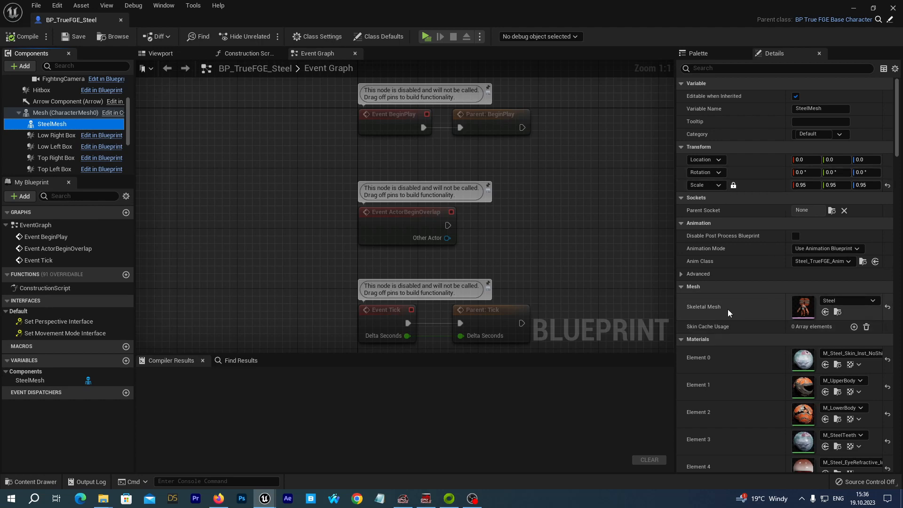
{"action": "mouse_move", "coordinate": [753, 315]}
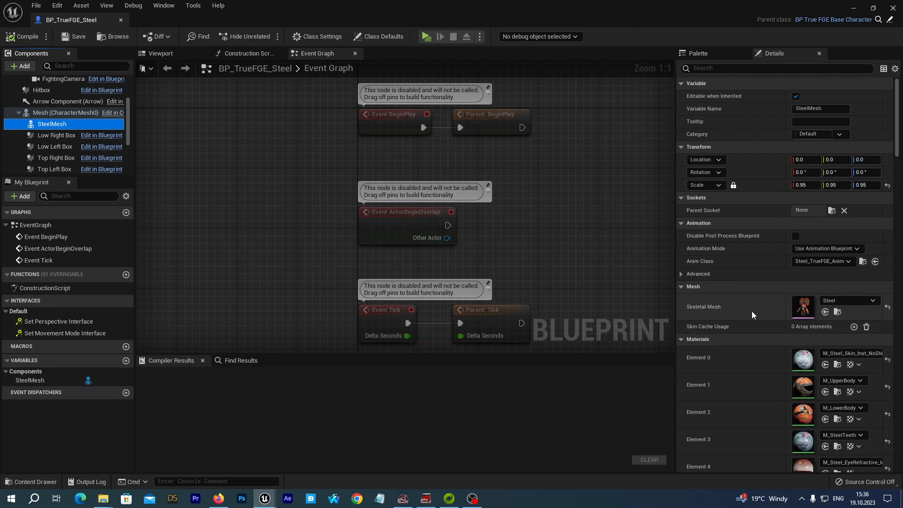
{"action": "mouse_move", "coordinate": [838, 312]}
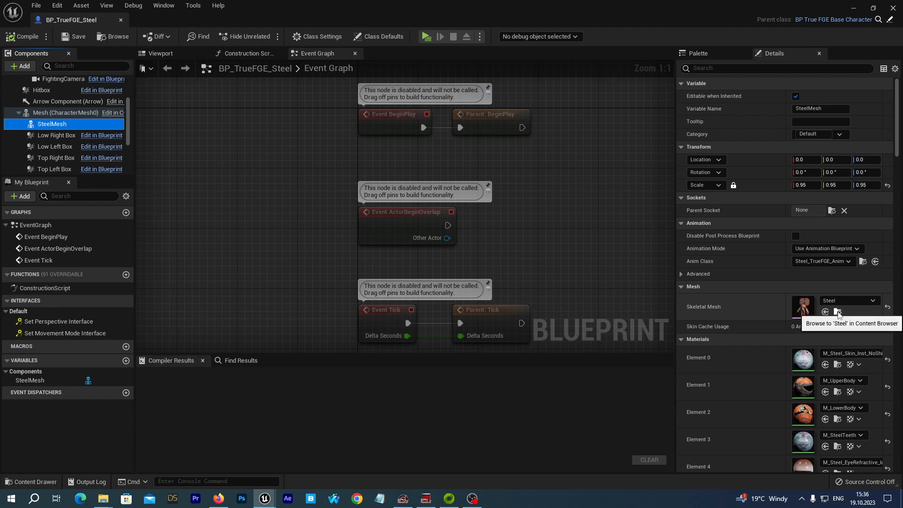
{"action": "left_click", "coordinate": [838, 311]}
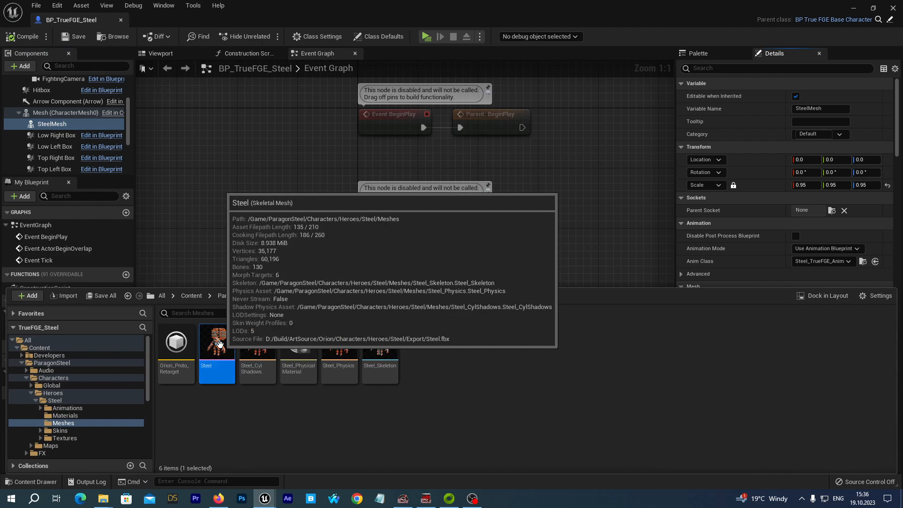
Step: Open the Steel skeletal mesh, then its Steel_Skeleton bone hierarchy
{"action": "double_click", "coordinate": [216, 342]}
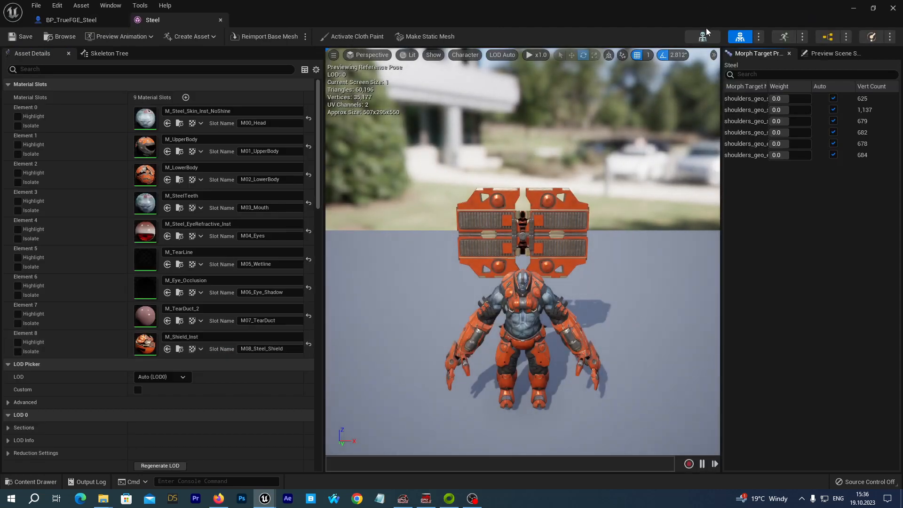
{"action": "mouse_move", "coordinate": [702, 36]}
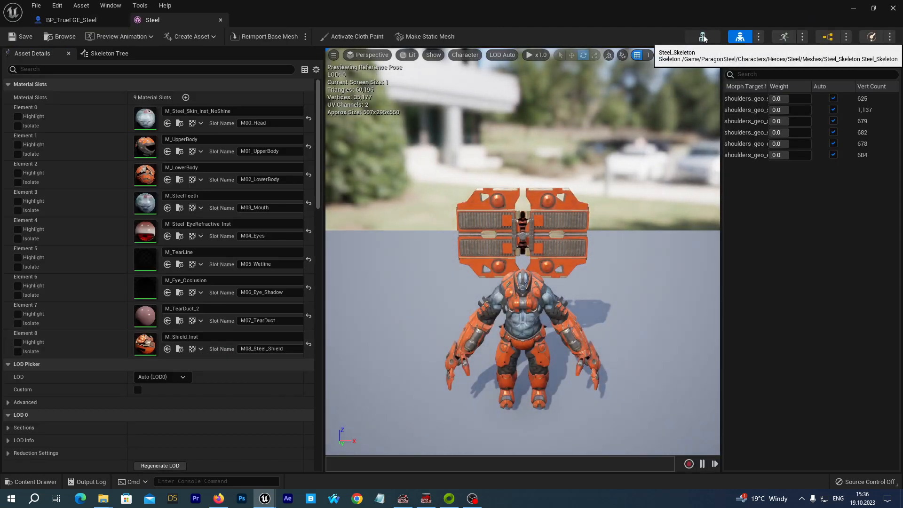
{"action": "left_click", "coordinate": [703, 37]}
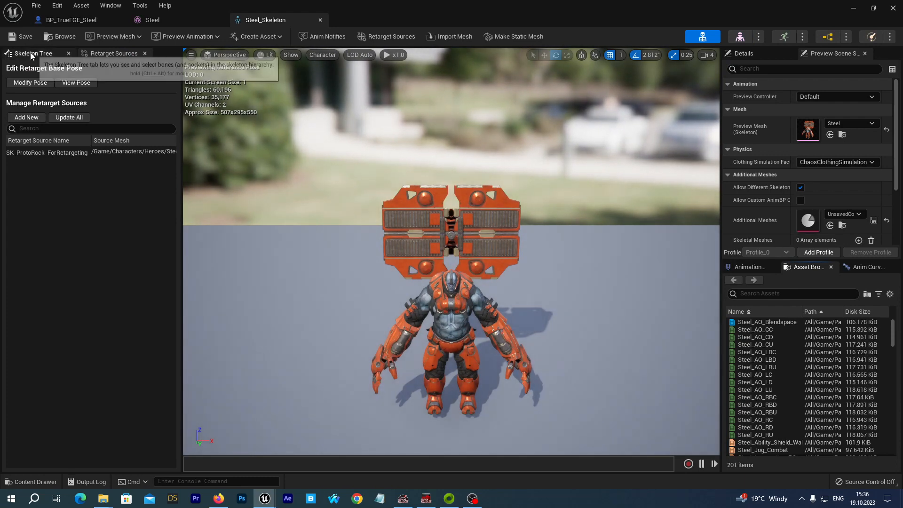
{"action": "left_click", "coordinate": [33, 52]}
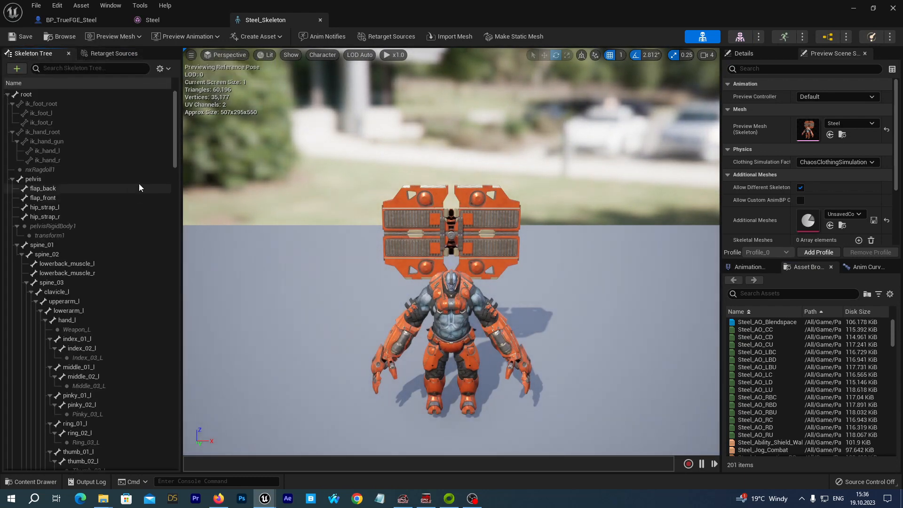
Step: Select the shield_main bone and copy its name
{"action": "scroll", "scroll_direction": "down", "scroll_amount": 3}
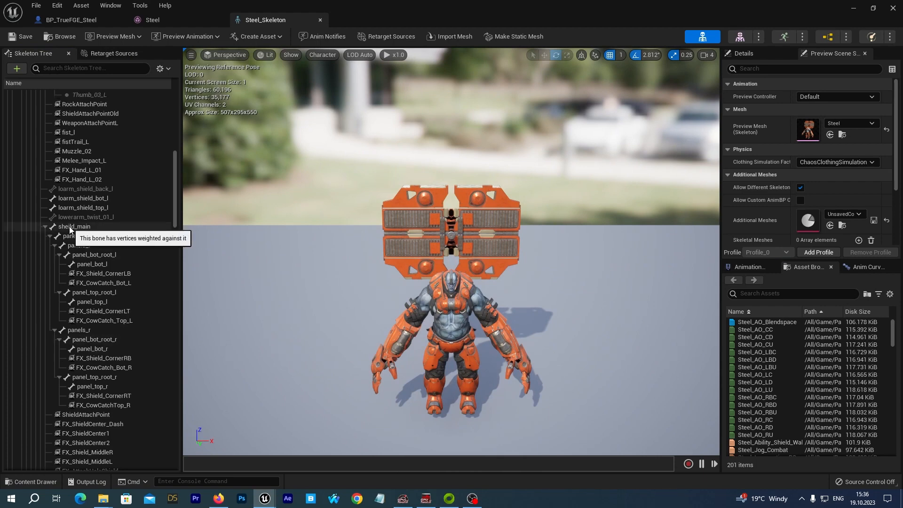
{"action": "left_click", "coordinate": [75, 227]}
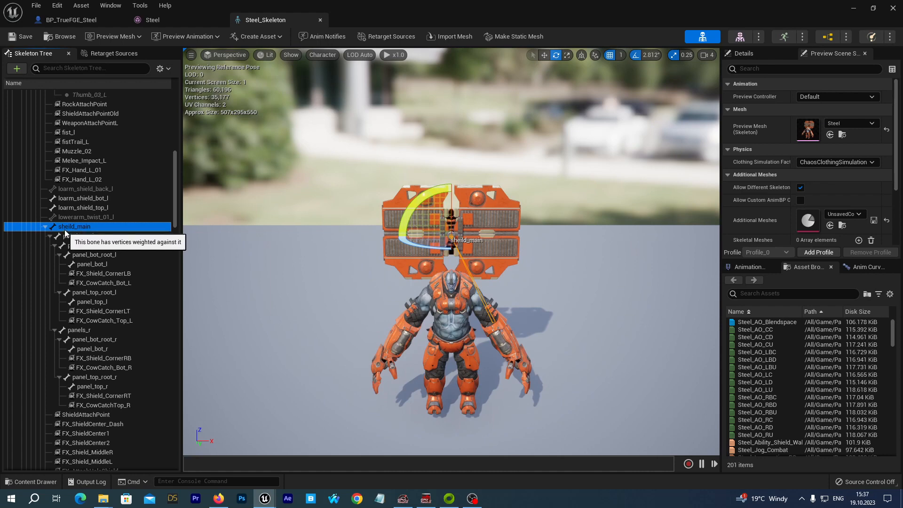
{"action": "mouse_move", "coordinate": [62, 233]}
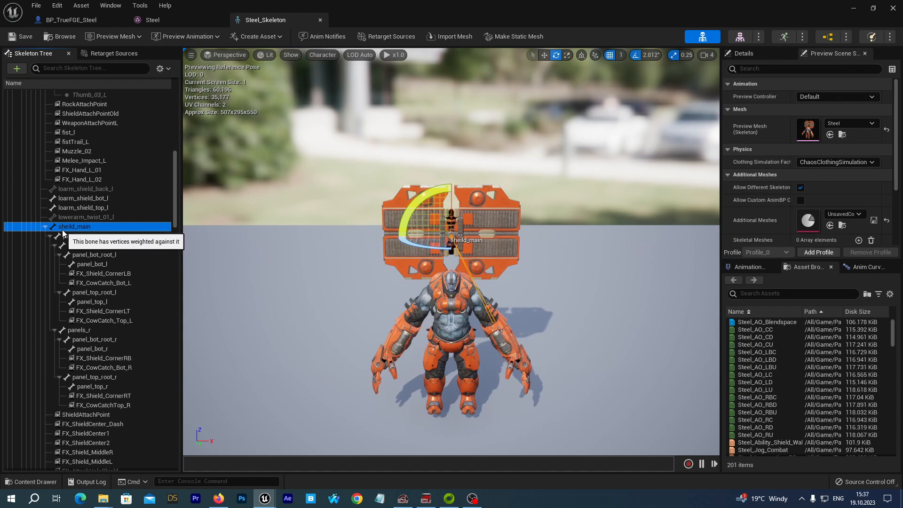
{"action": "right_click", "coordinate": [73, 227]}
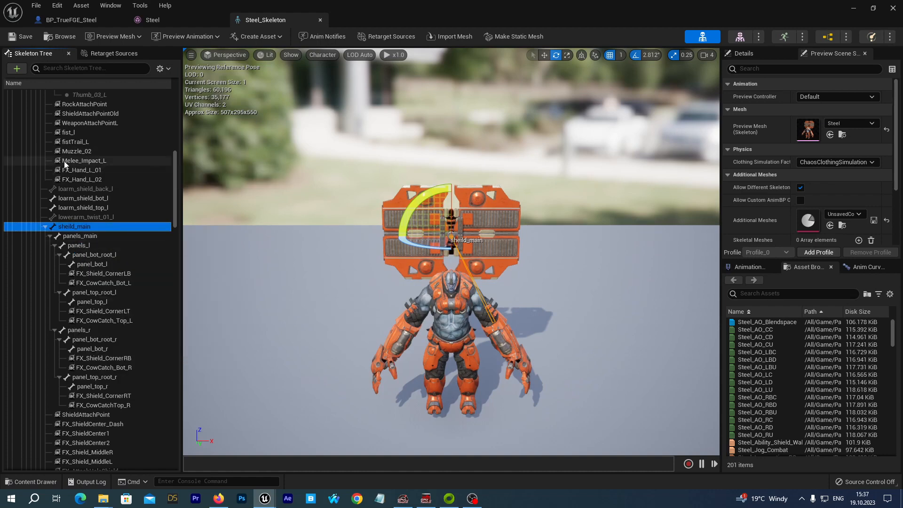
{"action": "mouse_move", "coordinate": [63, 20]}
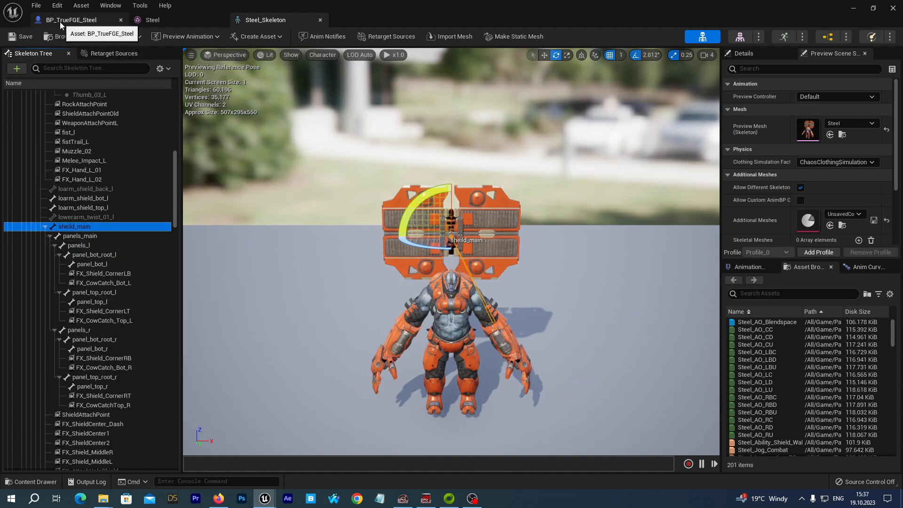
Step: In BP_TrueFGE_Steel's construction script, add Hide Bone by Name for shield_main after the parent call
{"action": "left_click", "coordinate": [76, 19]}
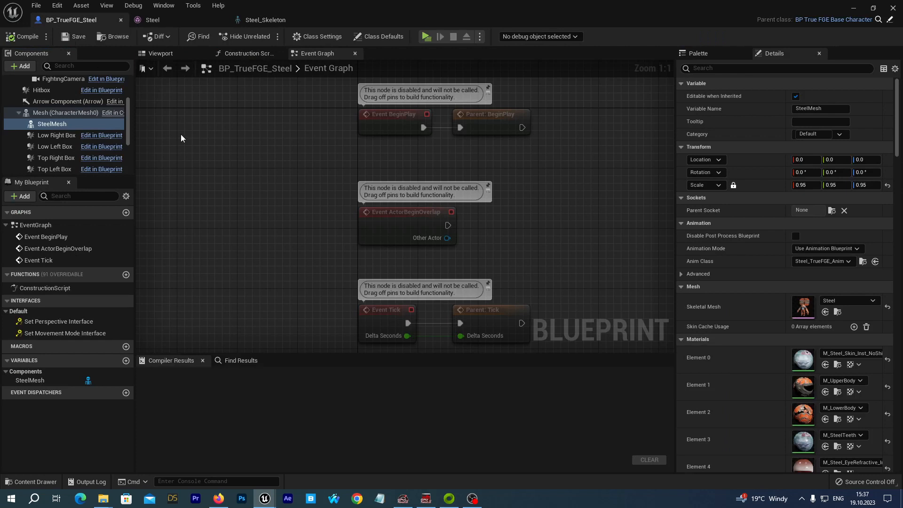
{"action": "mouse_move", "coordinate": [161, 126]}
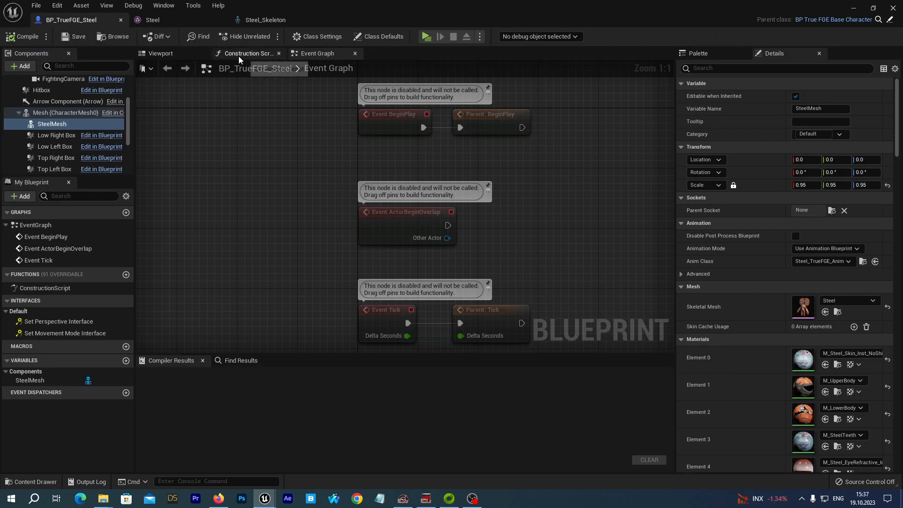
{"action": "left_click", "coordinate": [247, 53]}
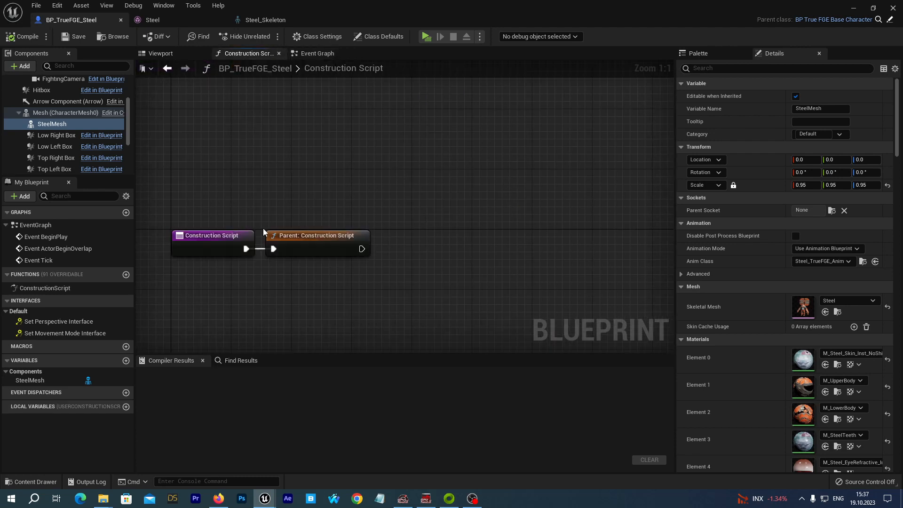
{"action": "mouse_move", "coordinate": [50, 124]}
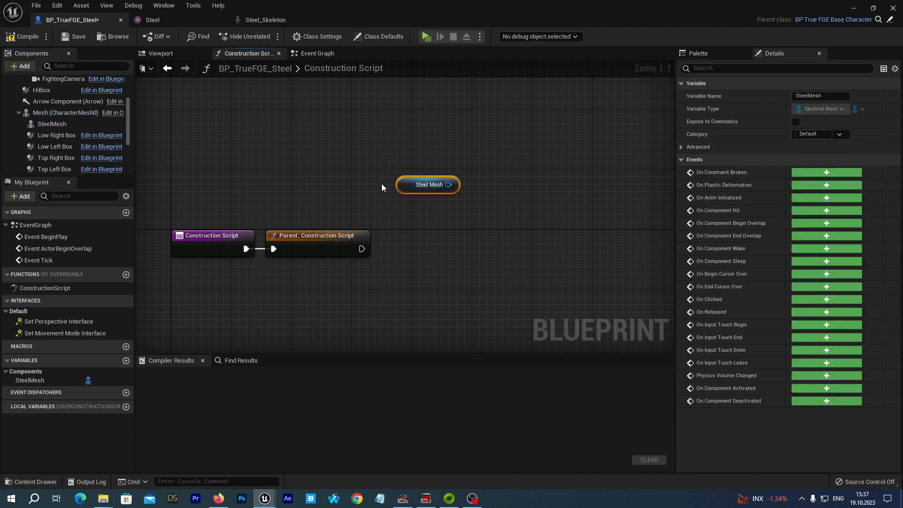
{"action": "mouse_move", "coordinate": [400, 185]}
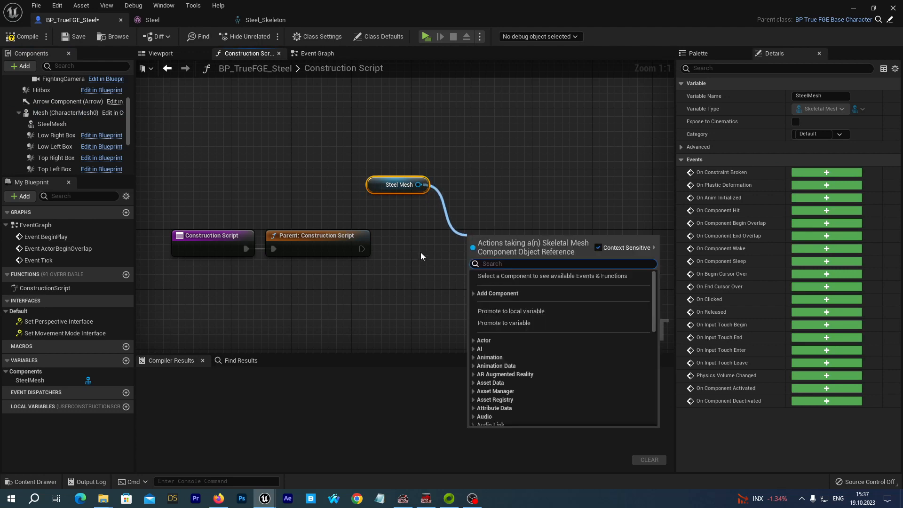
{"action": "mouse_move", "coordinate": [420, 257]}
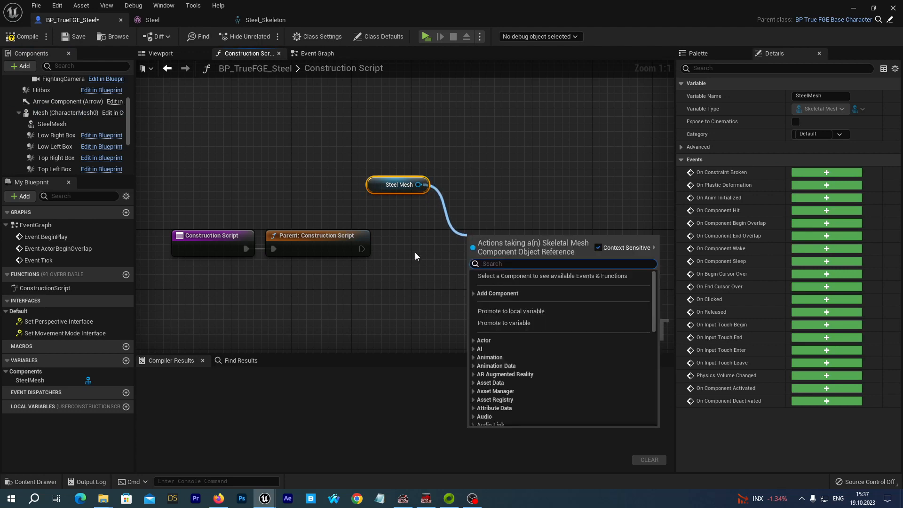
{"action": "type", "text": "hide"}
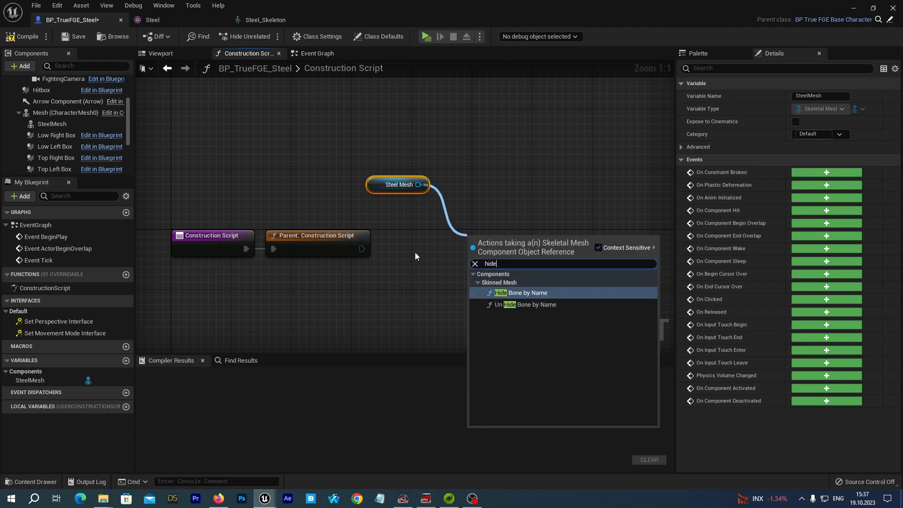
{"action": "left_click", "coordinate": [524, 292]}
{"action": "type", "text": "sheild_main"}
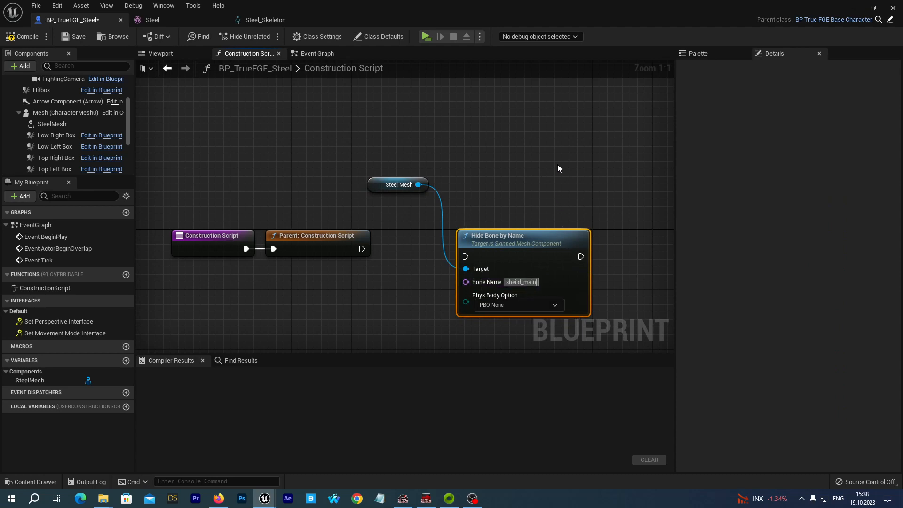
{"action": "mouse_move", "coordinate": [392, 287]}
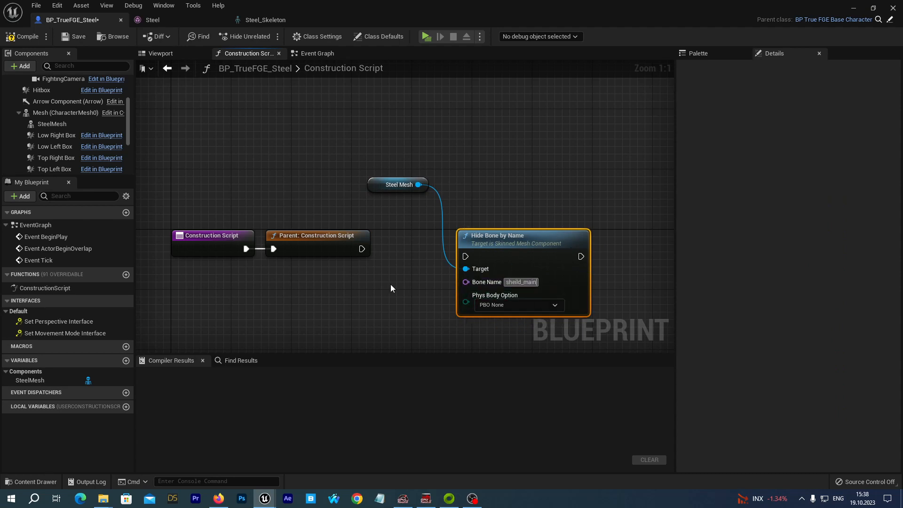
{"action": "mouse_move", "coordinate": [362, 249]}
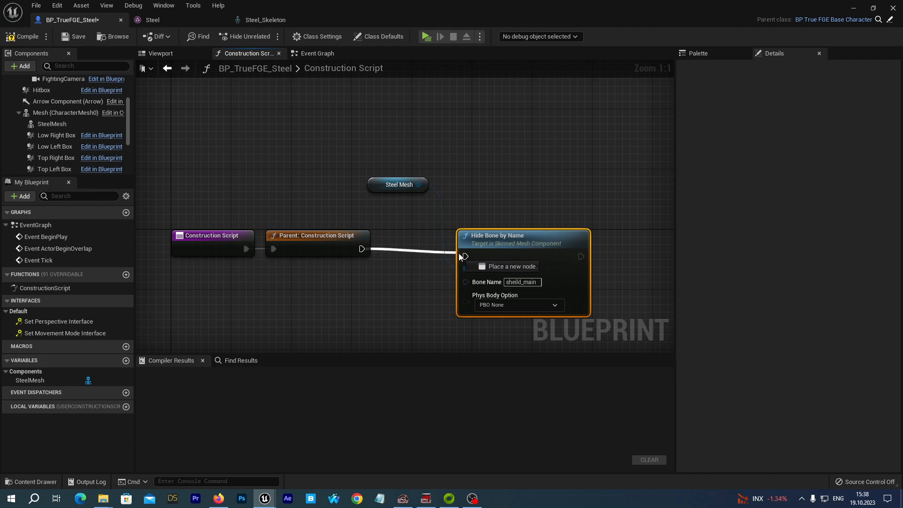
{"action": "left_click", "coordinate": [465, 255]}
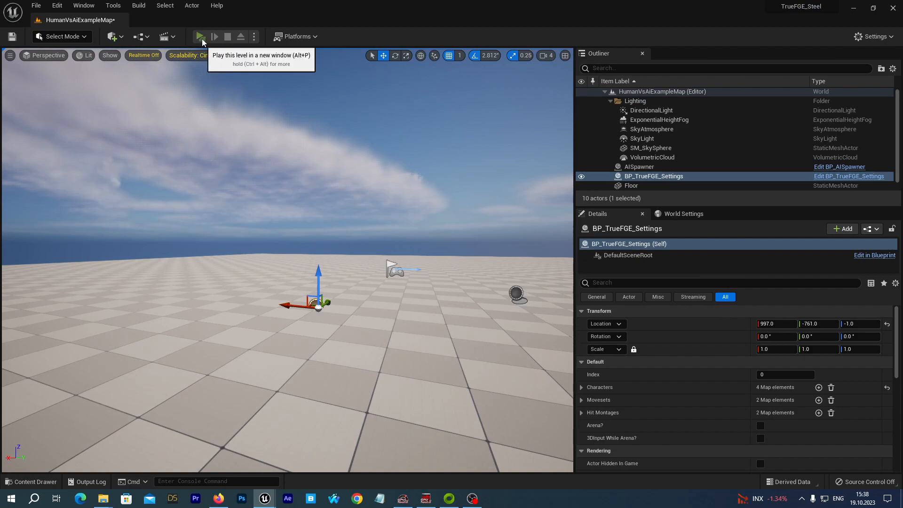
Step: Test-play the level, then return to the Steel blueprint
{"action": "left_click", "coordinate": [200, 37]}
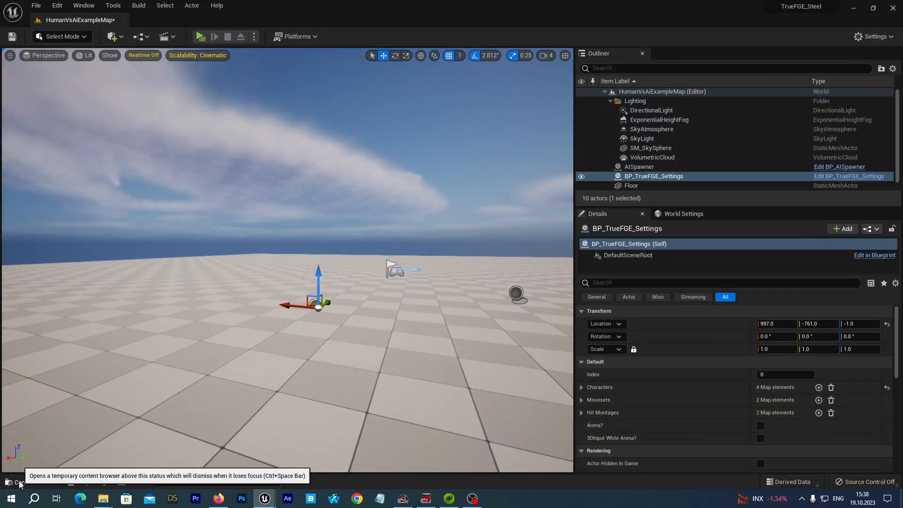
{"action": "left_click", "coordinate": [31, 482]}
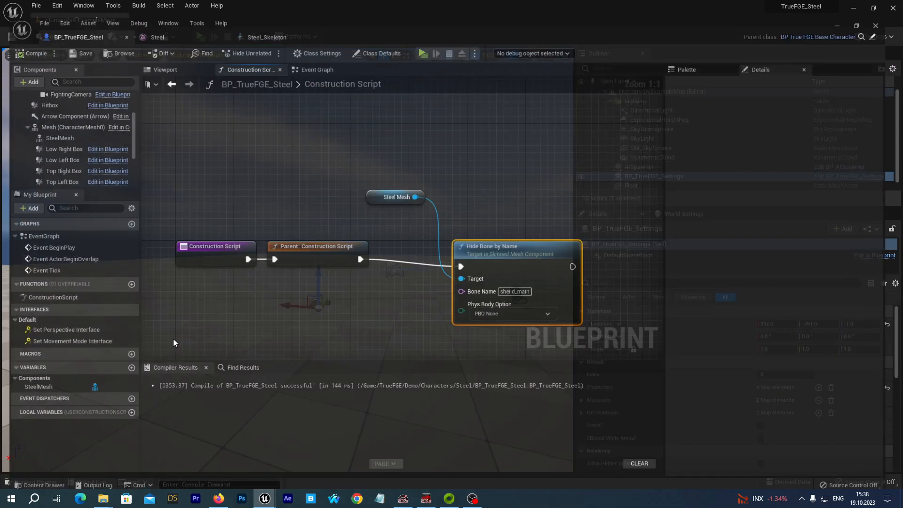
Step: View SteelMesh from the Right and lower its Location Z to -13
{"action": "left_click", "coordinate": [165, 69]}
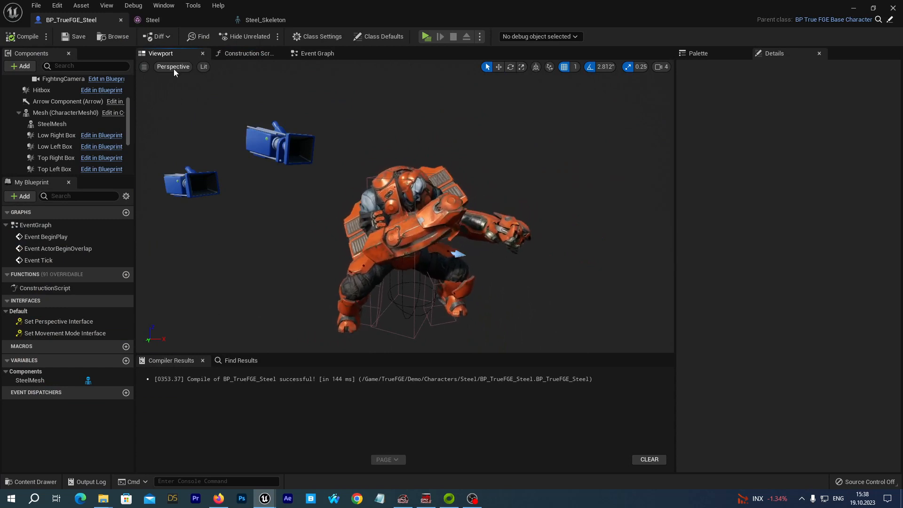
{"action": "left_click", "coordinate": [173, 66]}
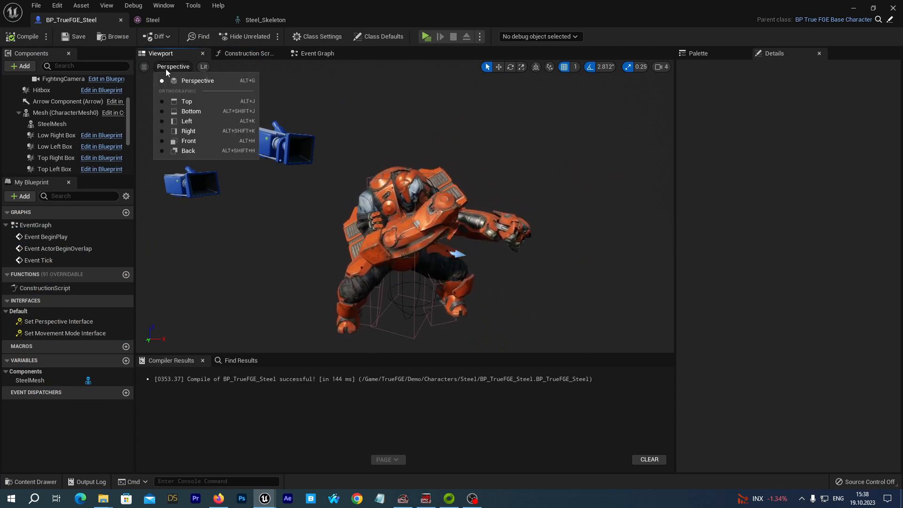
{"action": "mouse_move", "coordinate": [188, 131]}
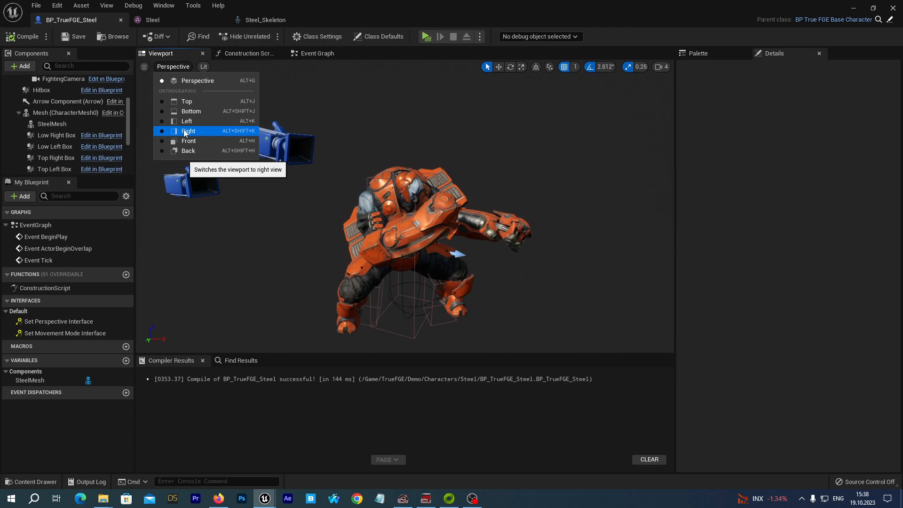
{"action": "left_click", "coordinate": [188, 131]}
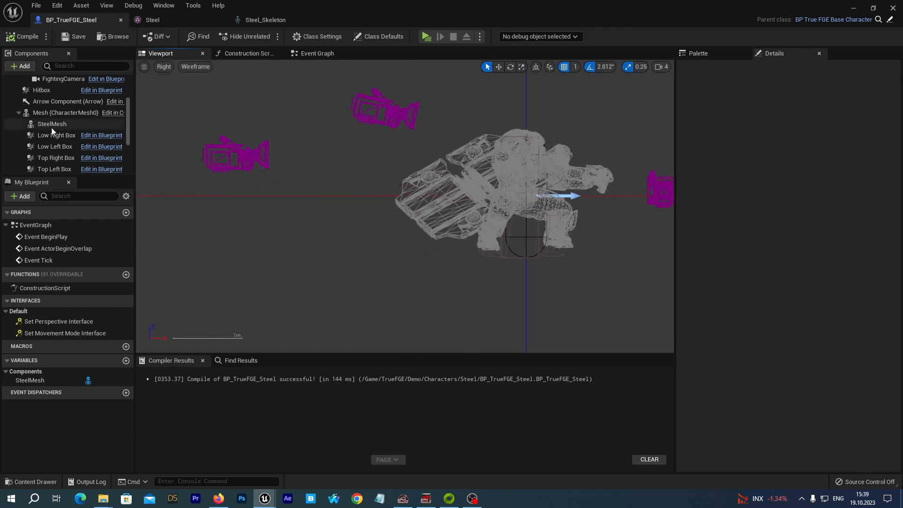
{"action": "left_click", "coordinate": [50, 124]}
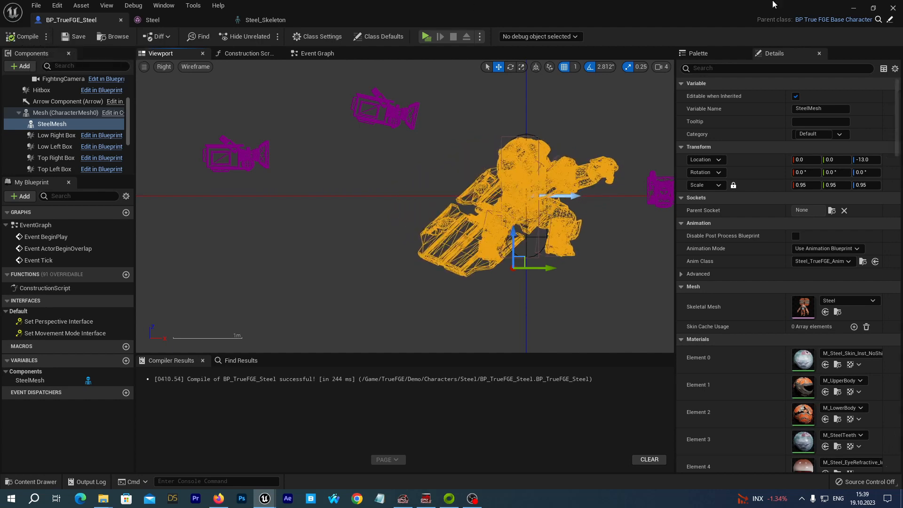
Step: Return to Perspective view and play the level with Steel facing MannequinUE4
{"action": "left_click", "coordinate": [164, 66]}
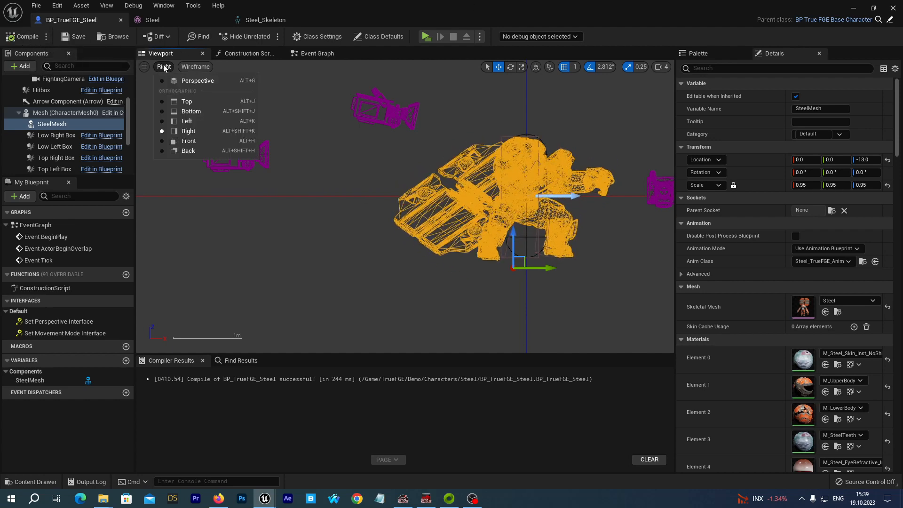
{"action": "mouse_move", "coordinate": [197, 81]}
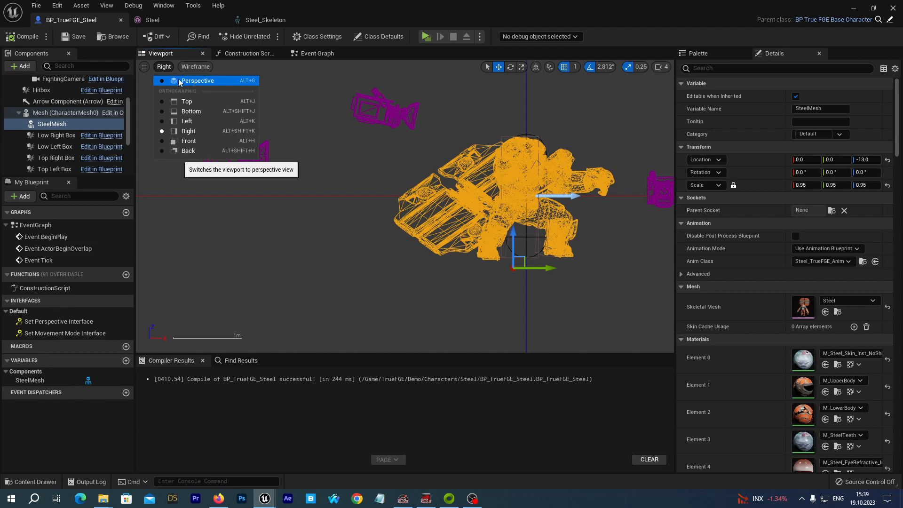
{"action": "left_click", "coordinate": [197, 80]}
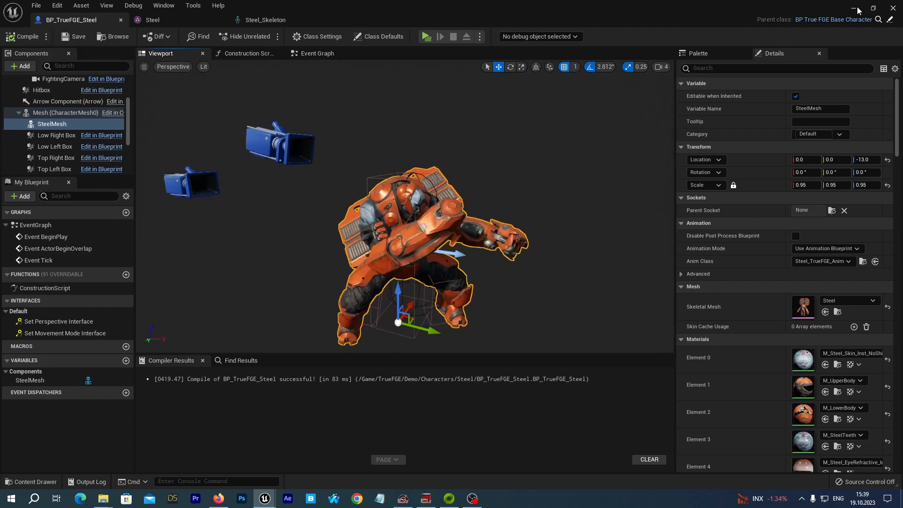
{"action": "left_click", "coordinate": [424, 37]}
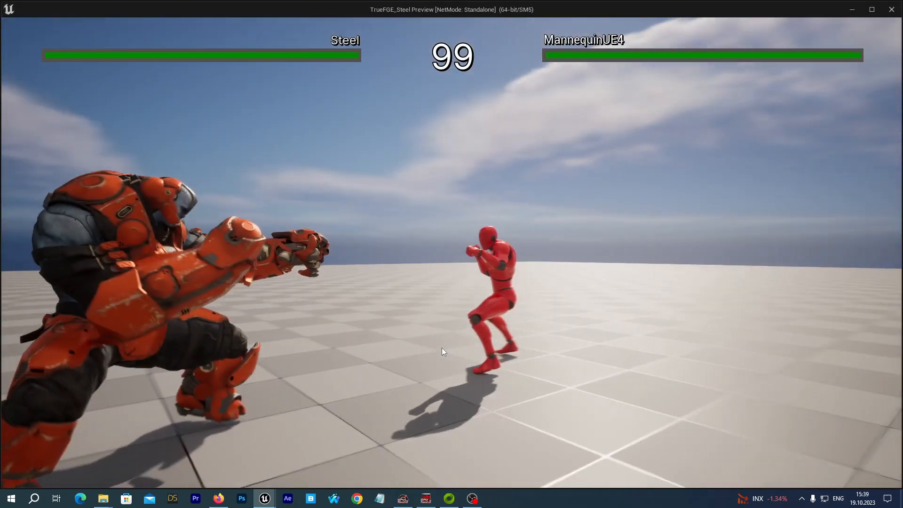